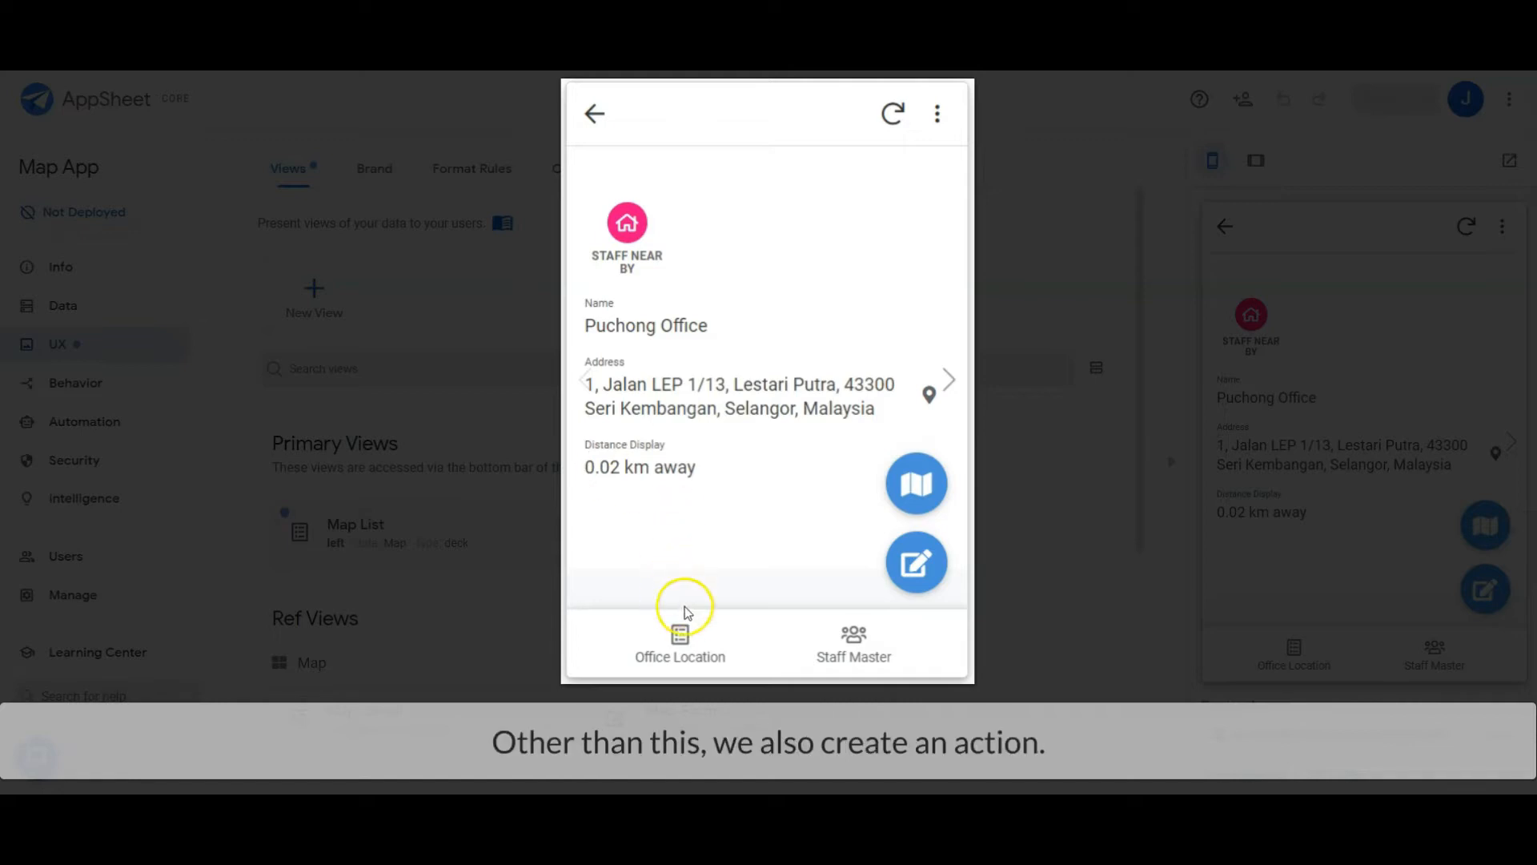
Go back to the office location list and jump to the current location on the map
left_click(679, 643)
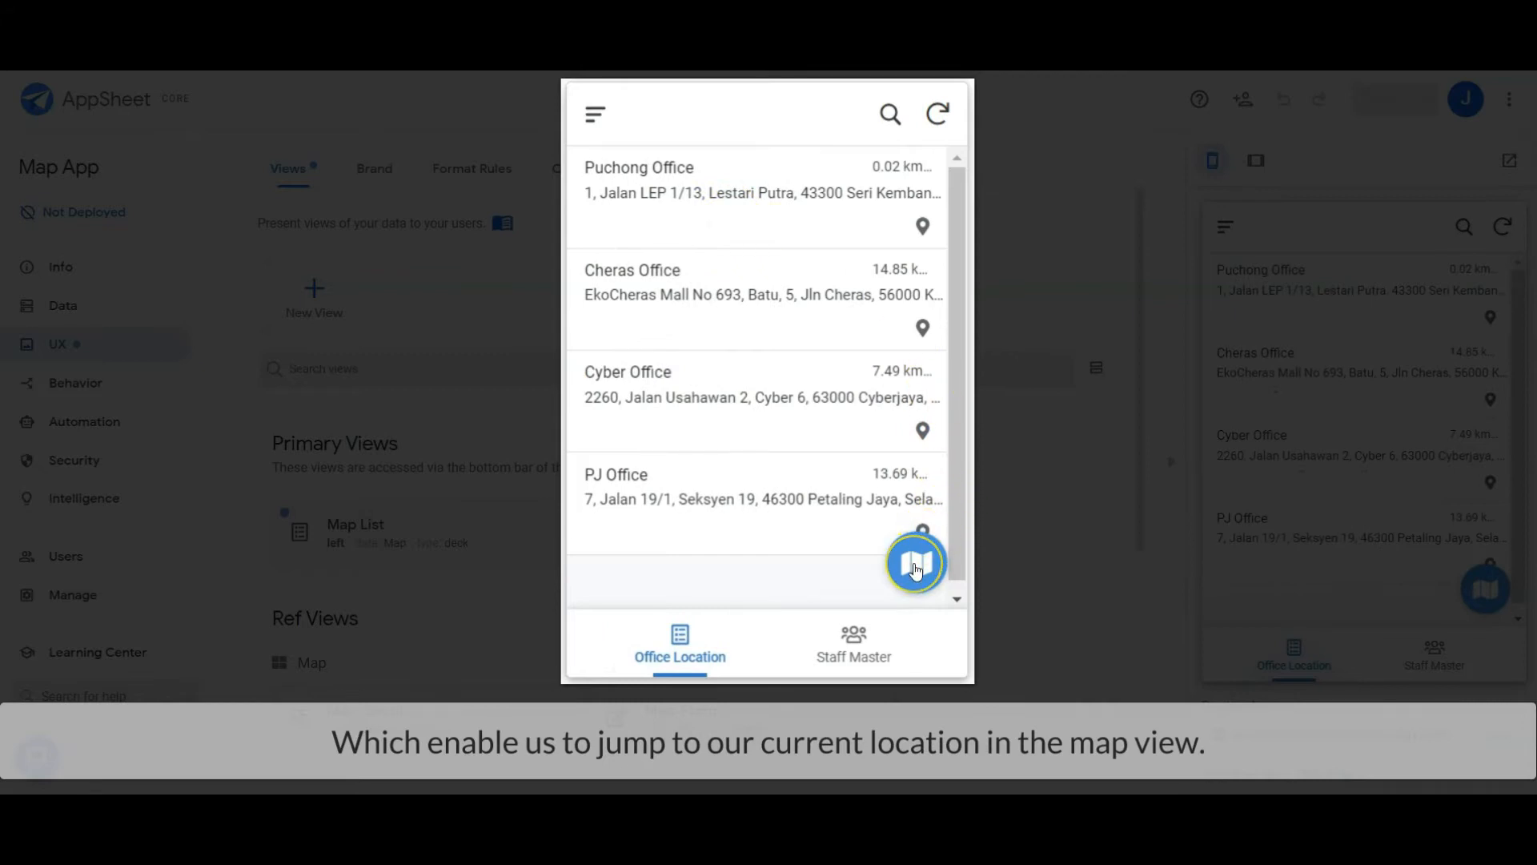
left_click(915, 563)
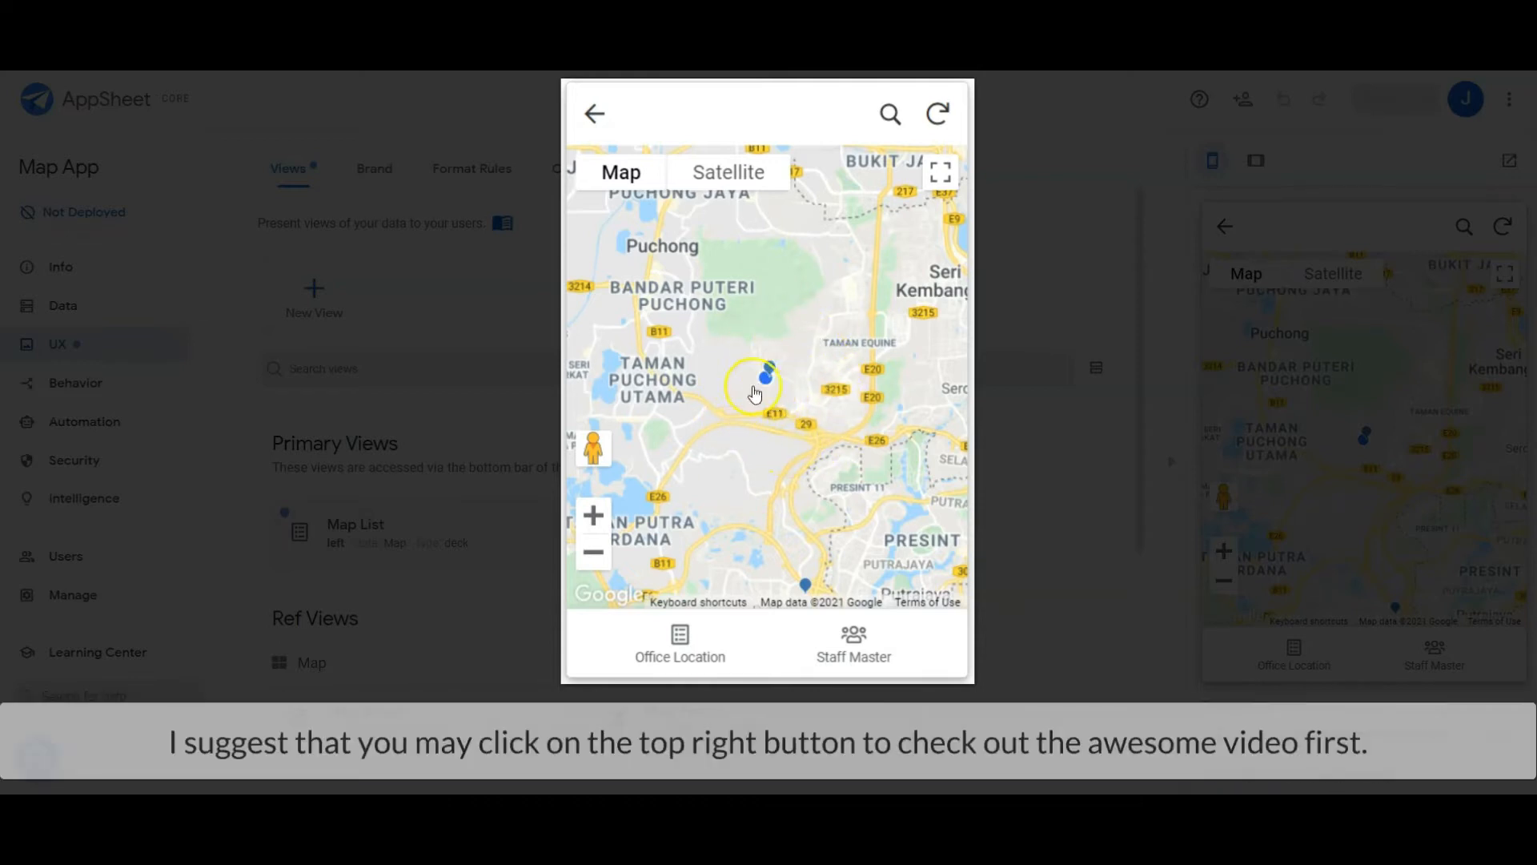
left_click(679, 643)
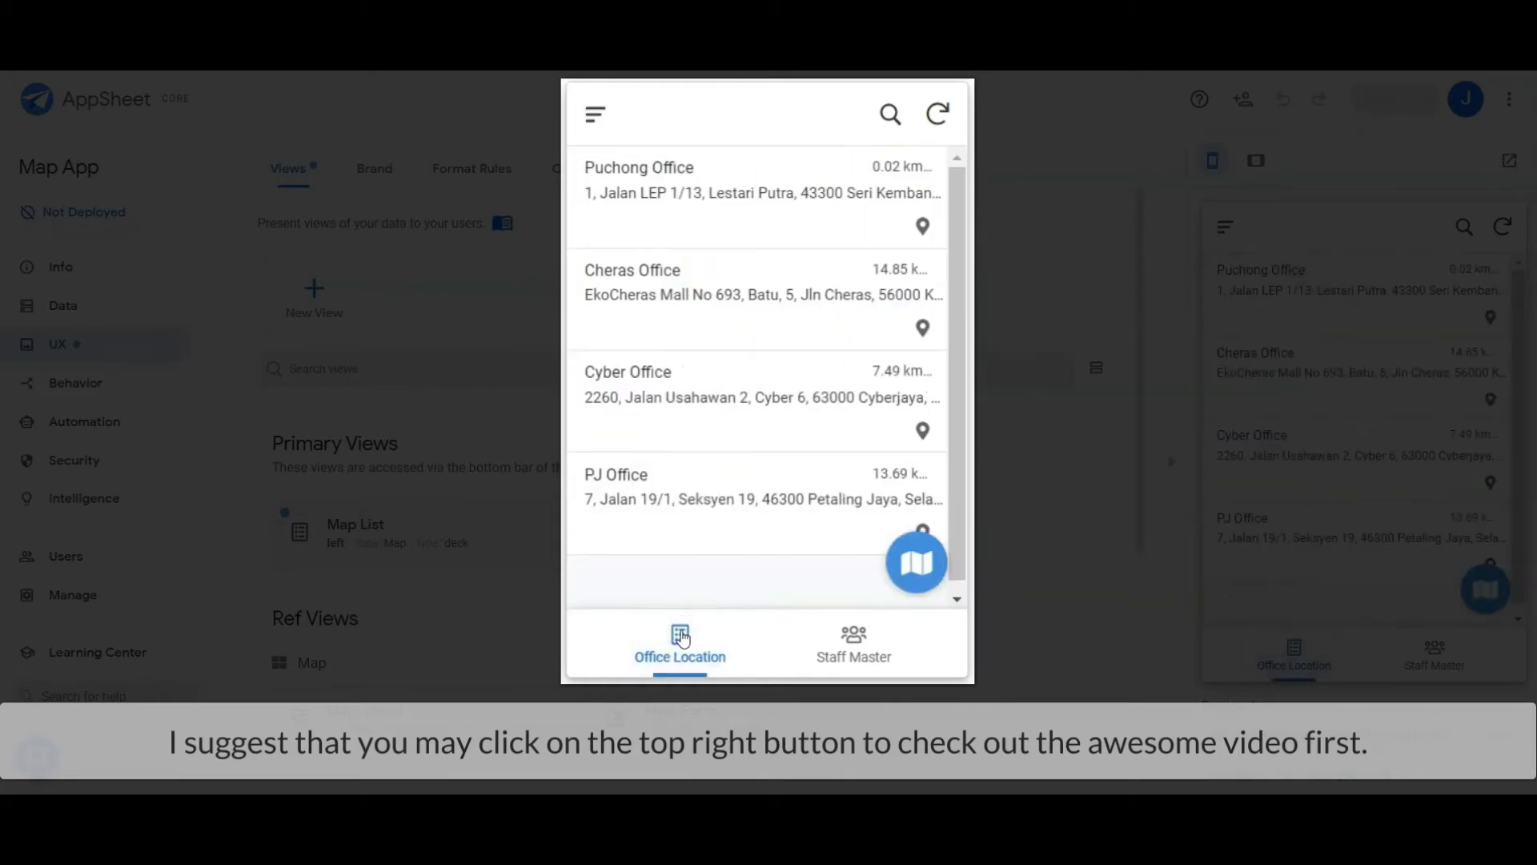
mouse_move(691, 583)
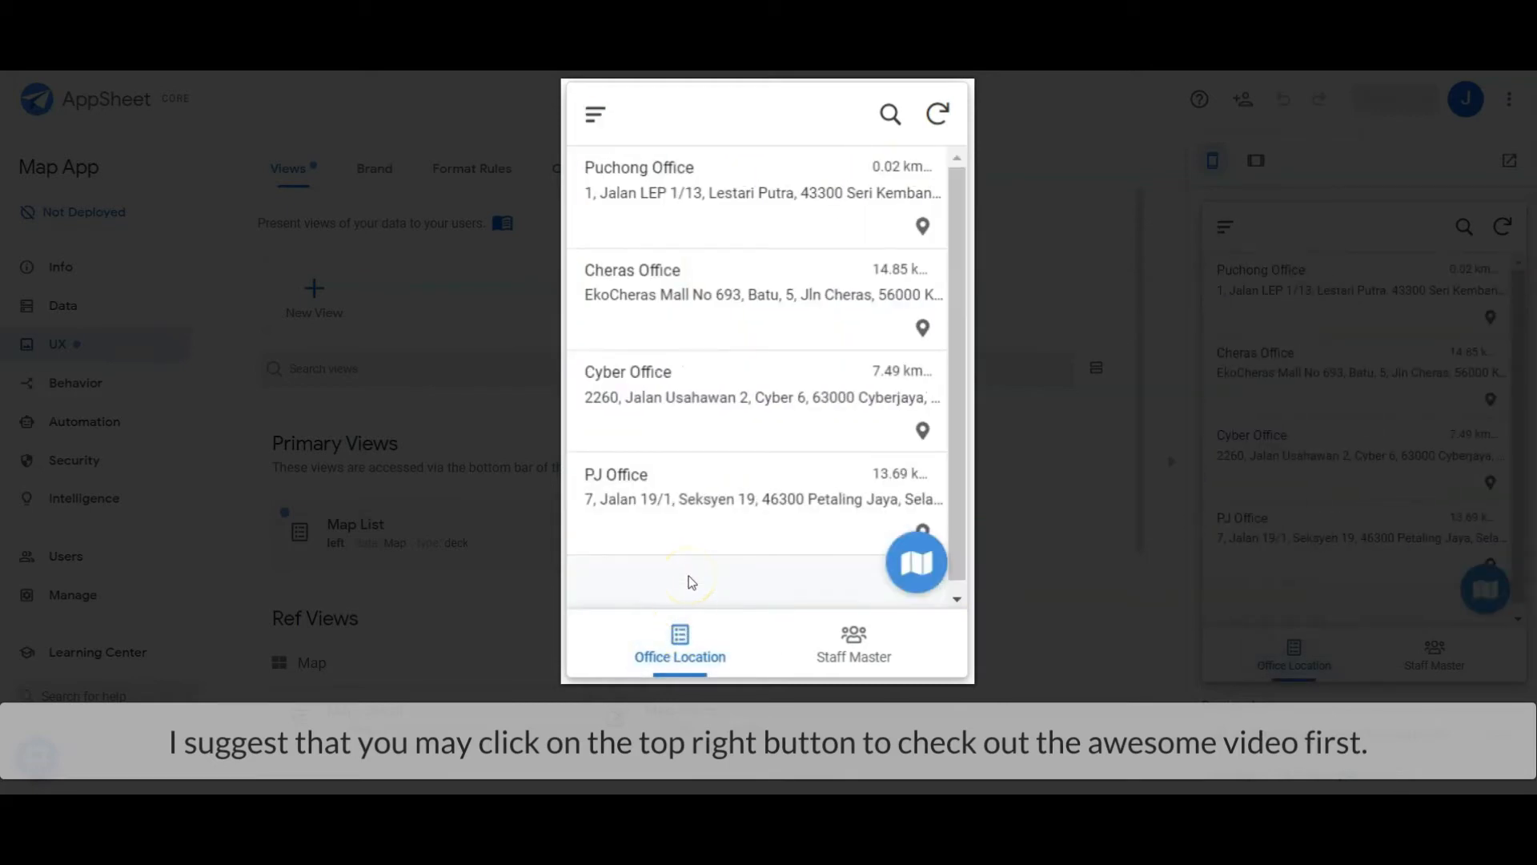
mouse_move(759, 602)
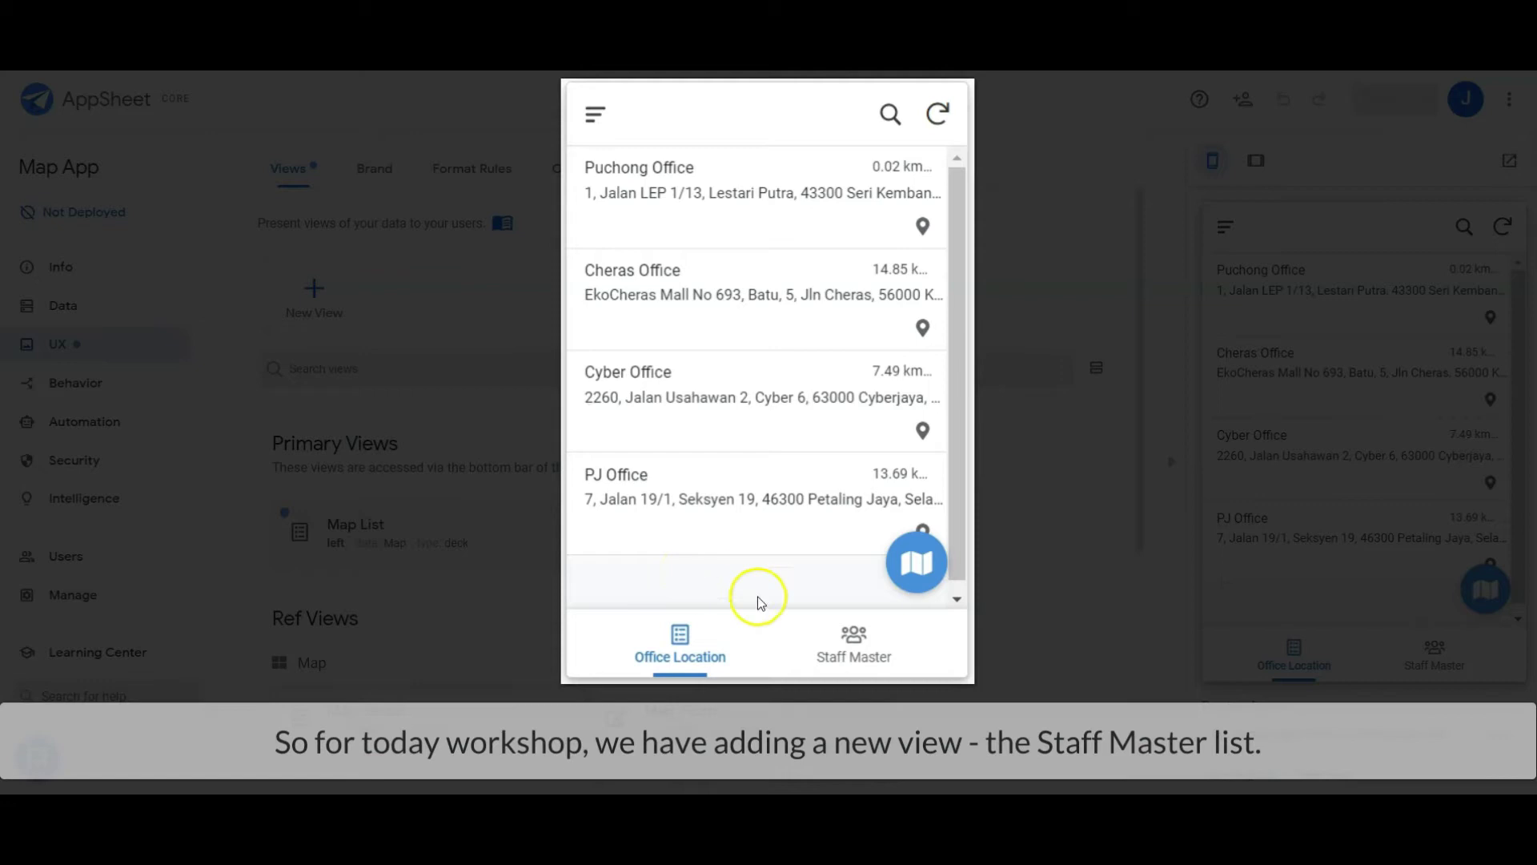
Switch to the Staff Master list, view a staff member's record, and return to the office locations
left_click(853, 643)
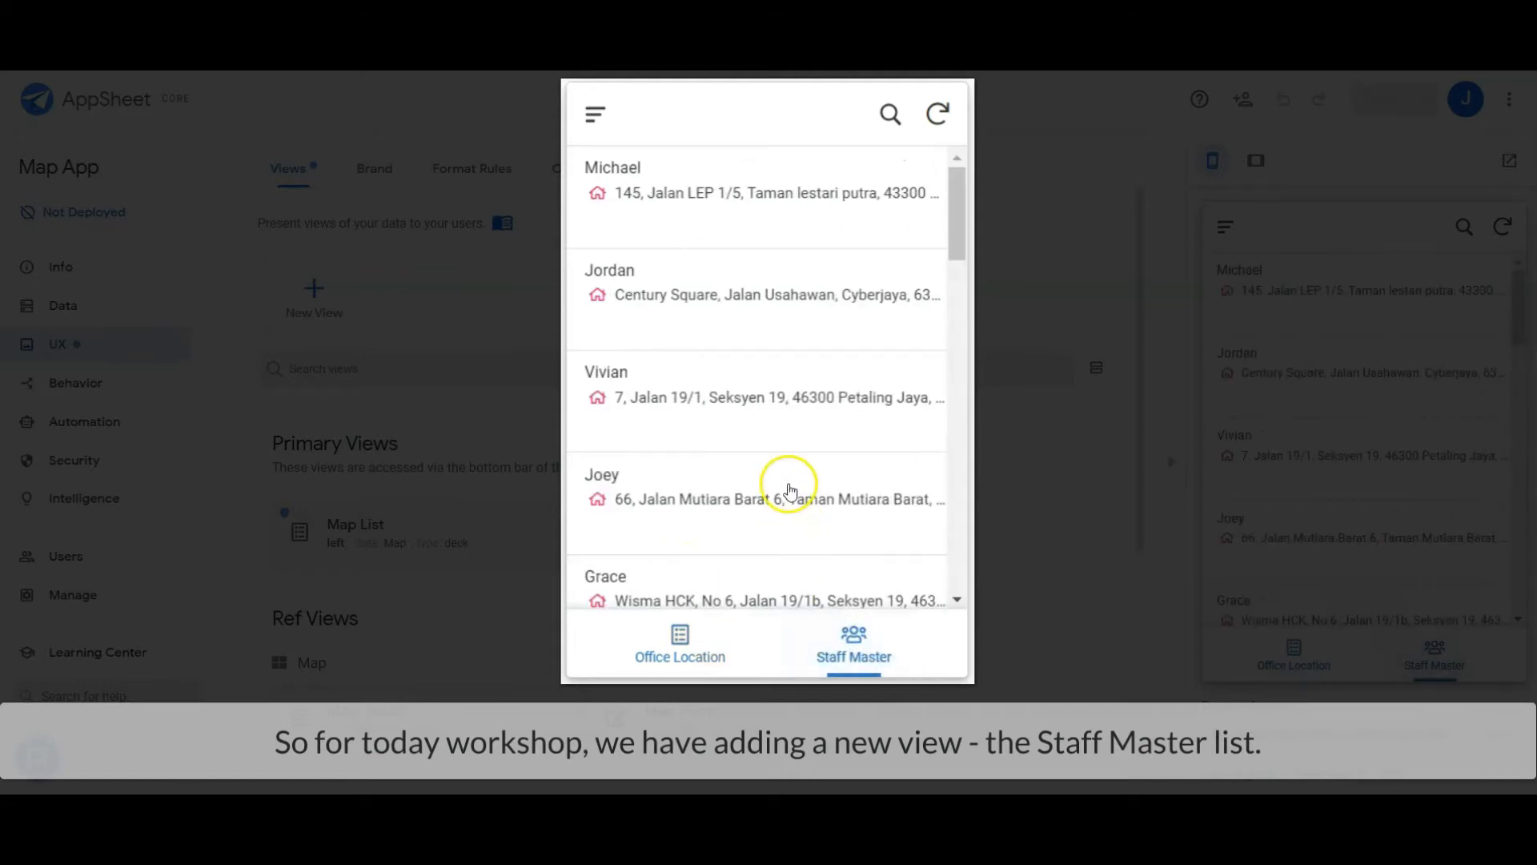
left_click(644, 184)
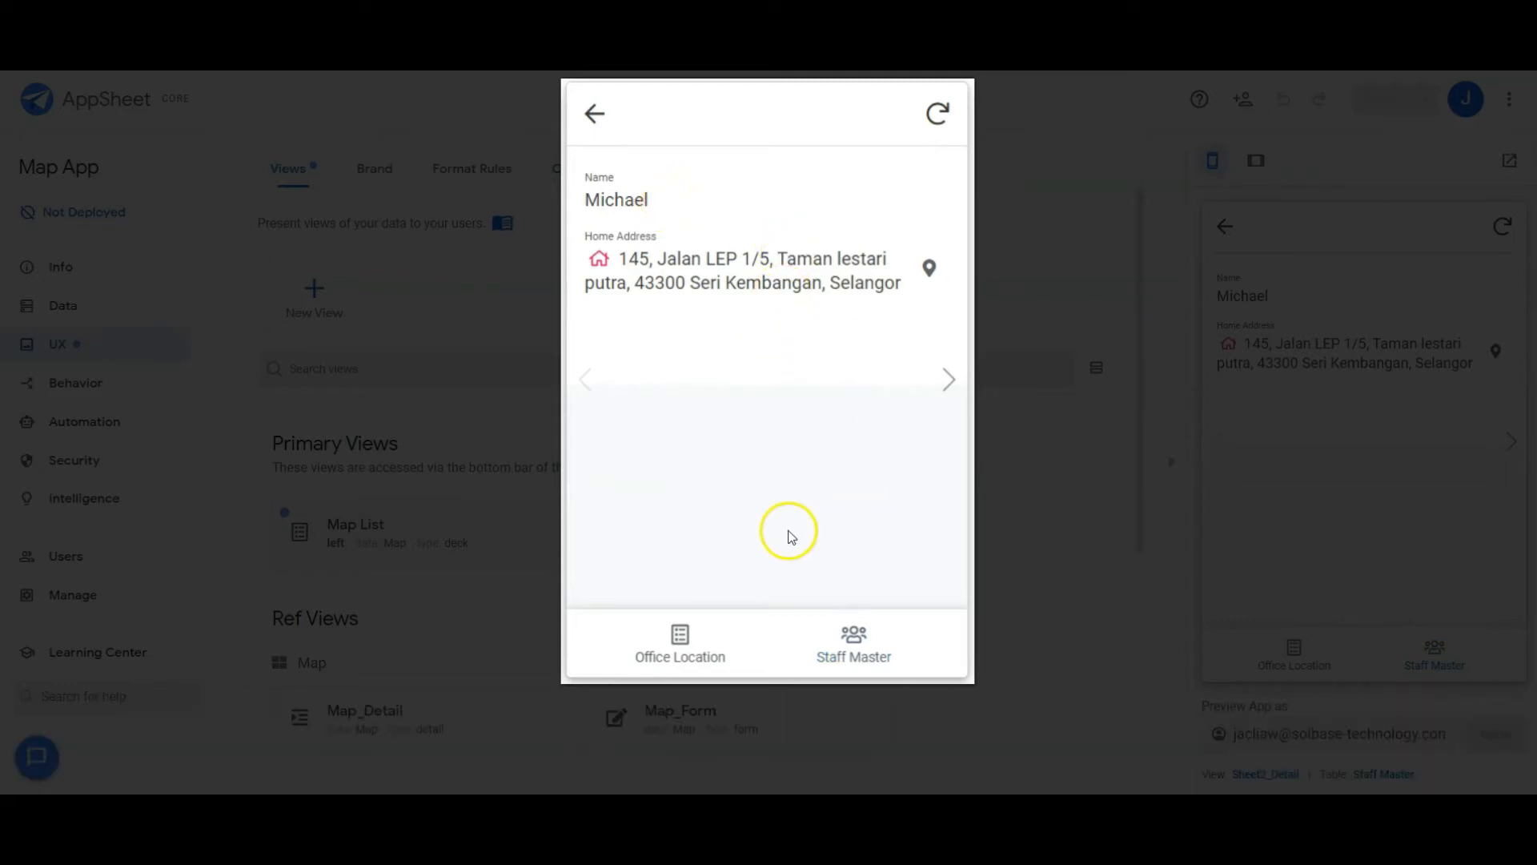
left_click(679, 642)
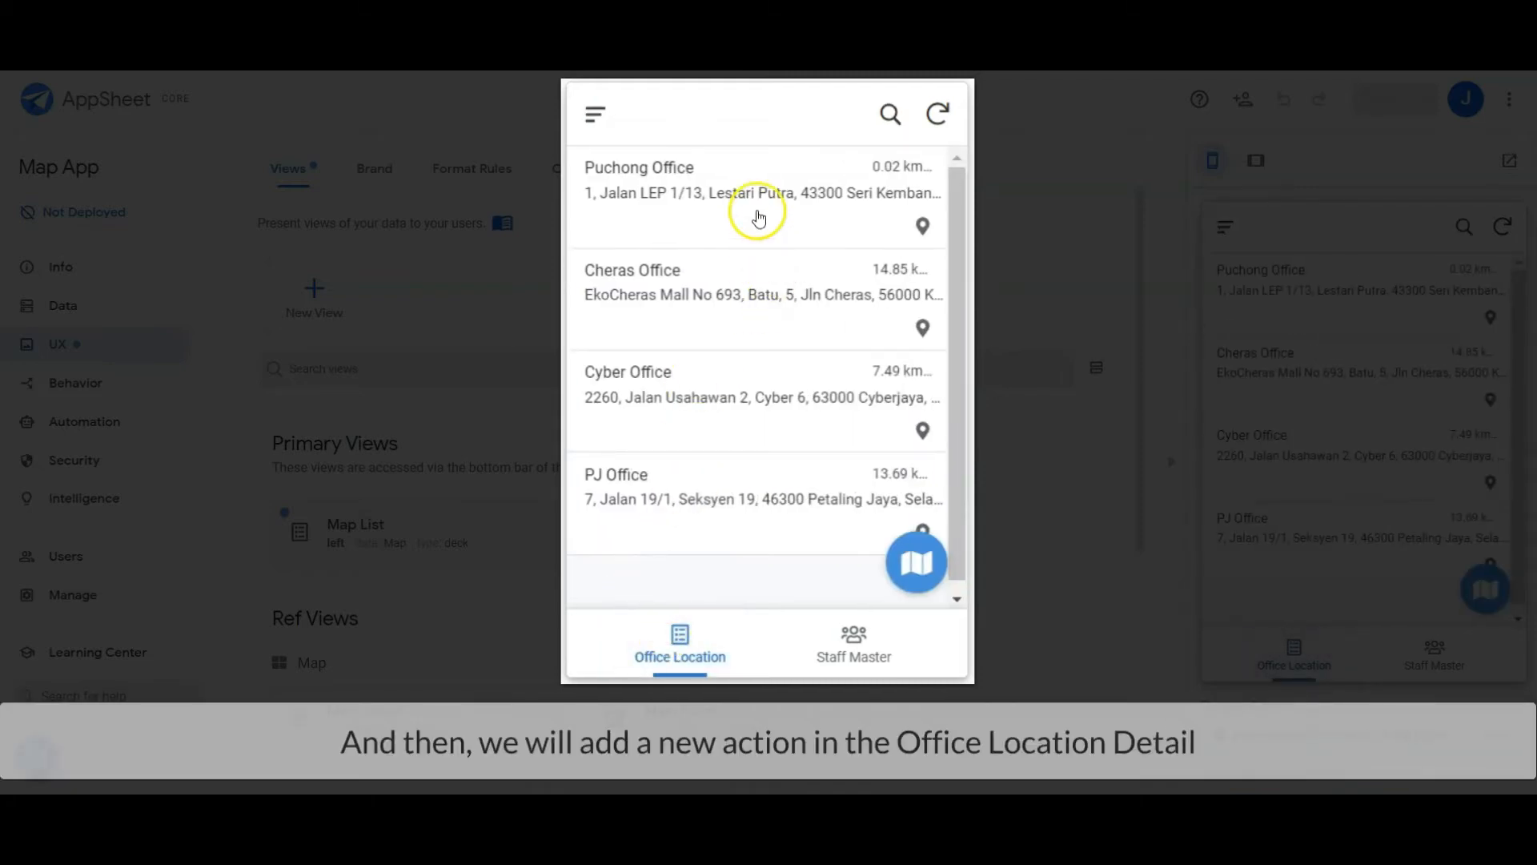
left_click(759, 211)
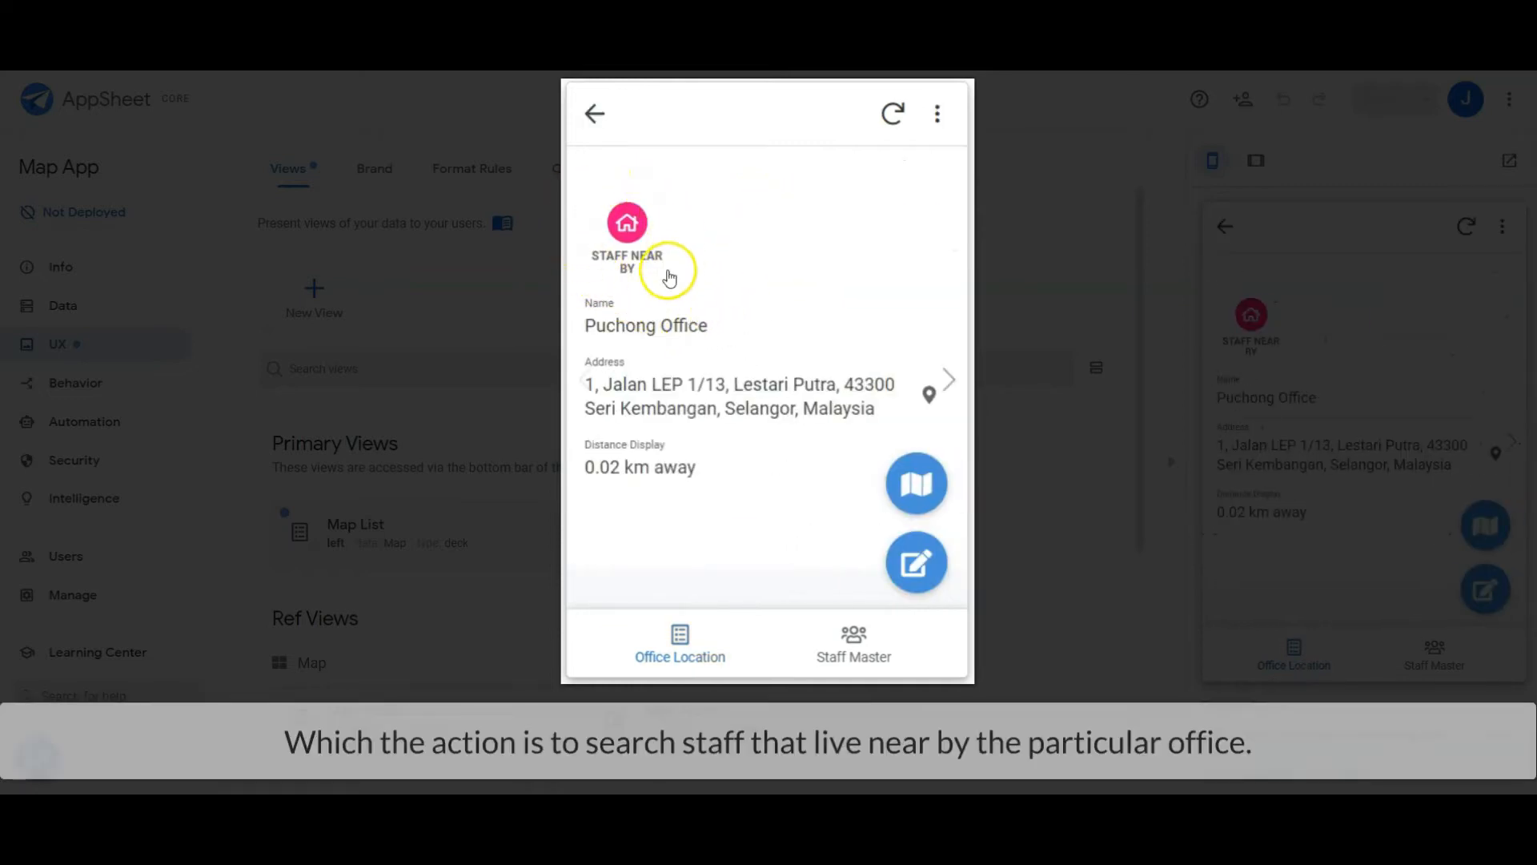
mouse_move(634, 346)
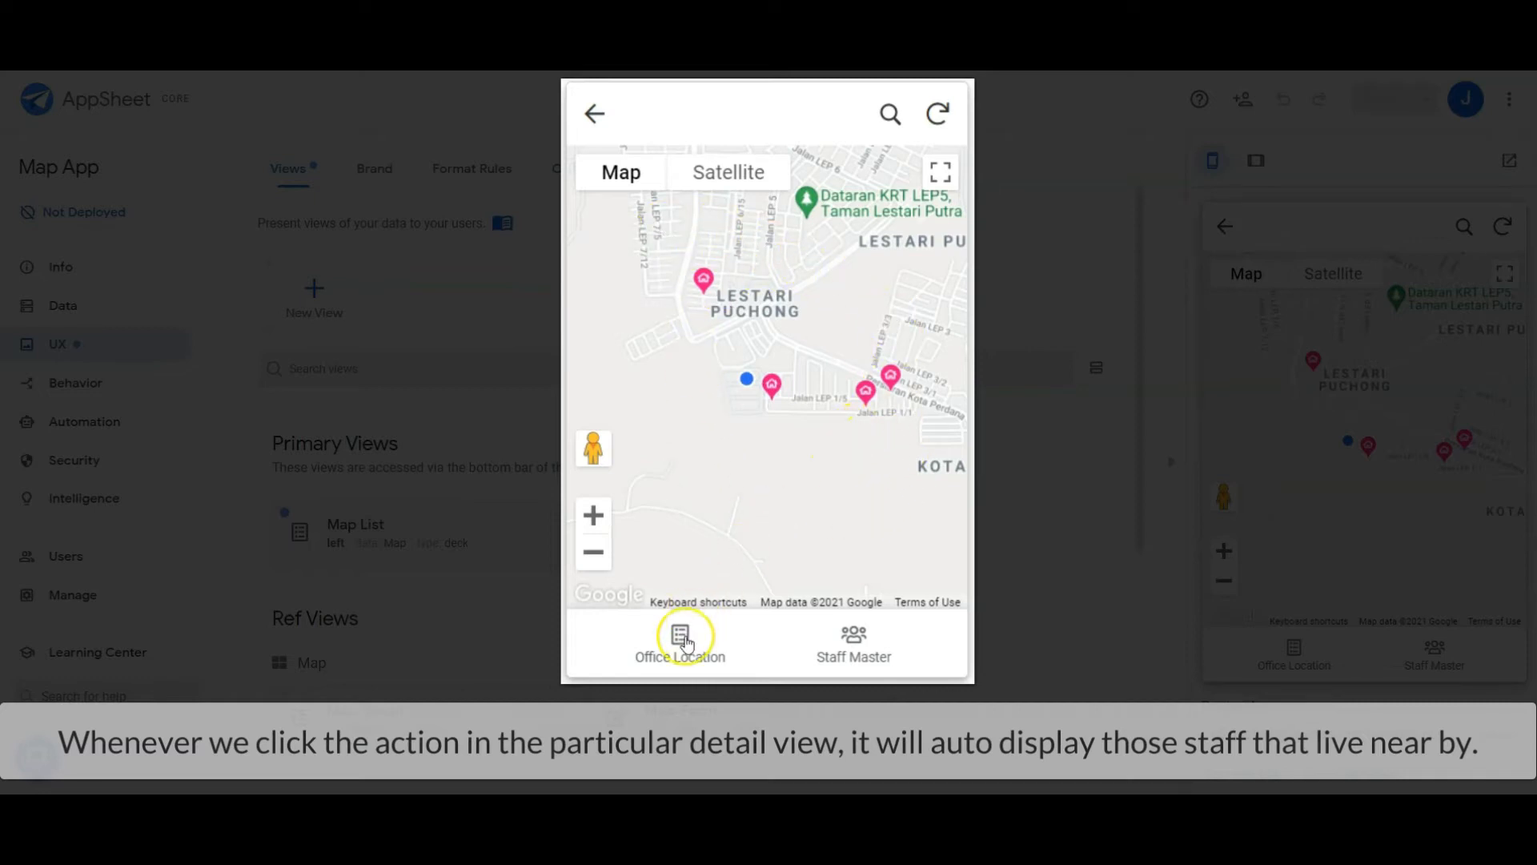
left_click(679, 640)
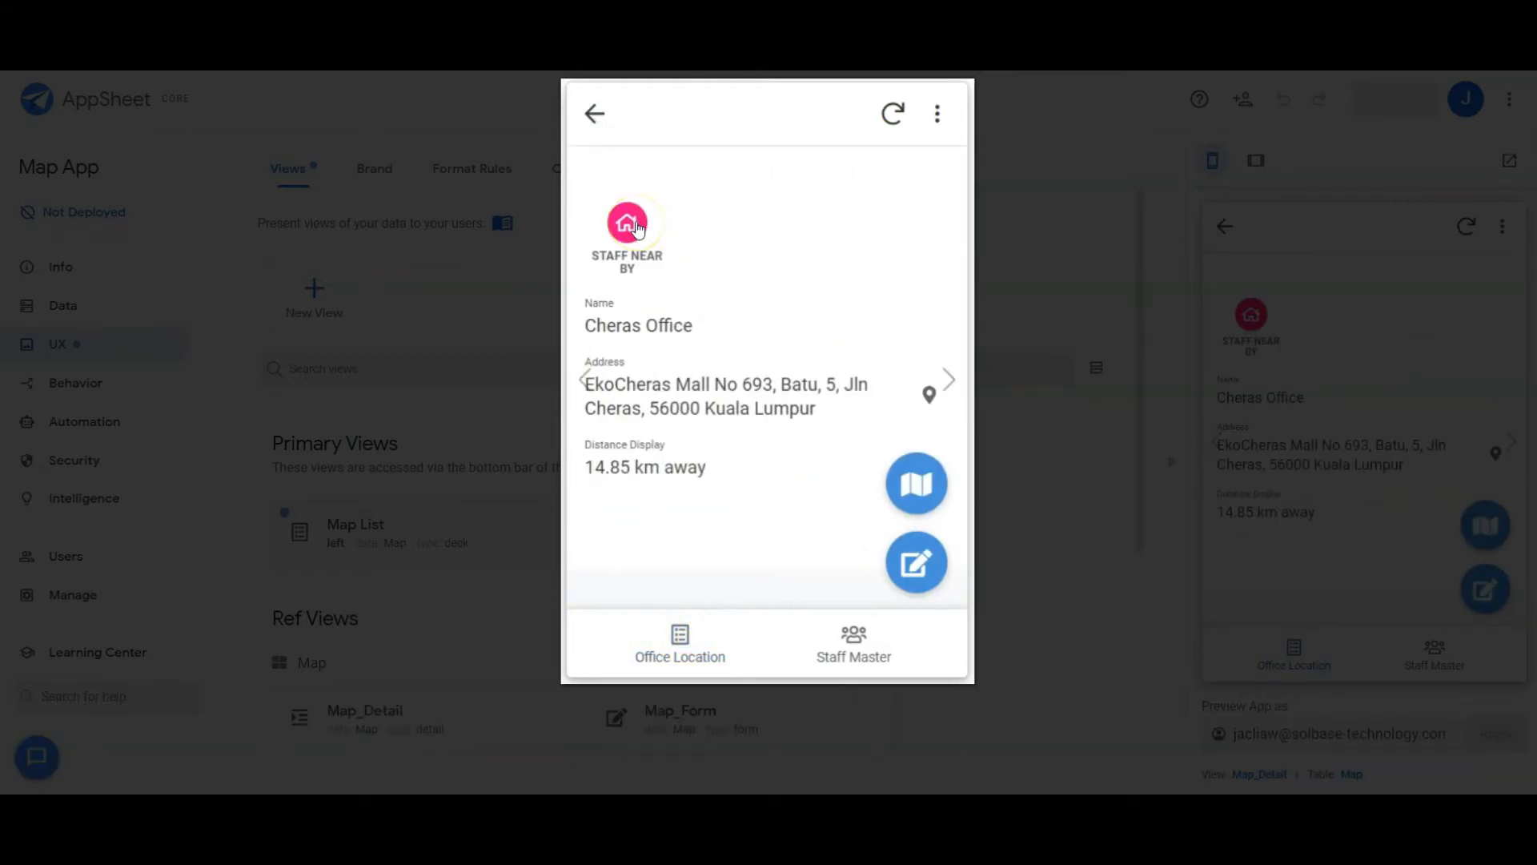
left_click(916, 484)
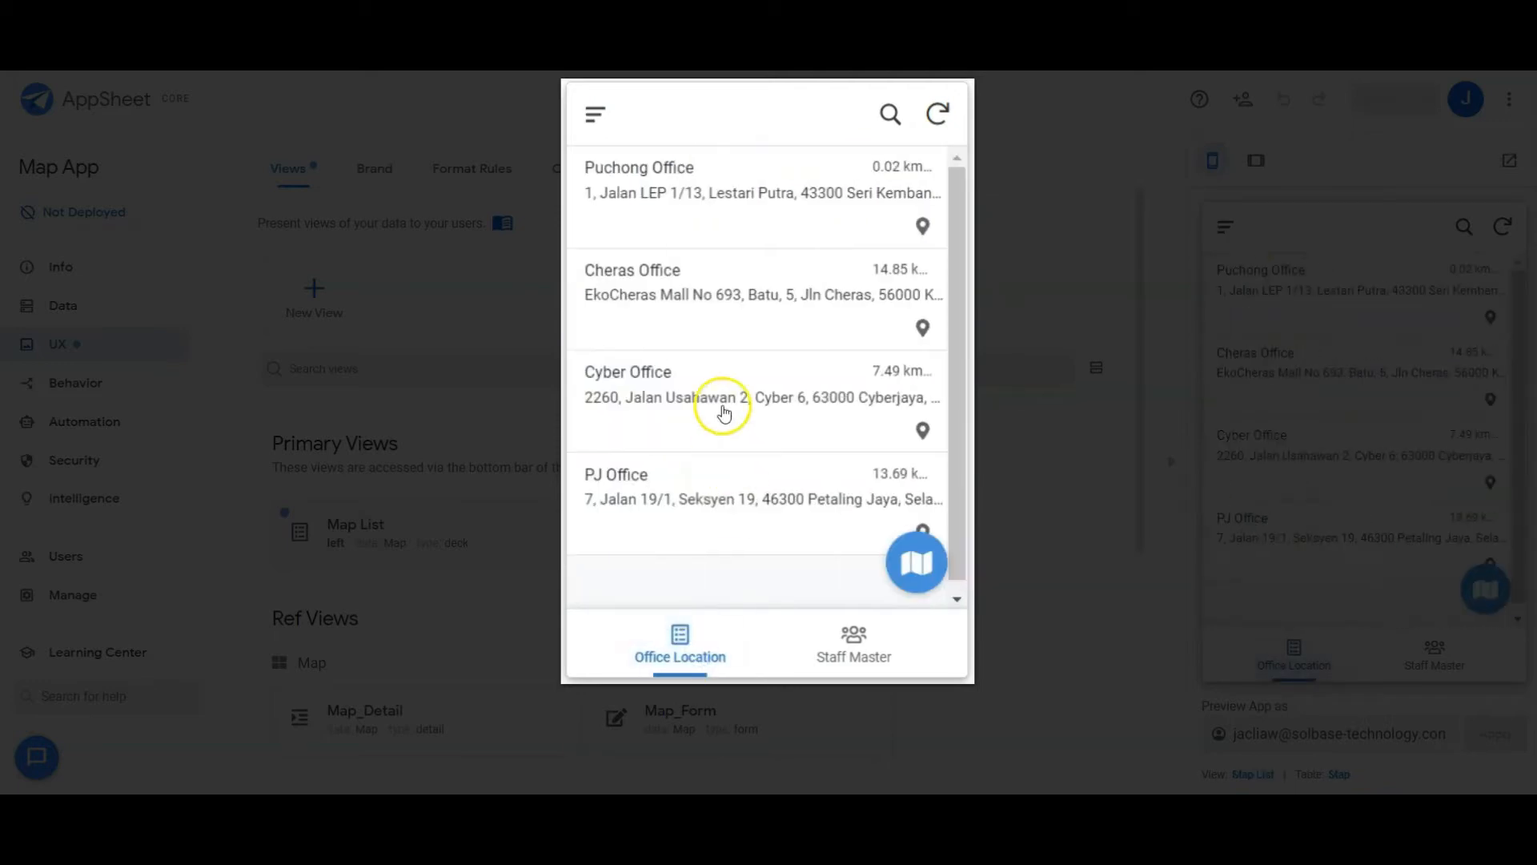
left_click(723, 397)
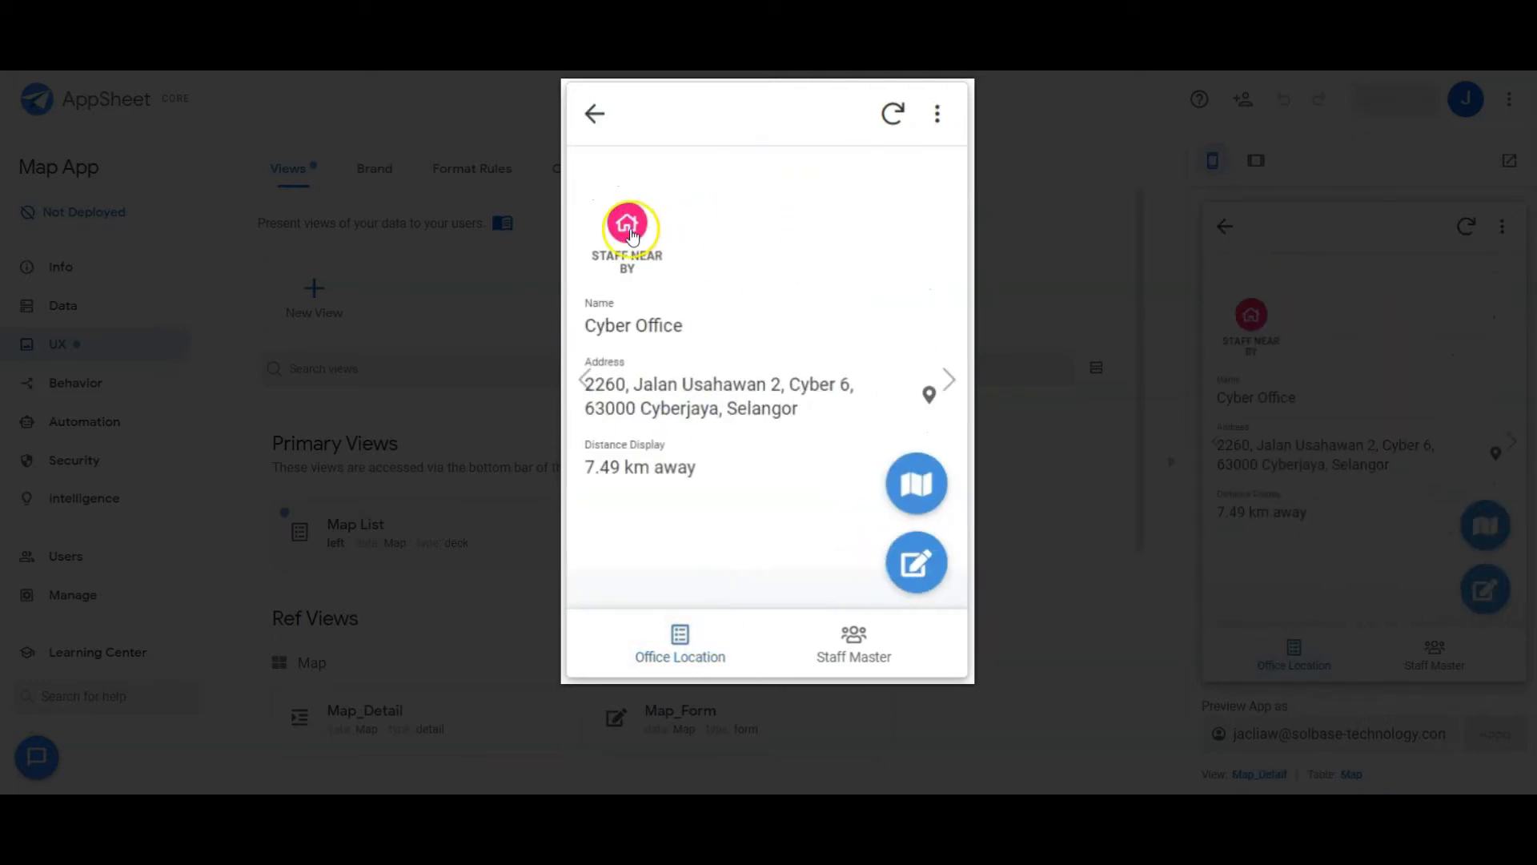
left_click(916, 484)
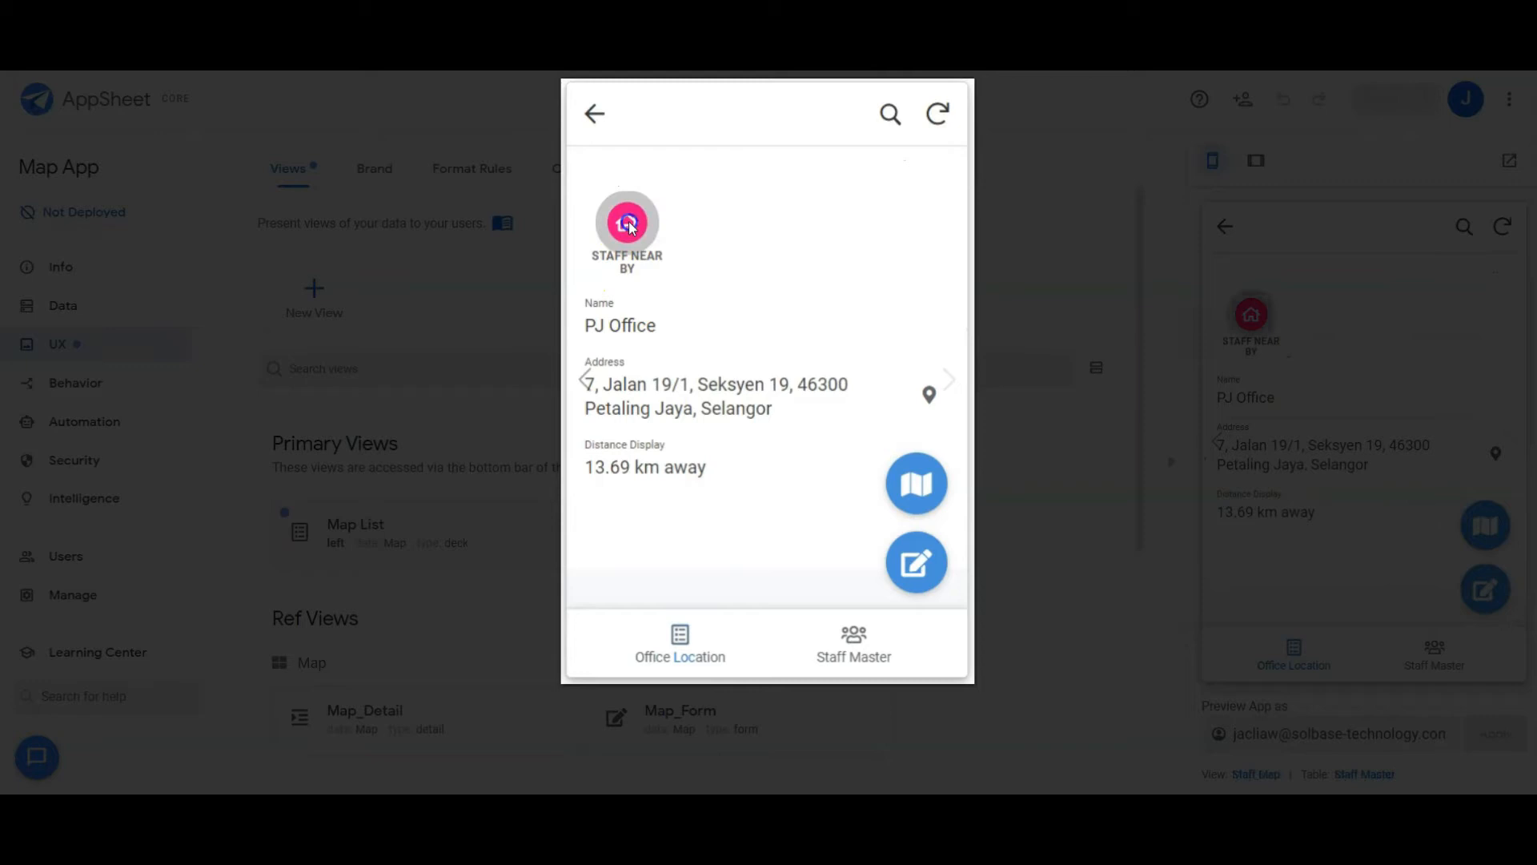
left_click(916, 483)
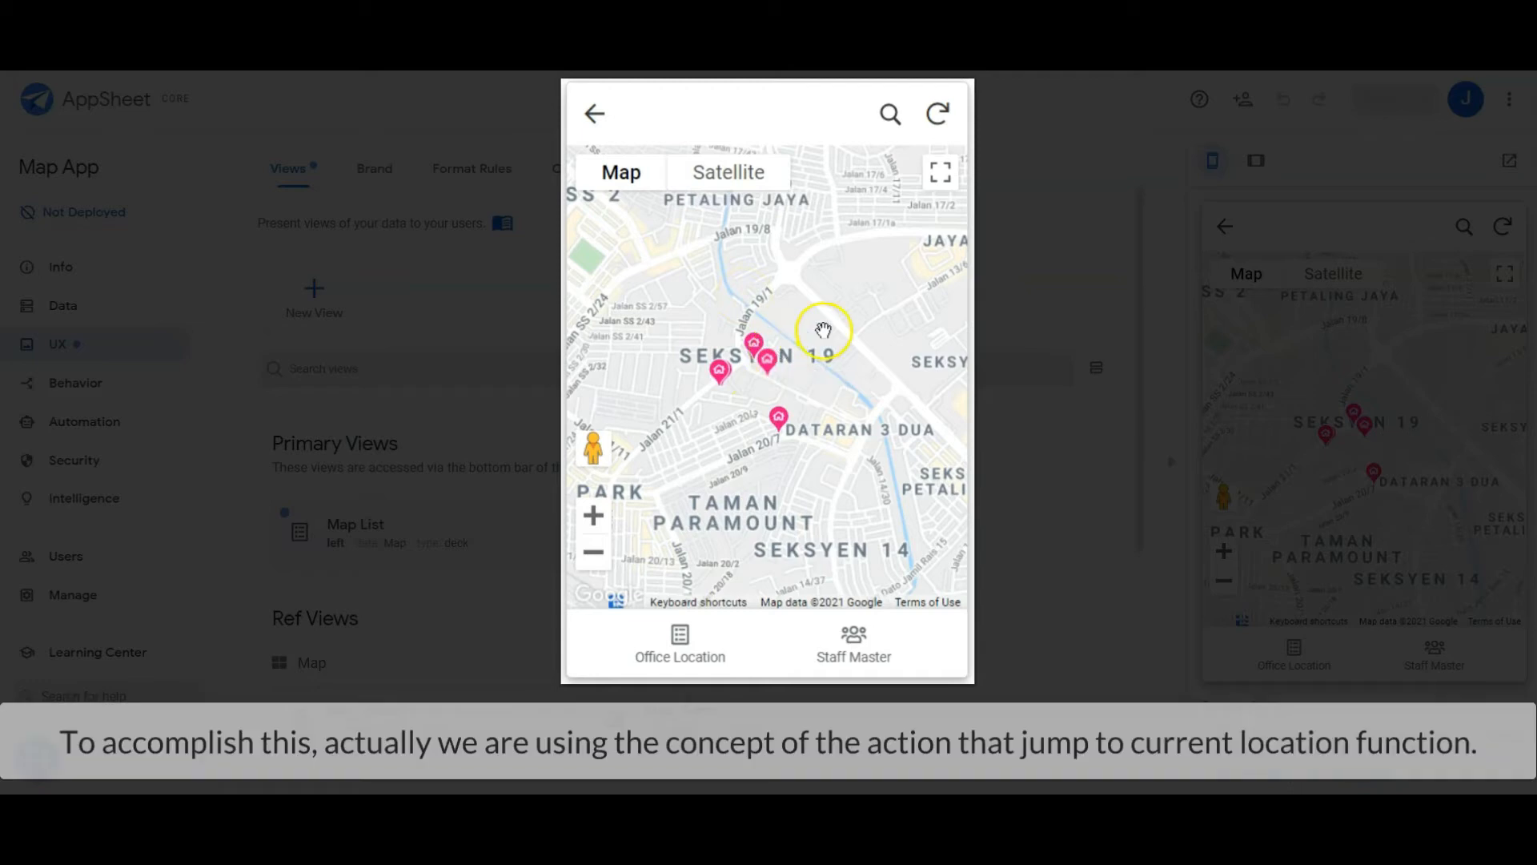
left_click(592, 551)
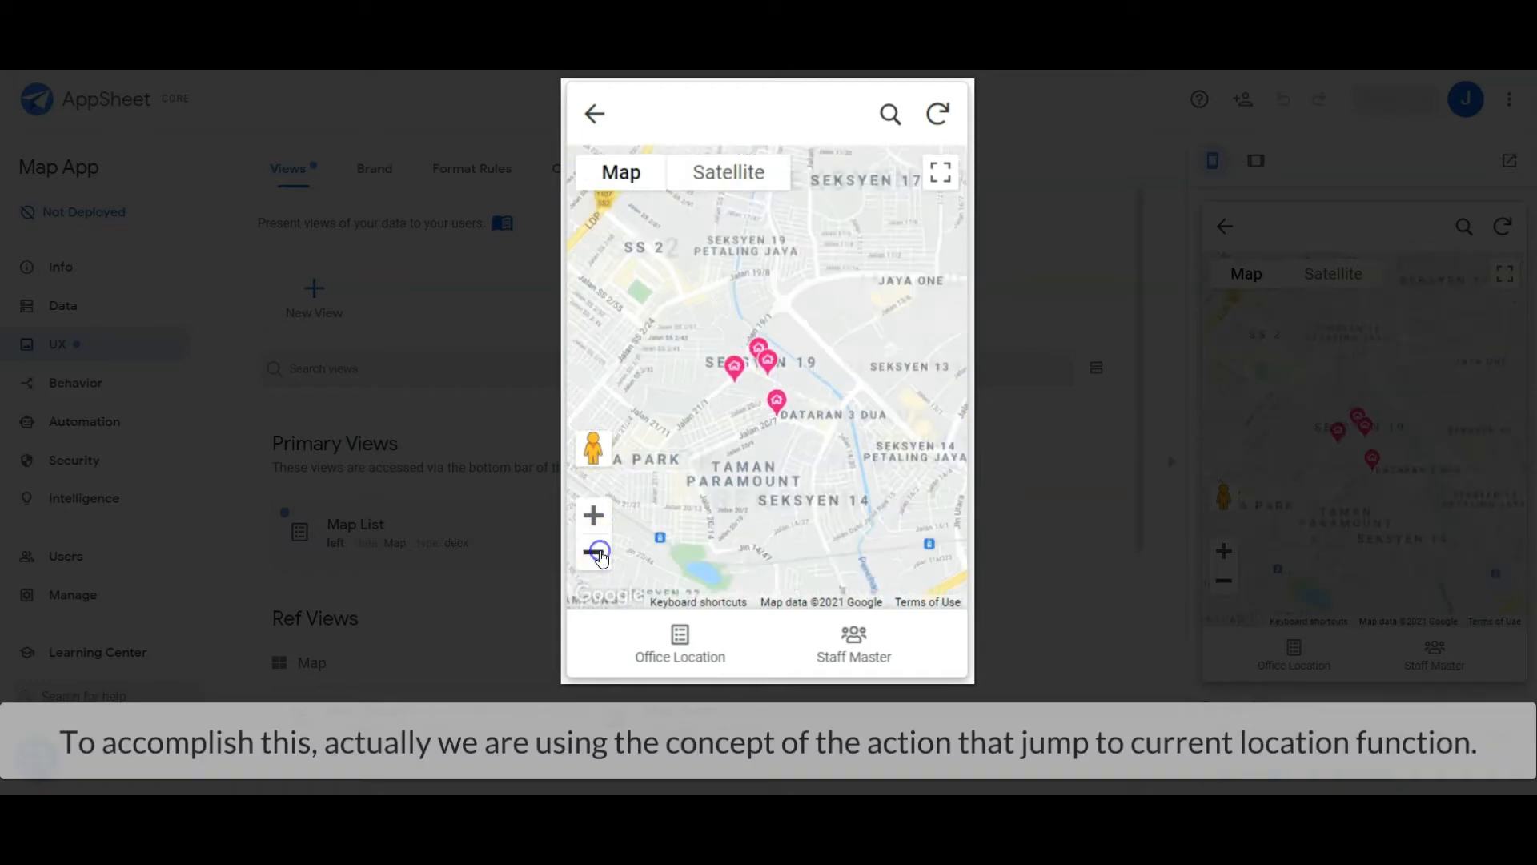
left_click(592, 551)
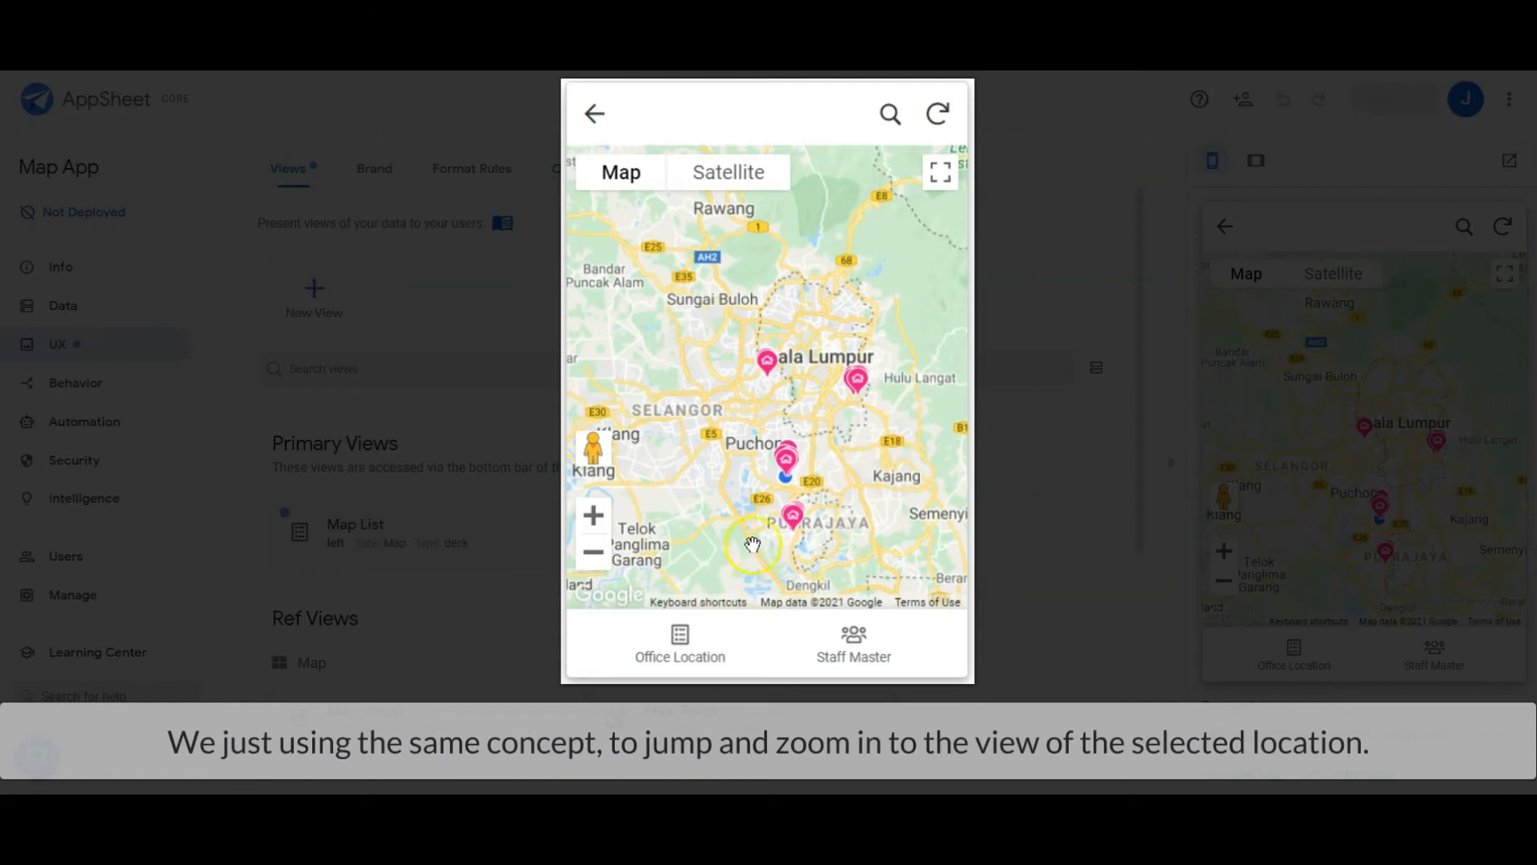
mouse_move(727, 301)
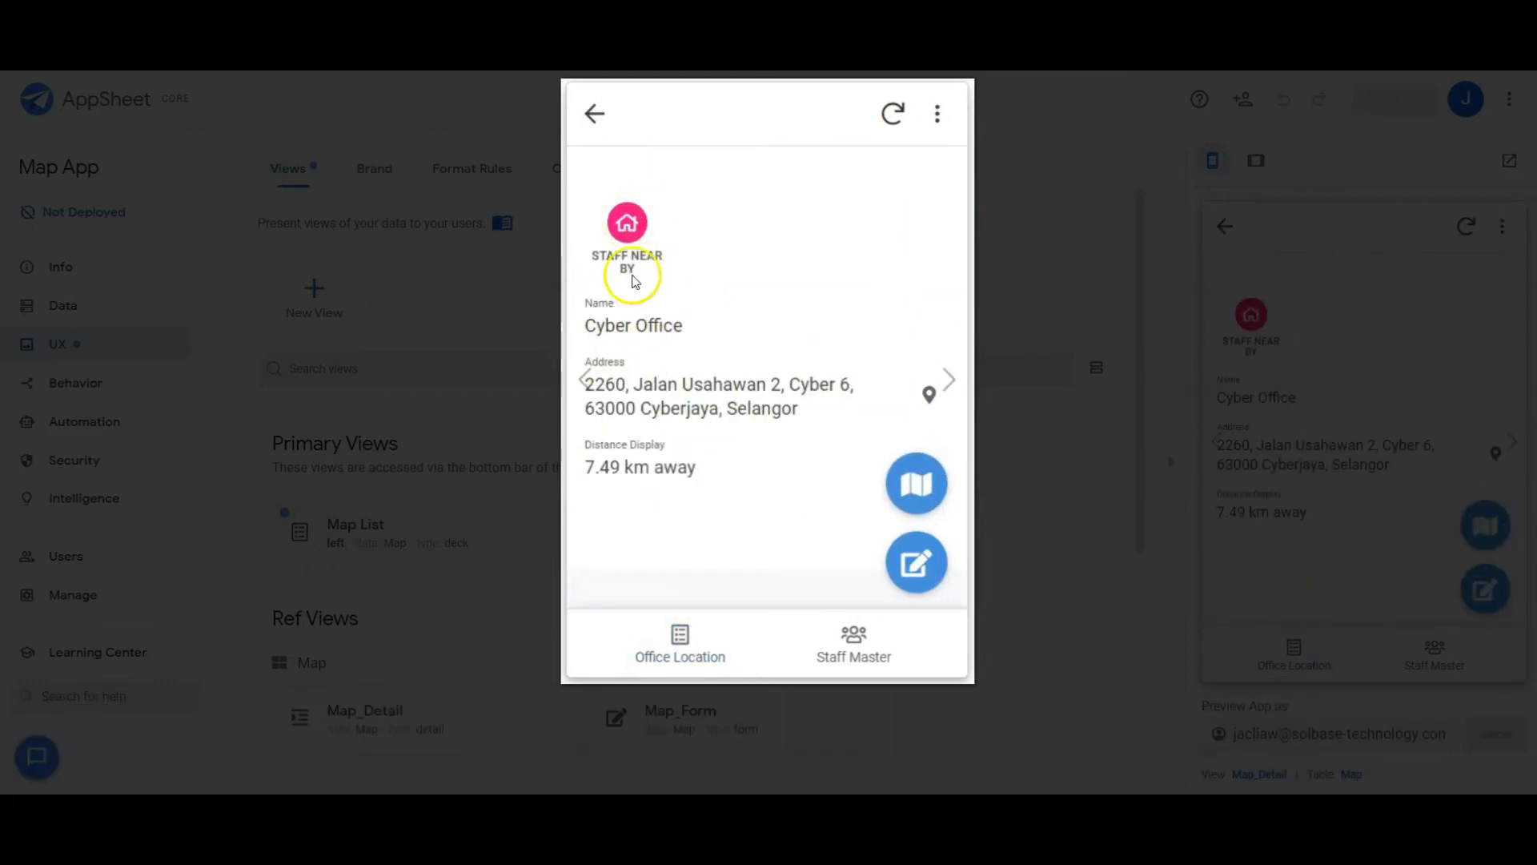
left_click(916, 484)
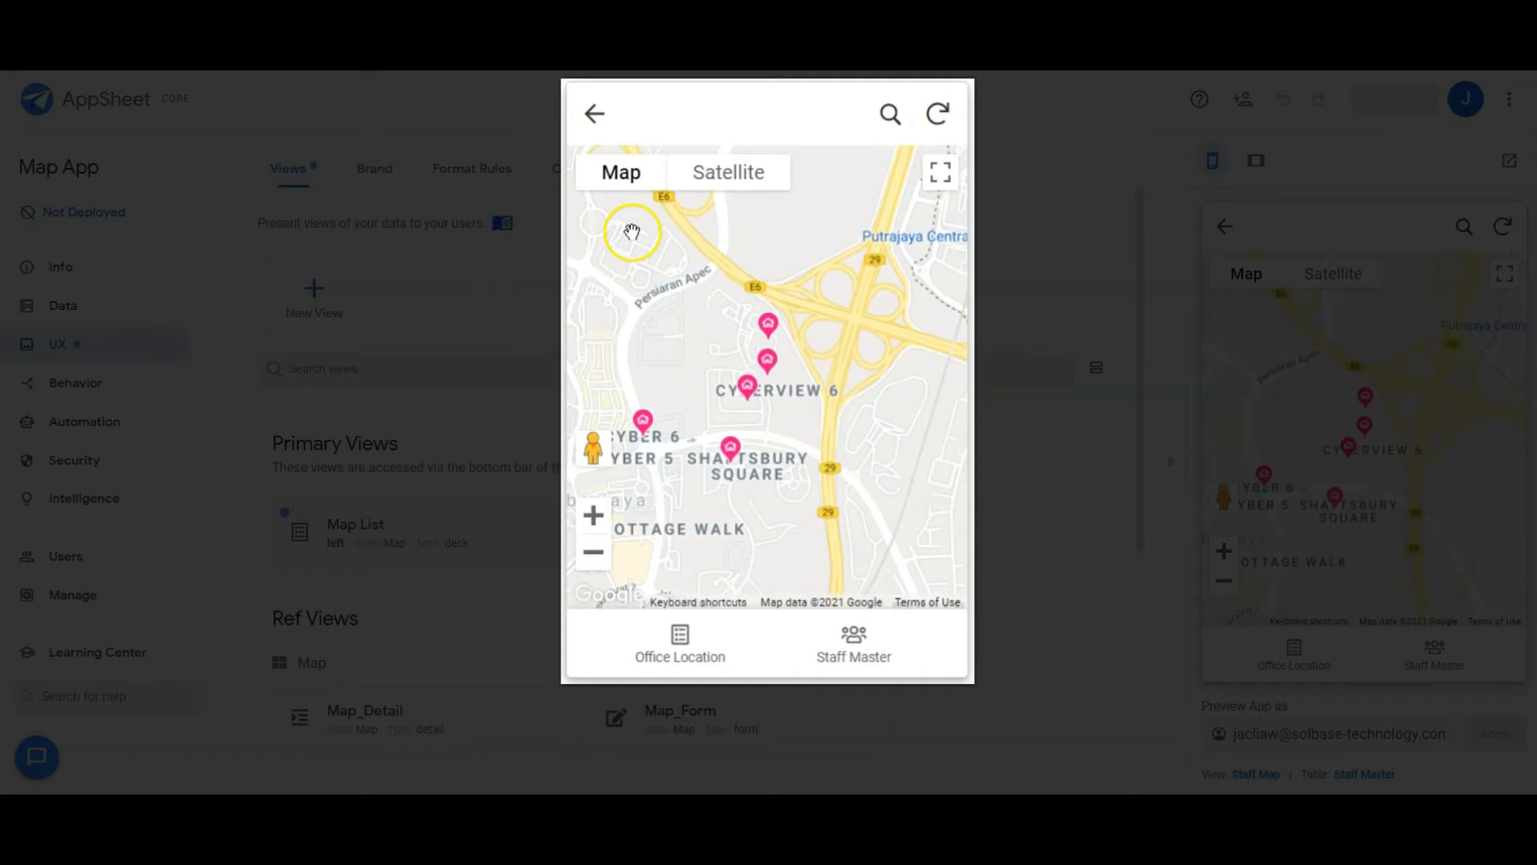
mouse_move(759, 609)
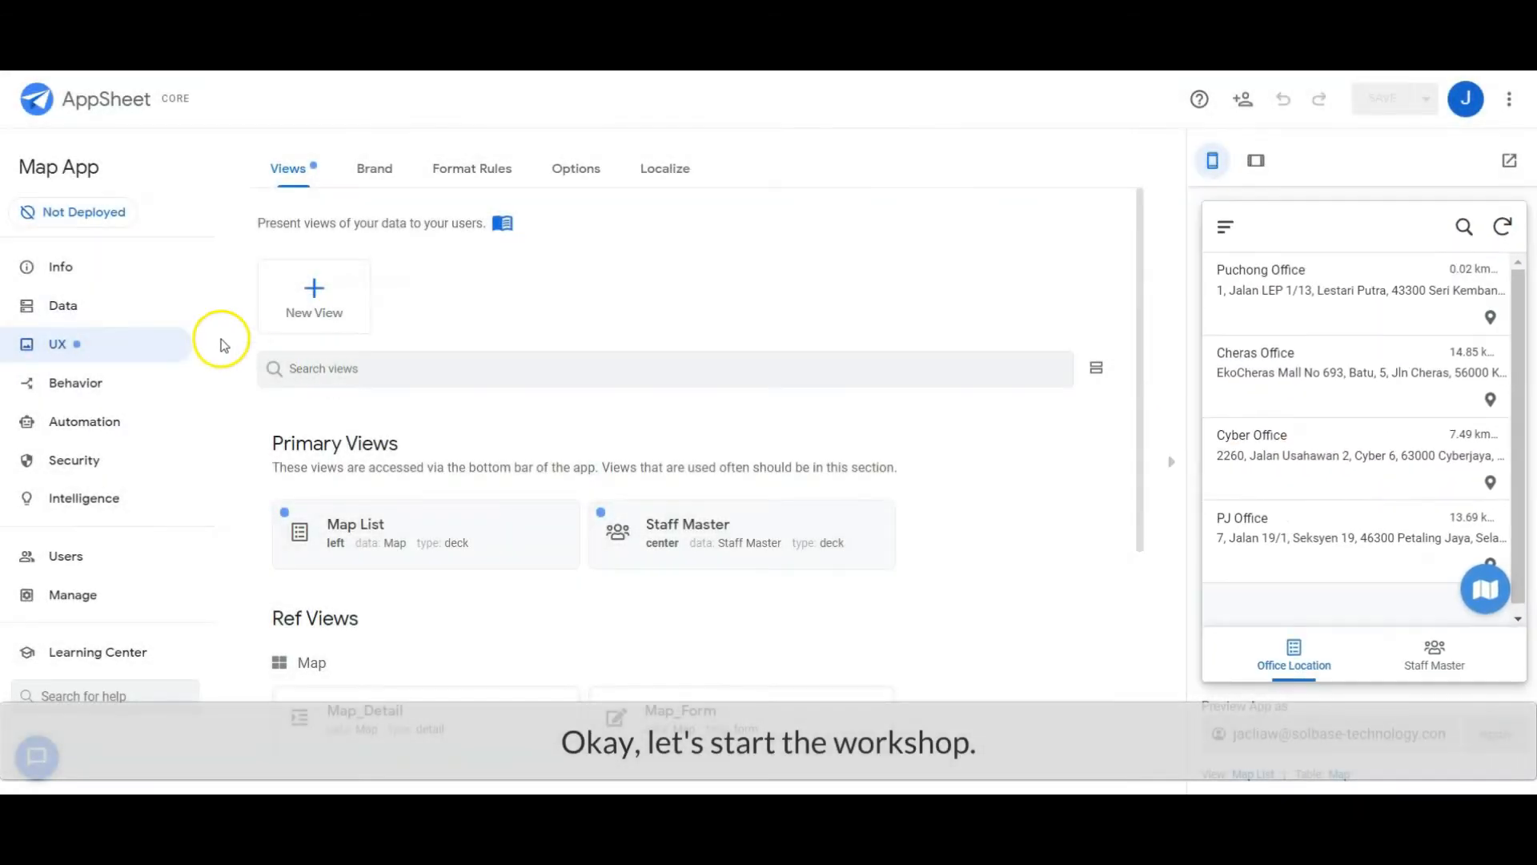
Review the Staff Master Record ID column in Data > Columns, keeping its UNIQUEID() initial value
left_click(105, 306)
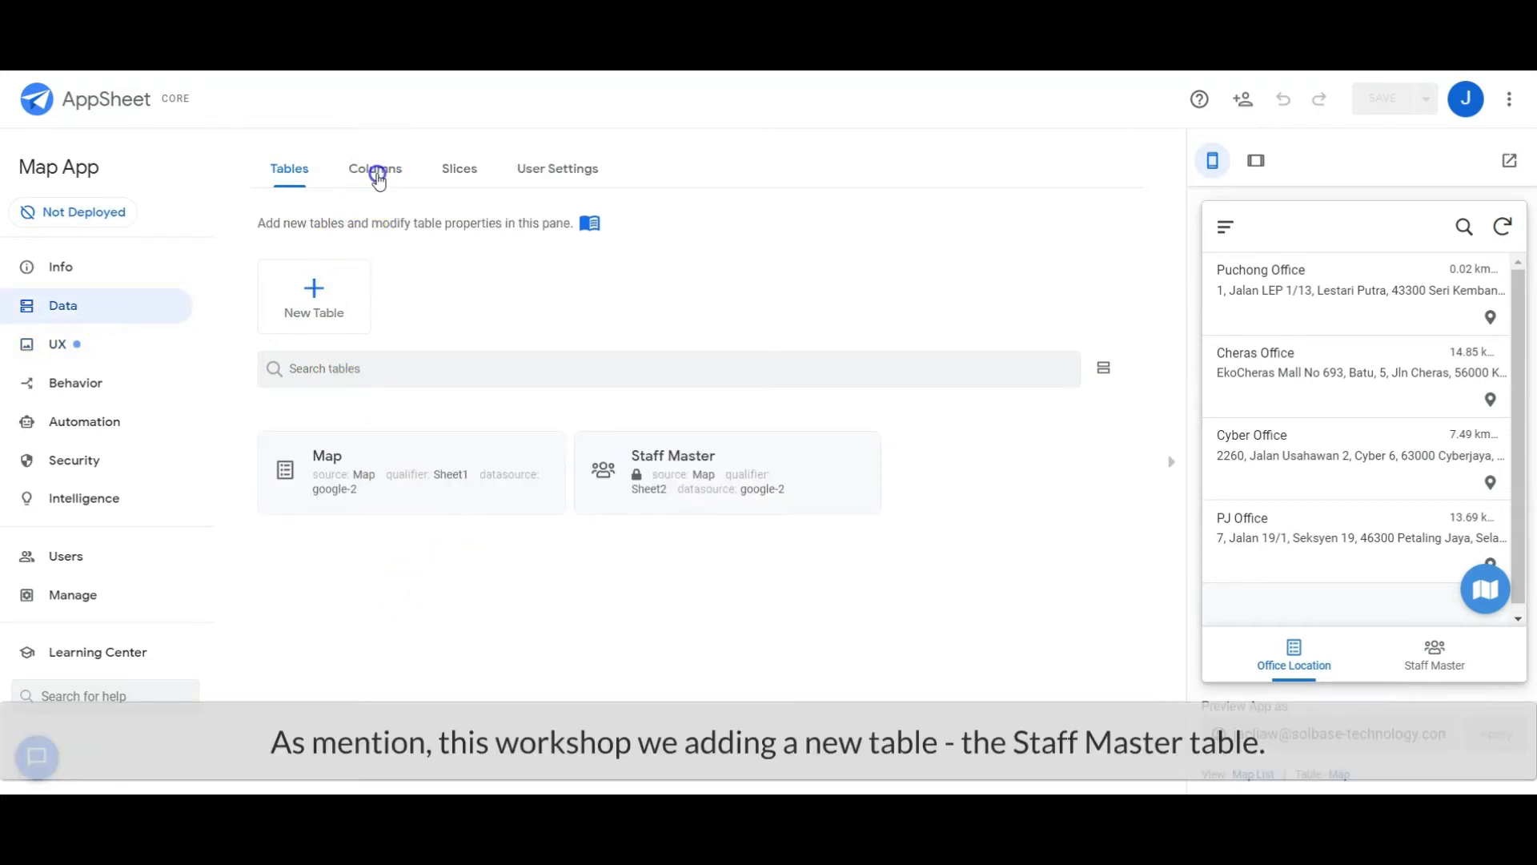
left_click(375, 170)
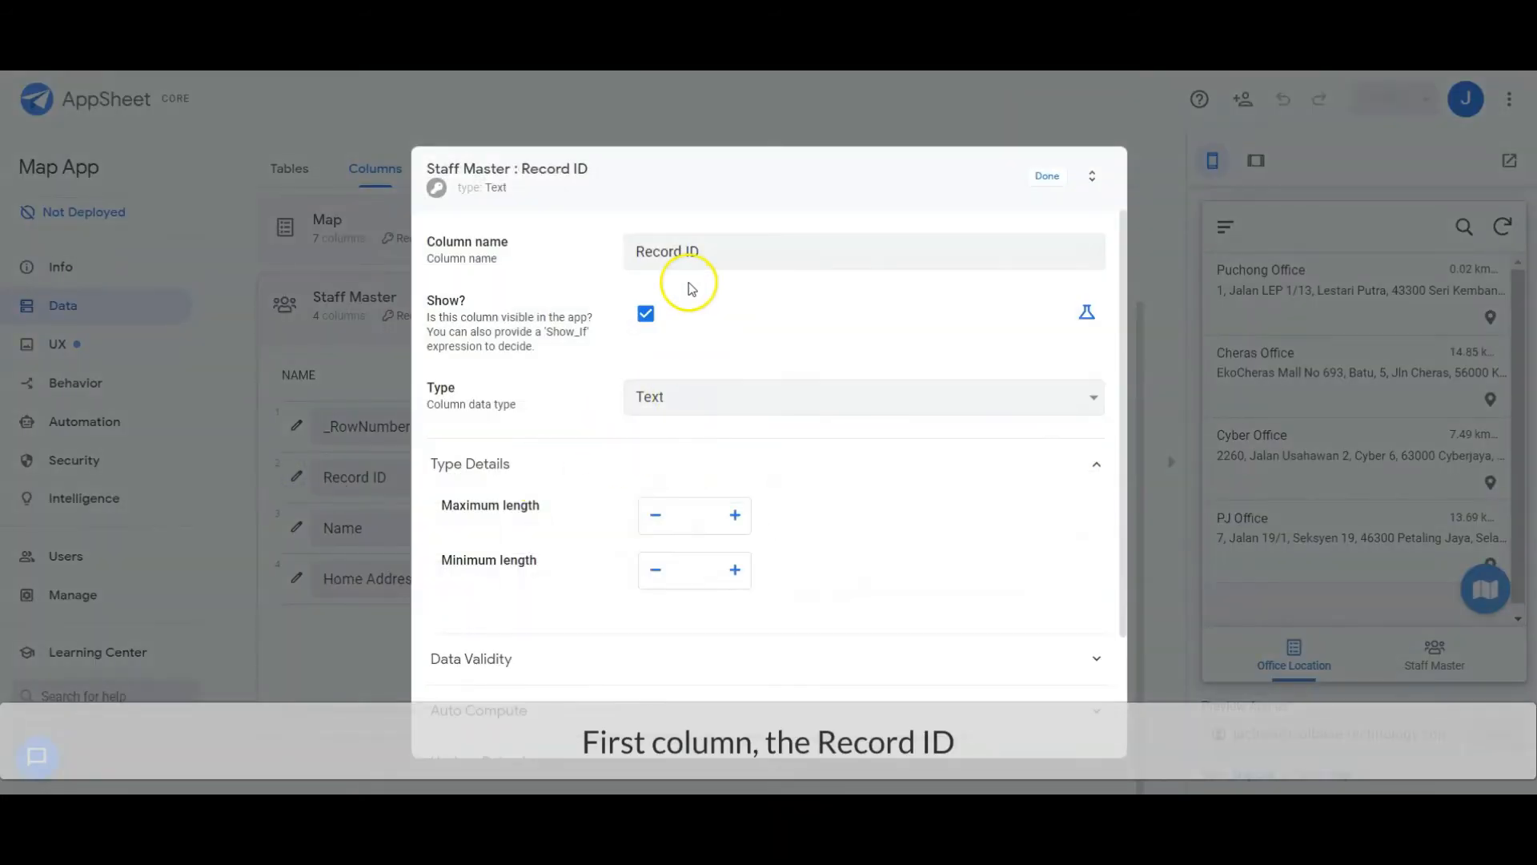
scroll("down", 3)
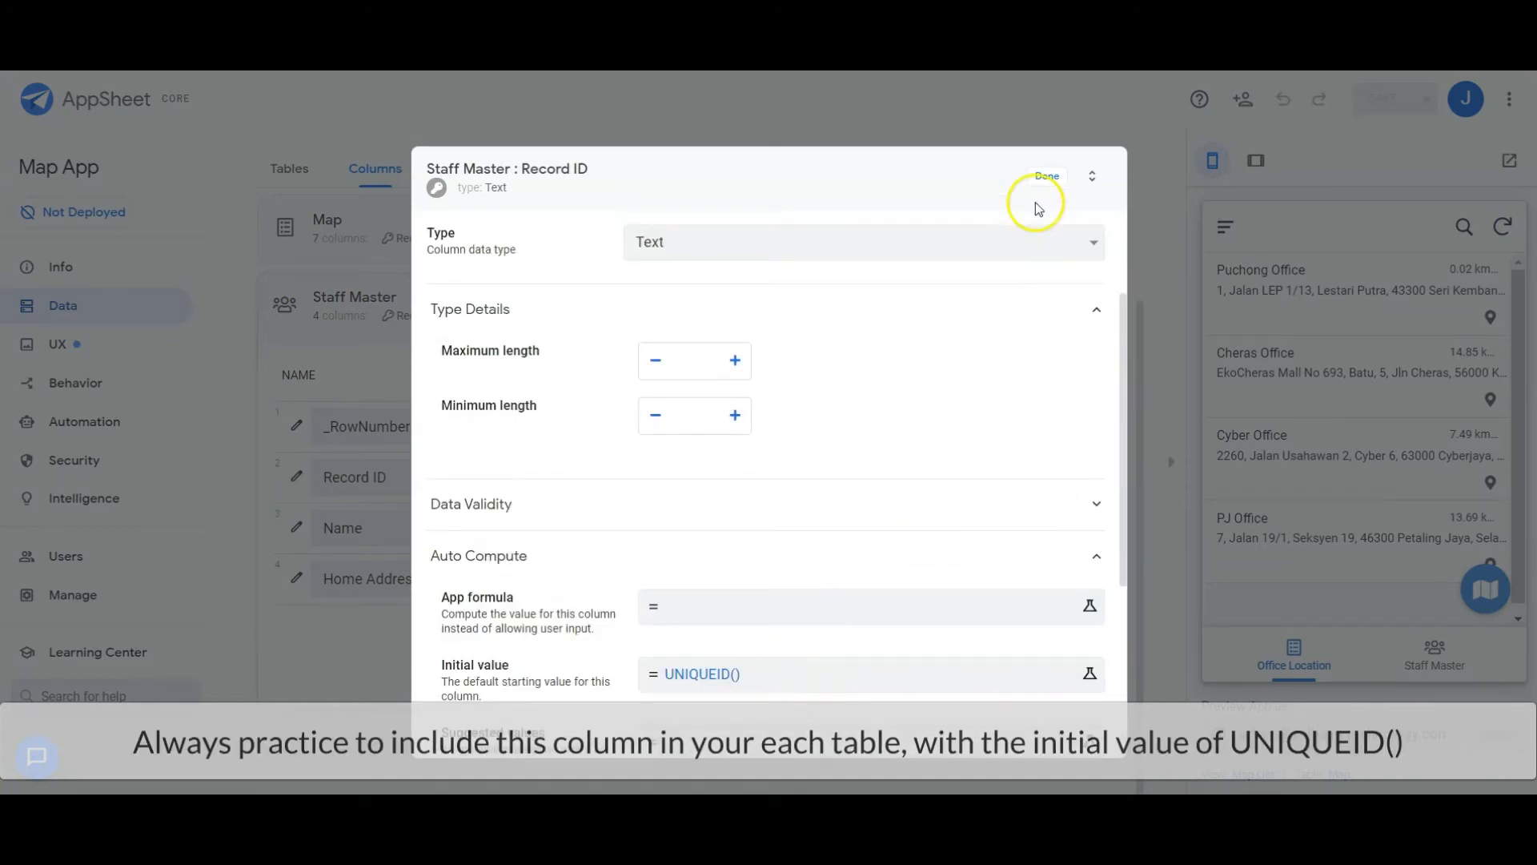
left_click(1048, 176)
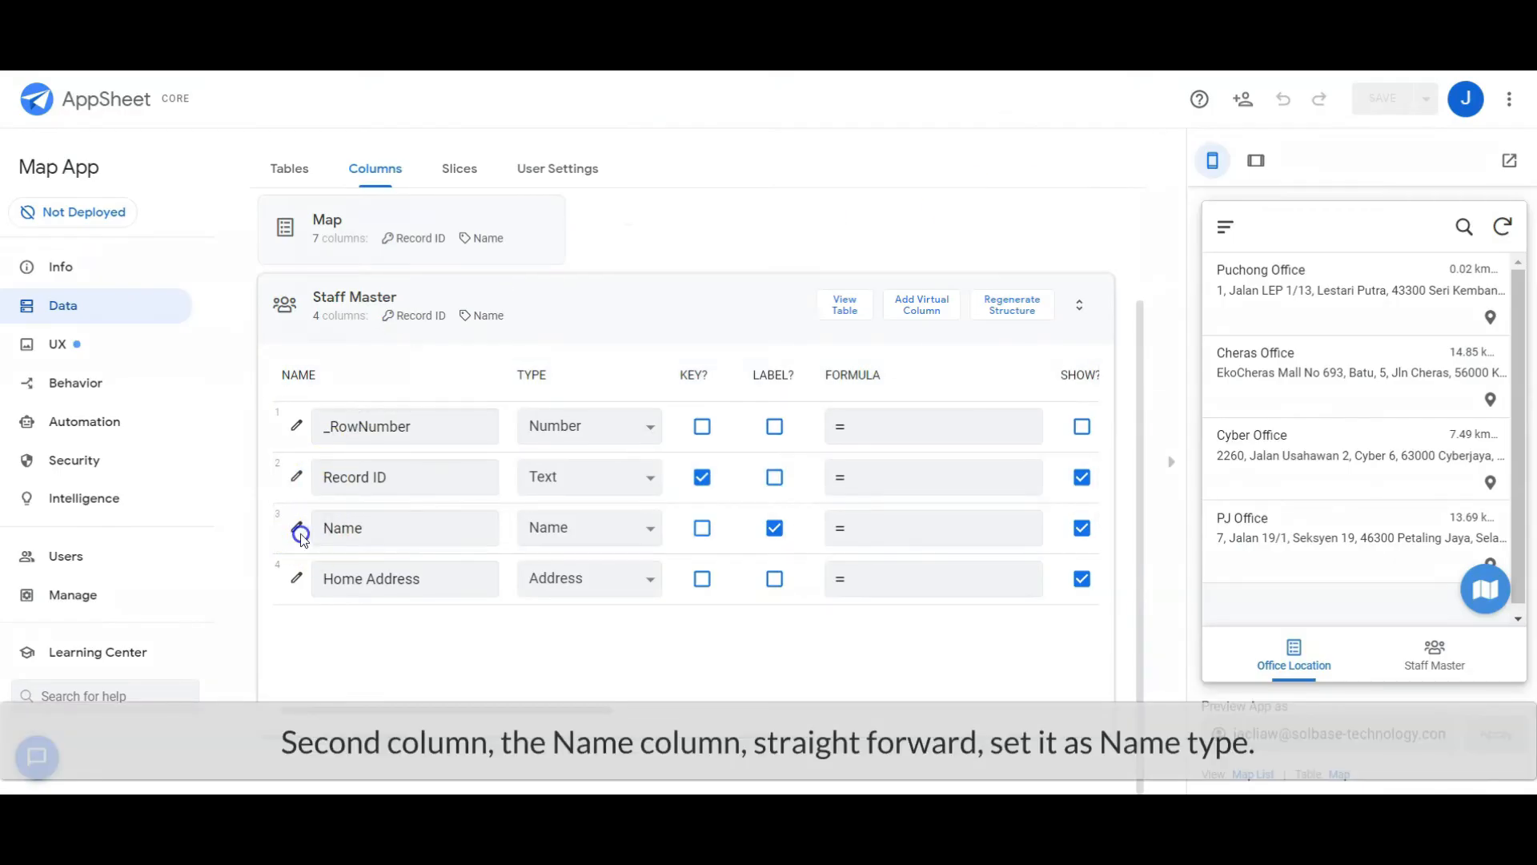
Confirm Name as Name type and Home Address as Address type, finishing each column
left_click(298, 534)
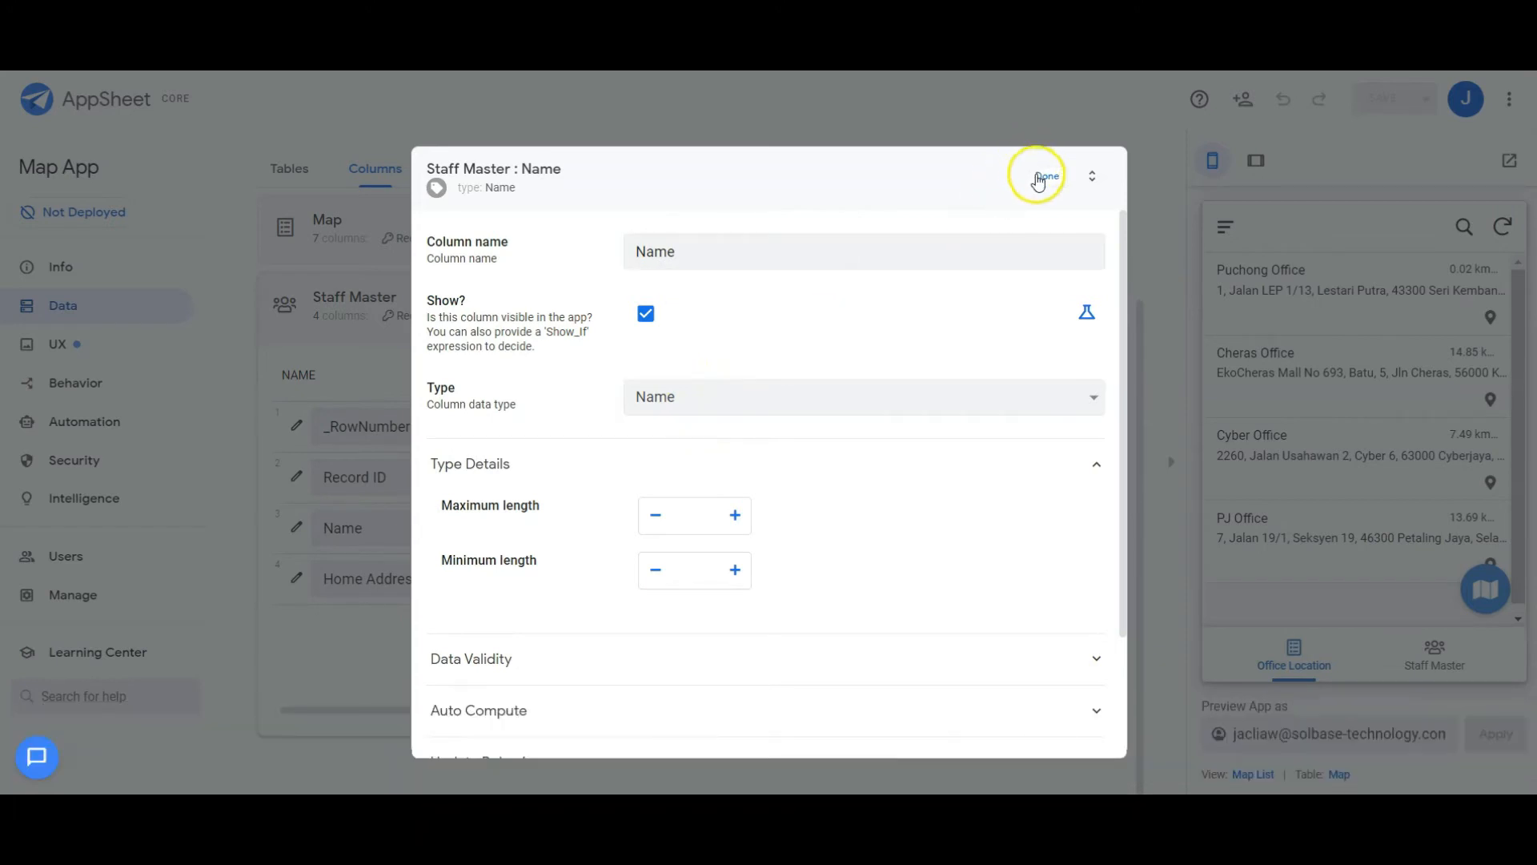
left_click(1041, 175)
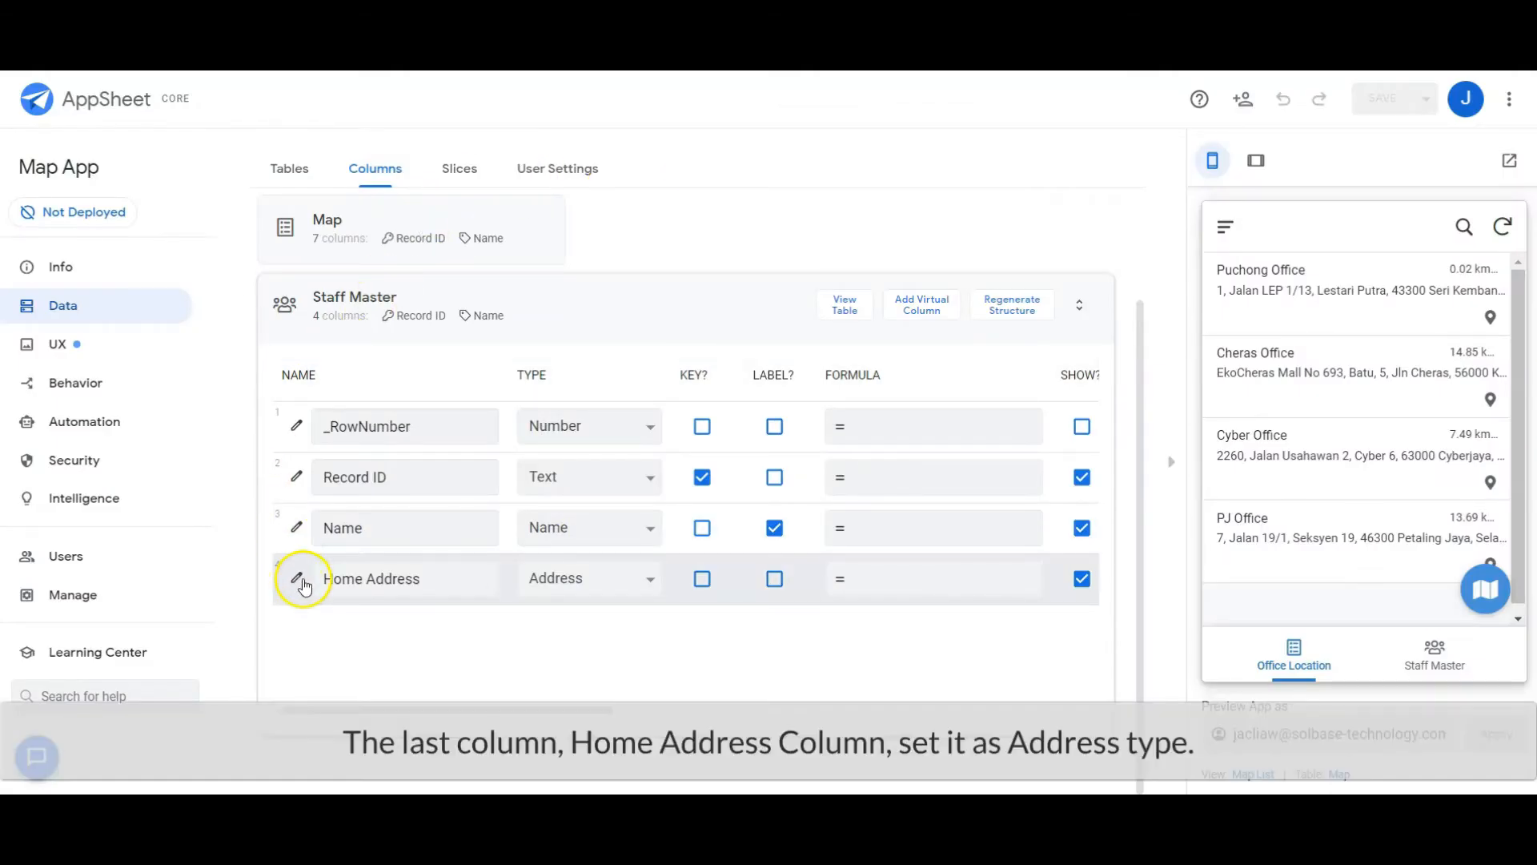
left_click(296, 579)
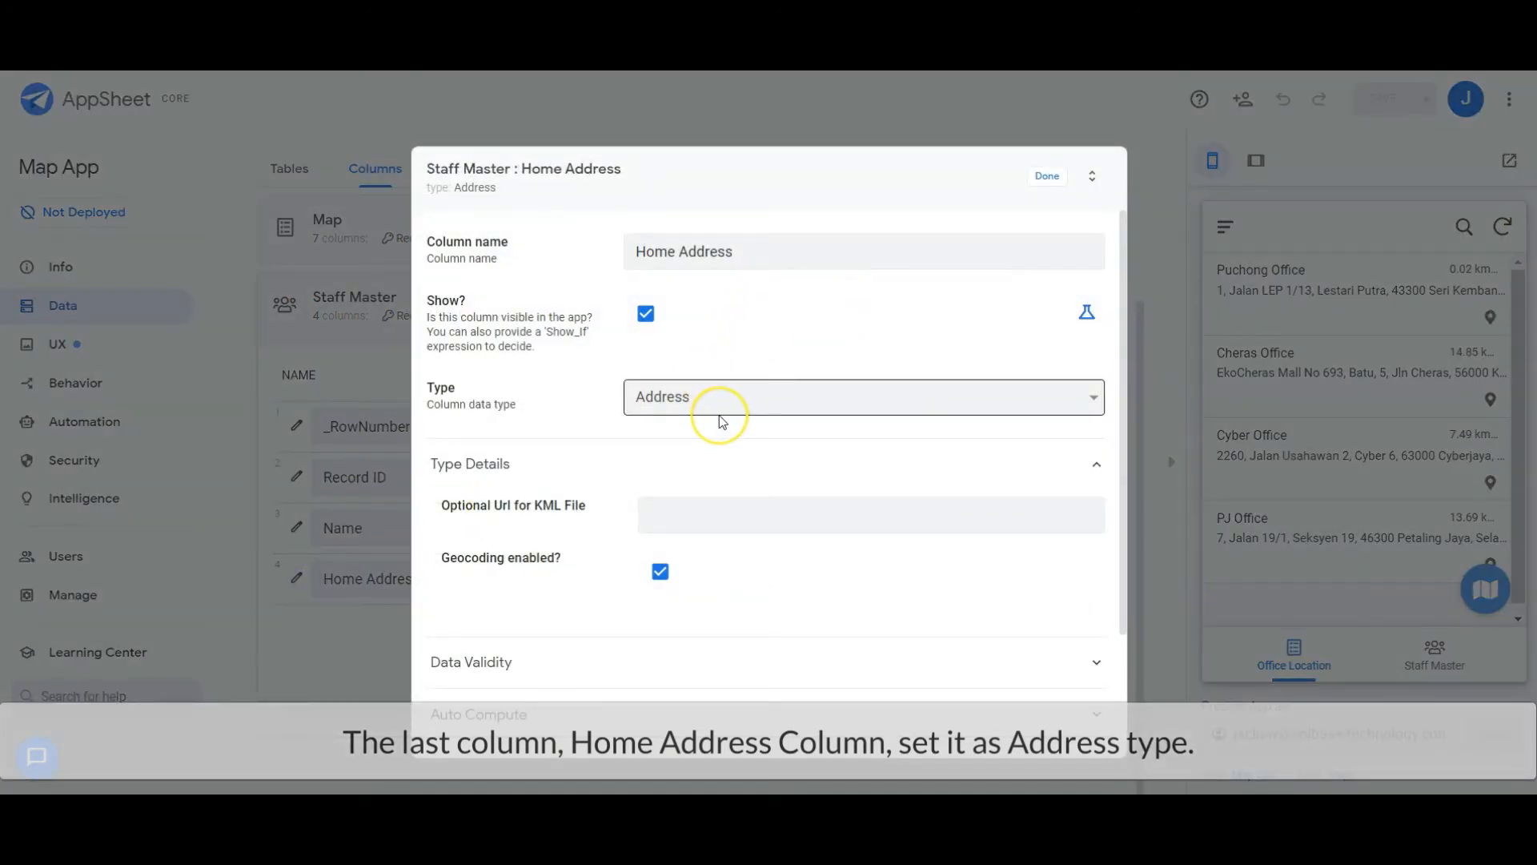
mouse_move(743, 362)
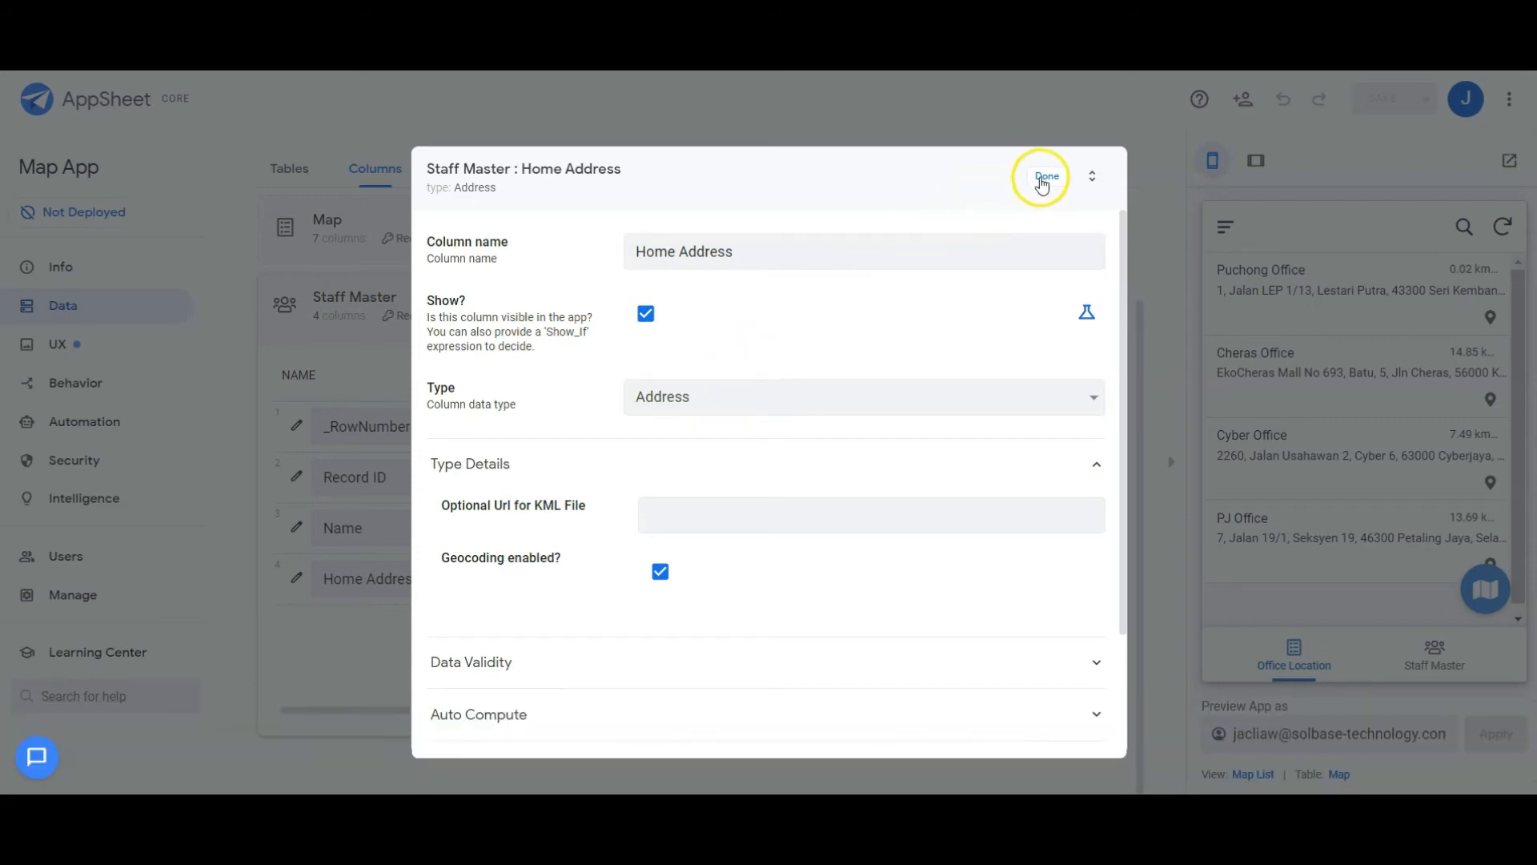
left_click(1047, 176)
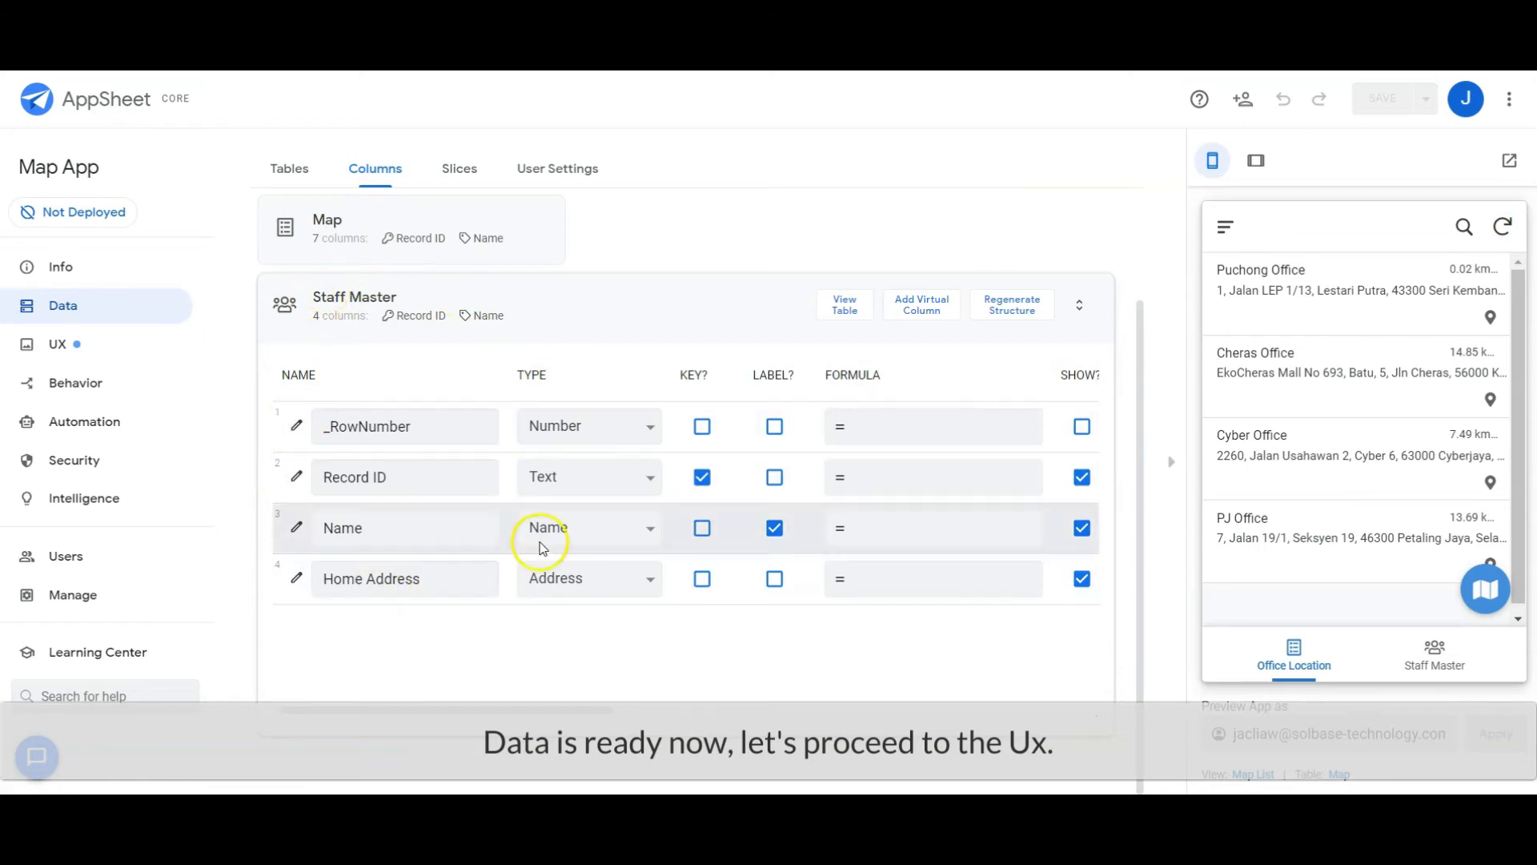
left_click(57, 344)
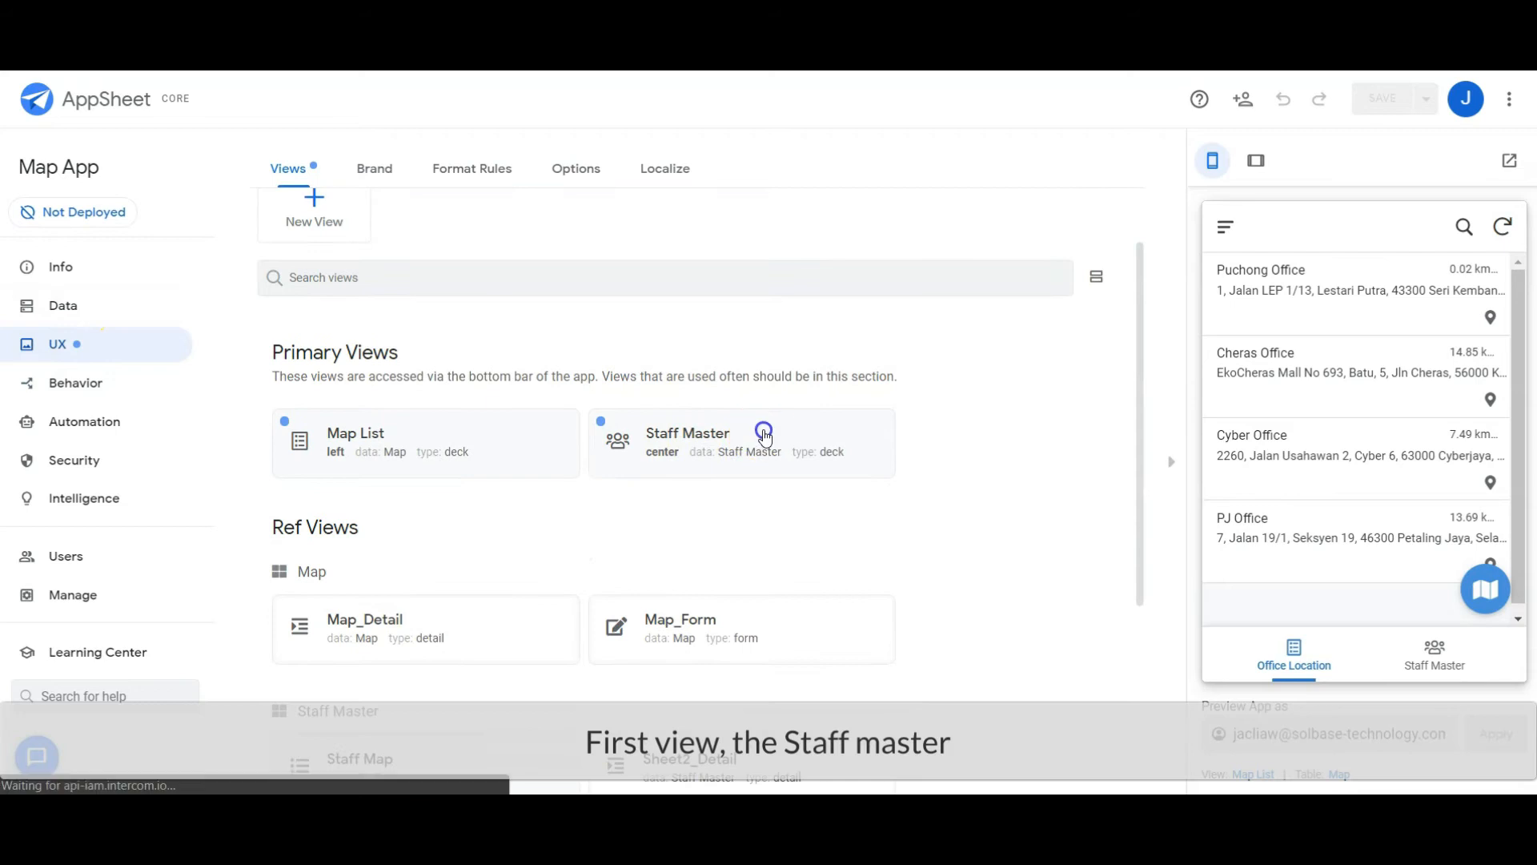
Make Staff Master a centred deck with Name as primary header and Home Address secondary, and preview it
left_click(741, 442)
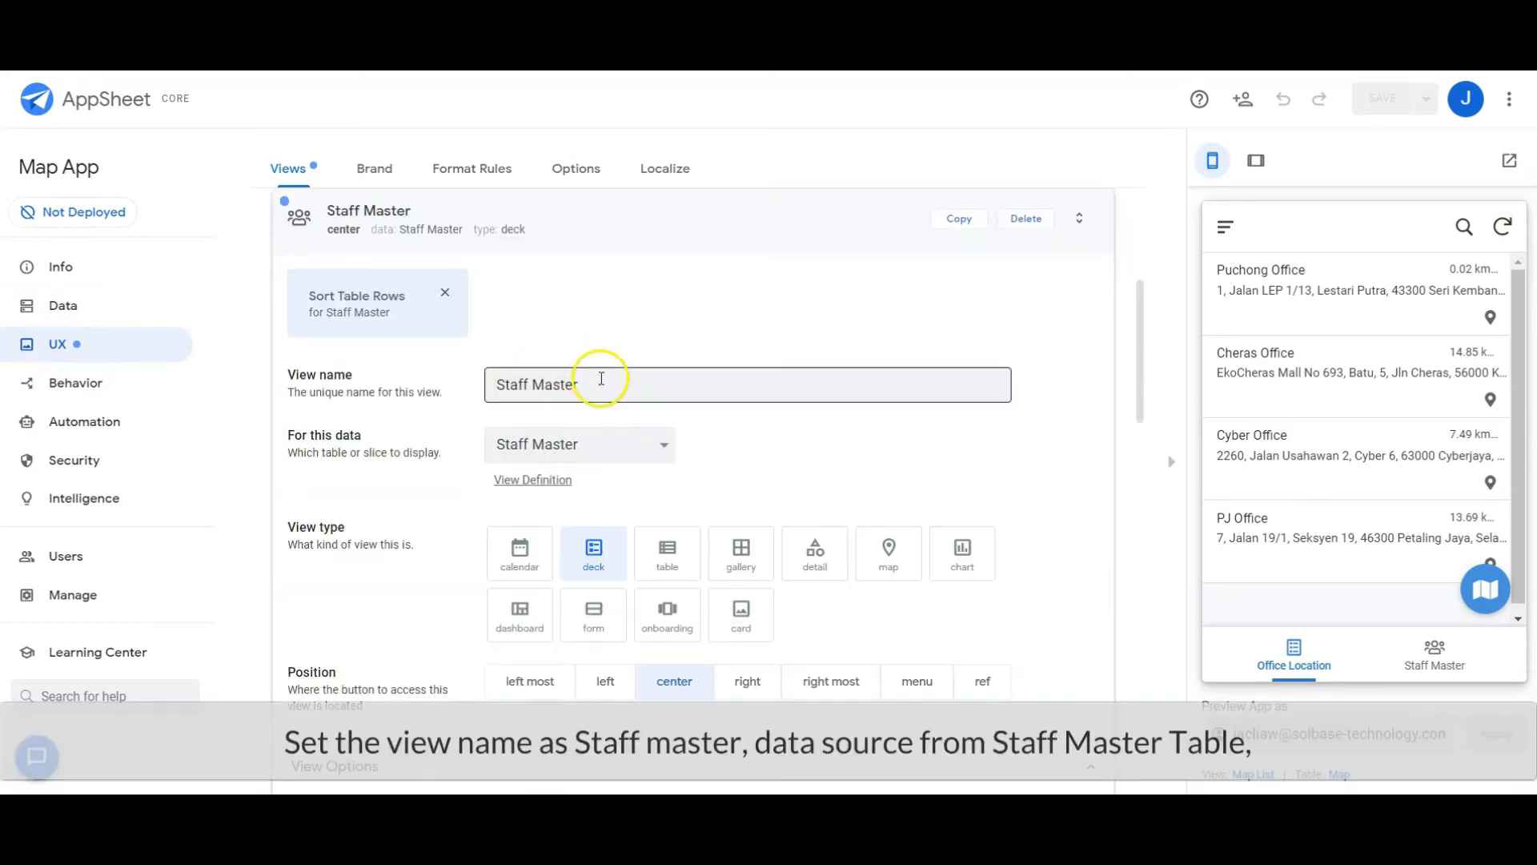
mouse_move(663, 628)
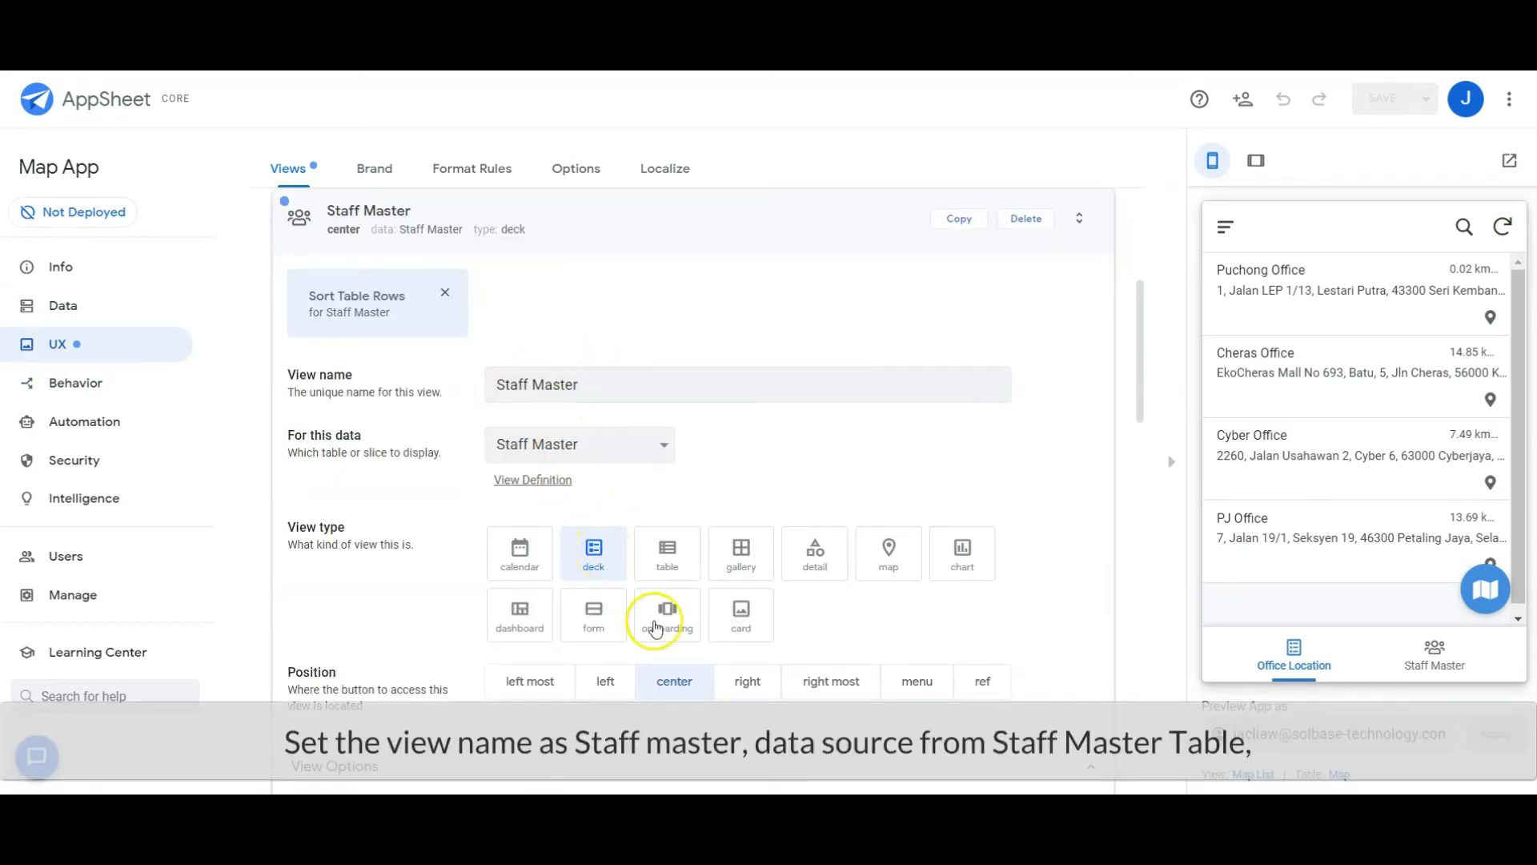
mouse_move(991, 623)
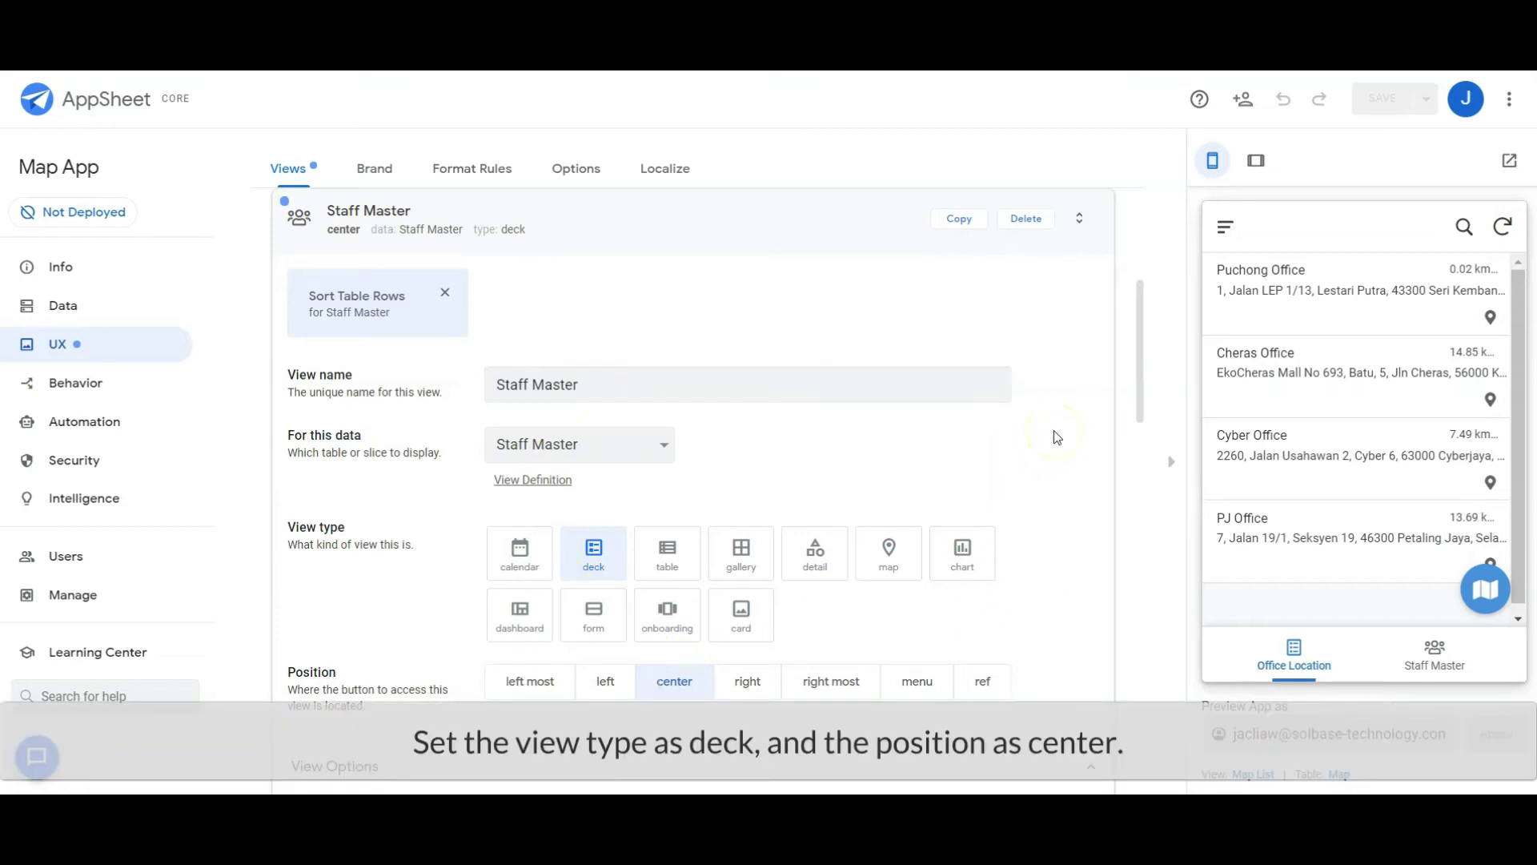
scroll("down", 3)
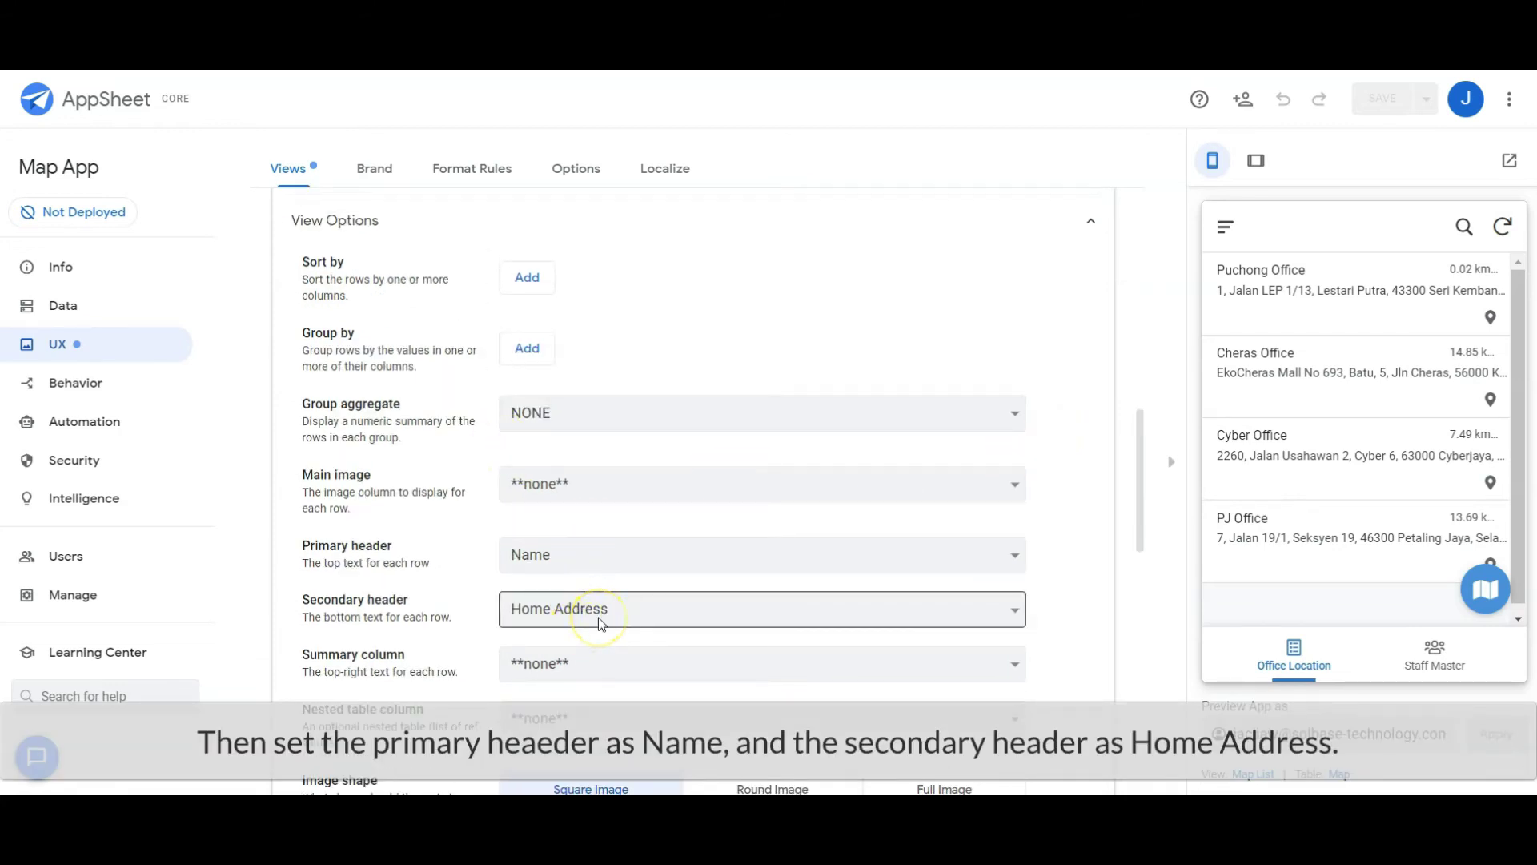
left_click(1433, 653)
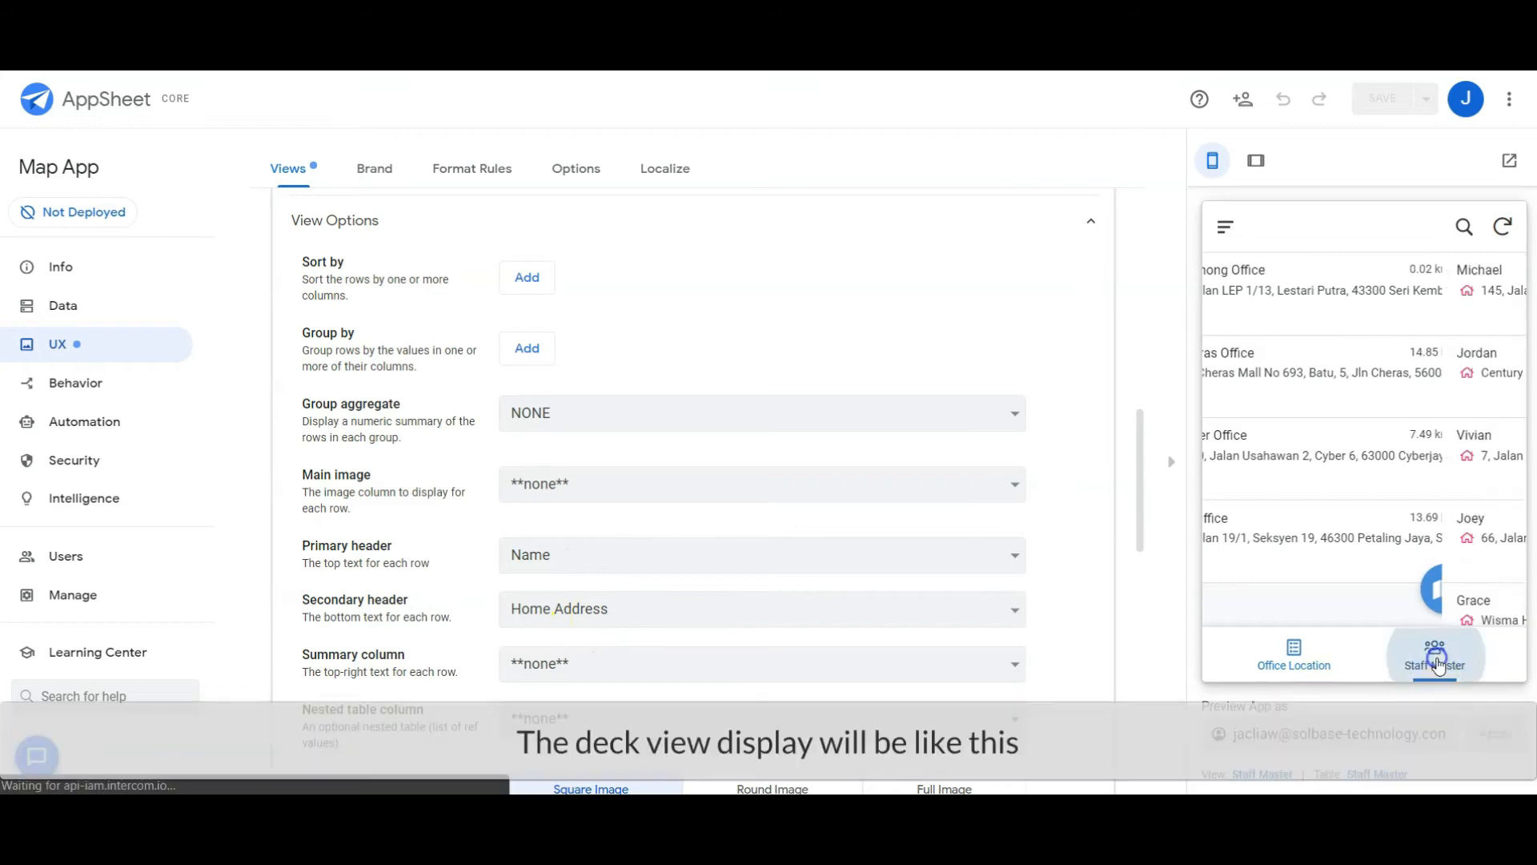
left_click(1433, 656)
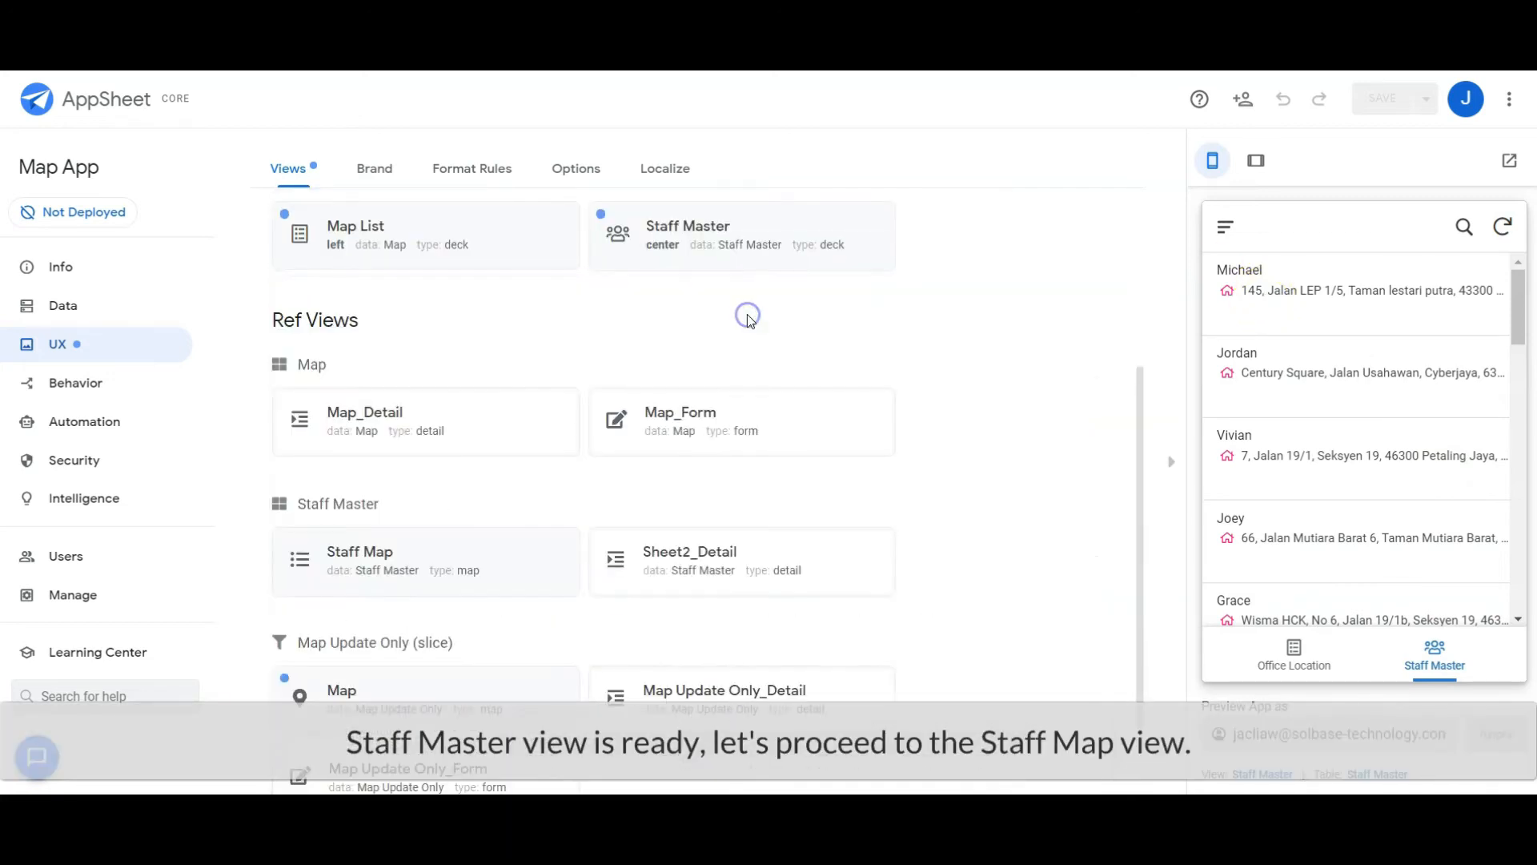
mouse_move(510, 386)
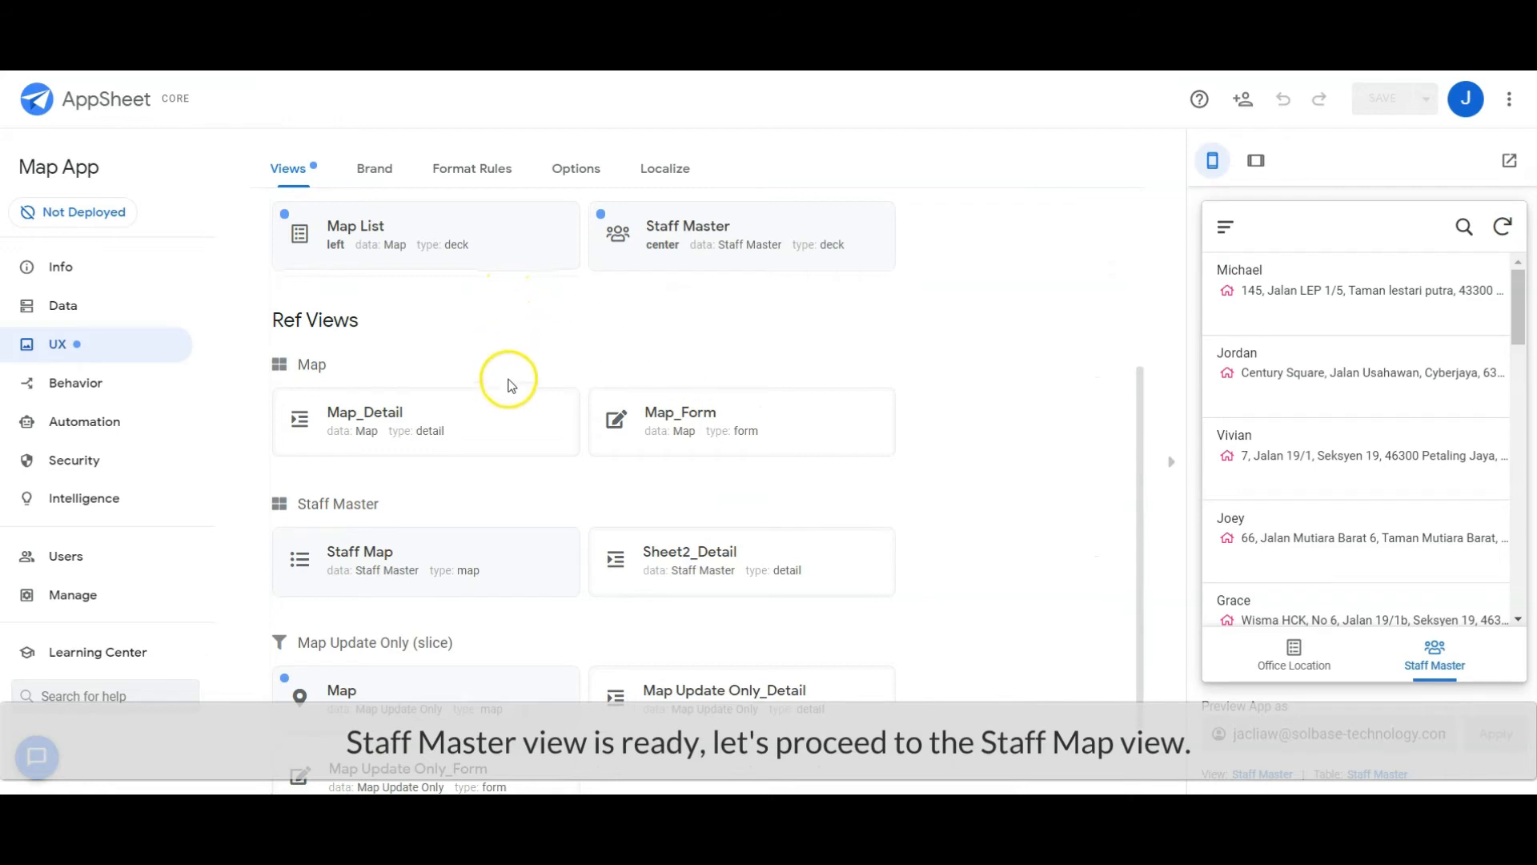
Set Staff Map to a map view in the ref position with Home Address as the map column
scroll("down", 3)
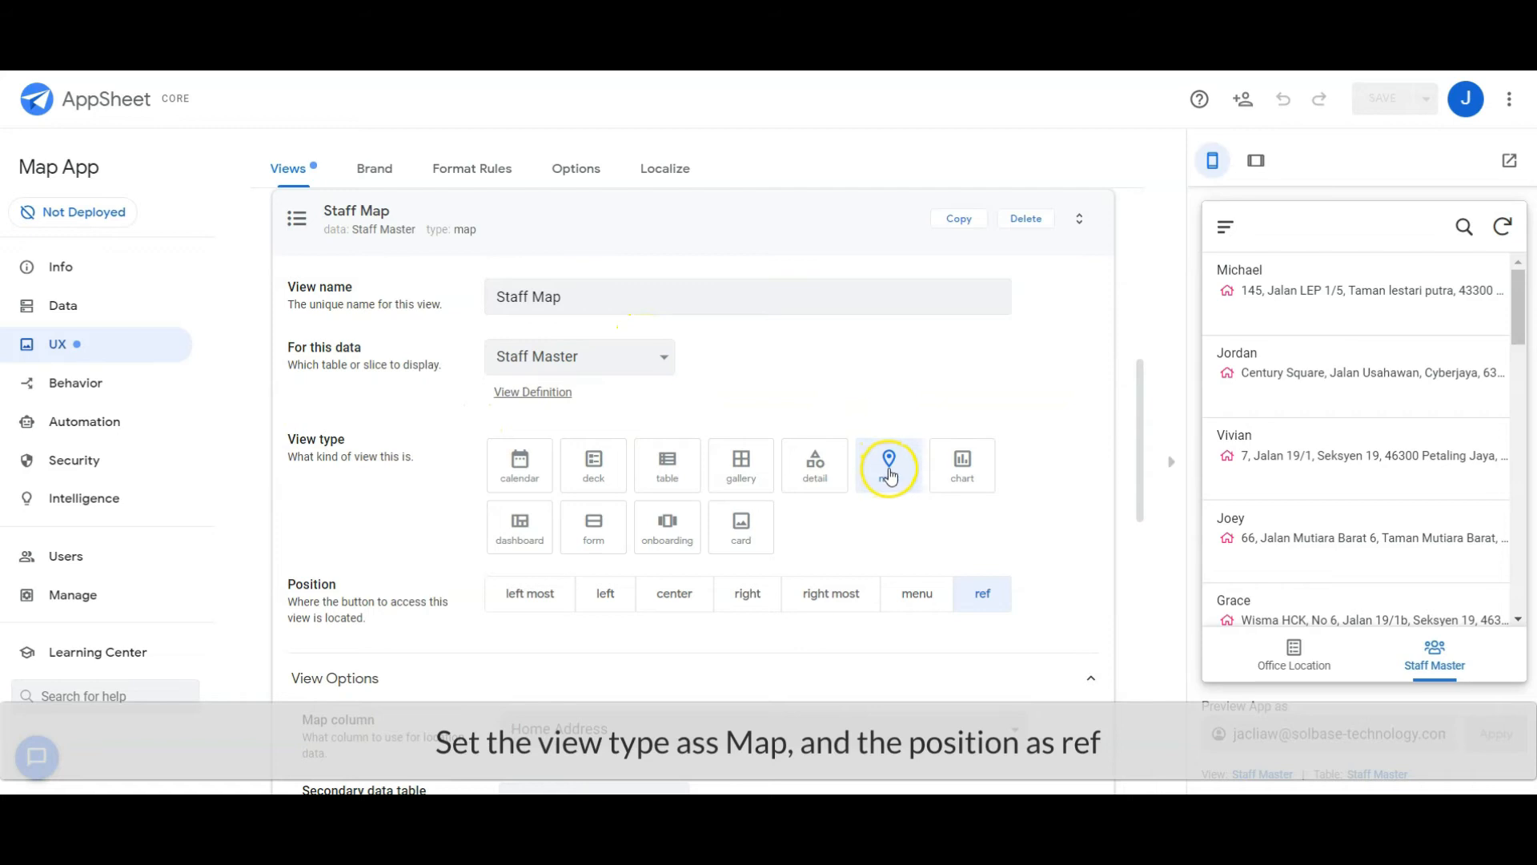
left_click(888, 466)
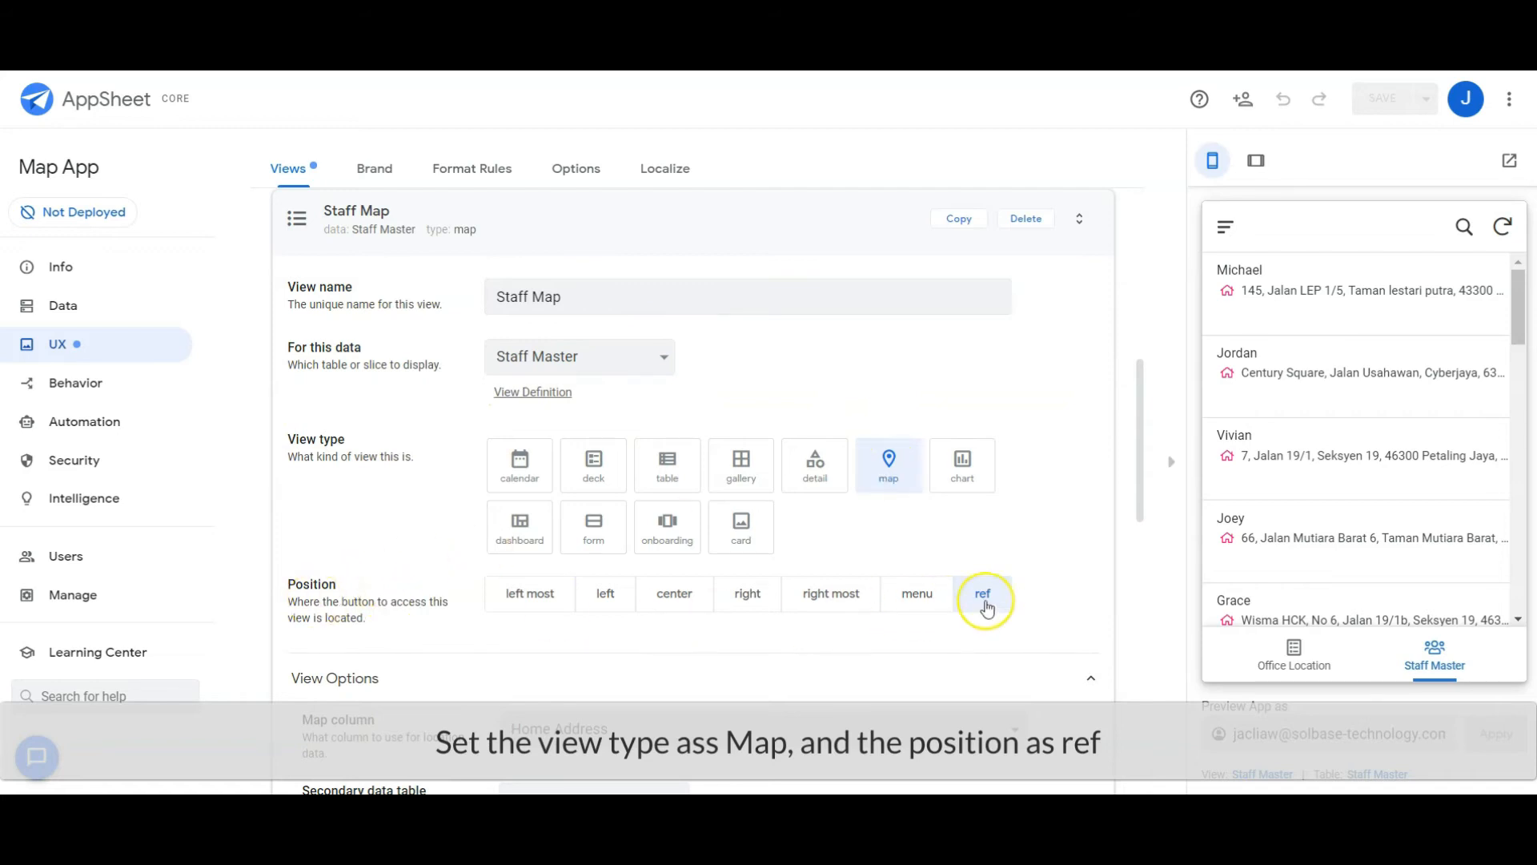
left_click(983, 592)
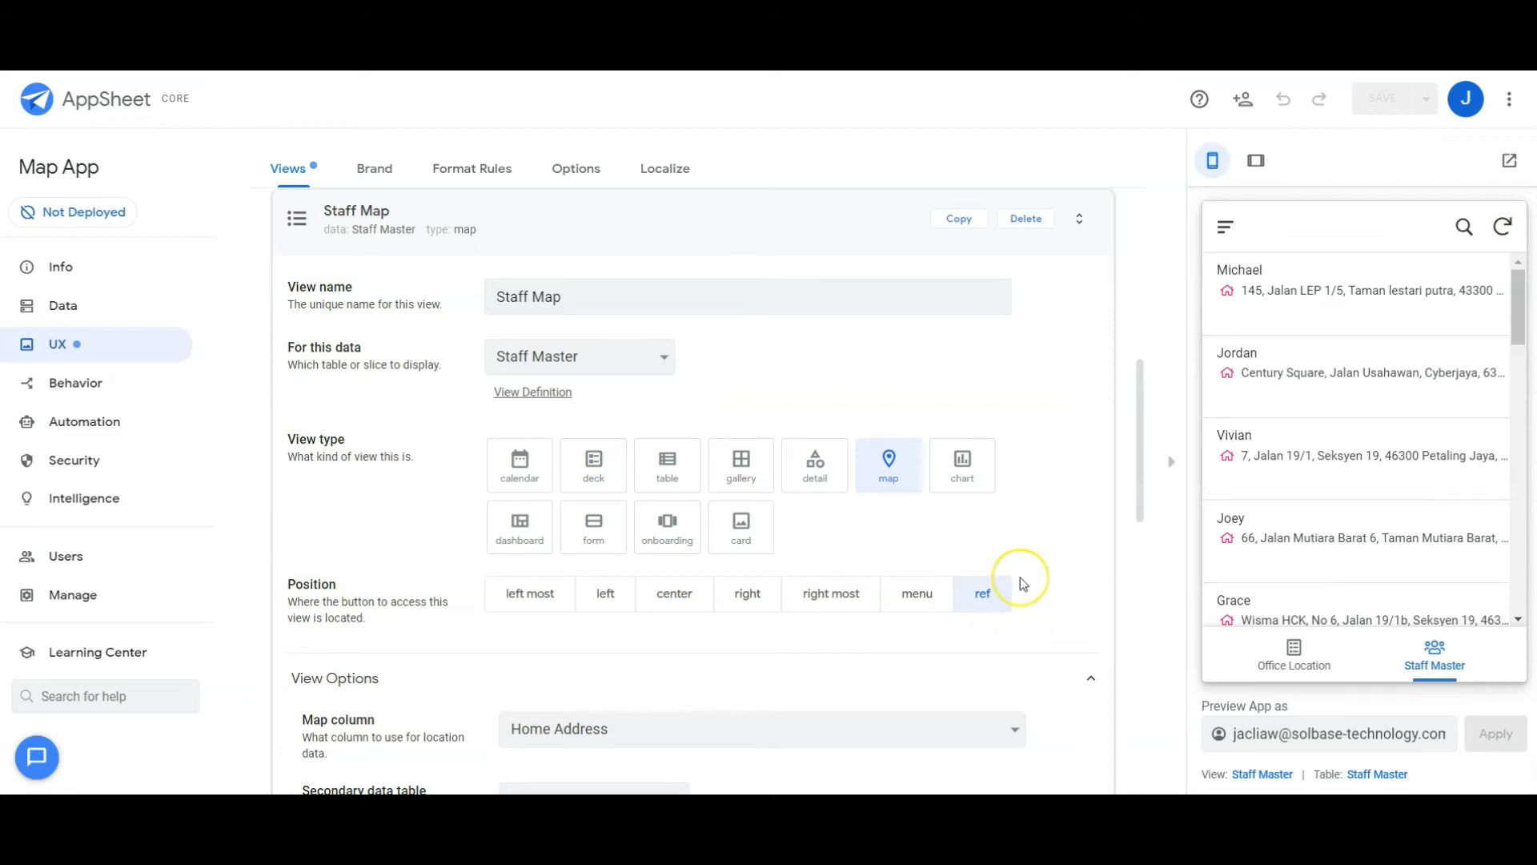
scroll("down", 3)
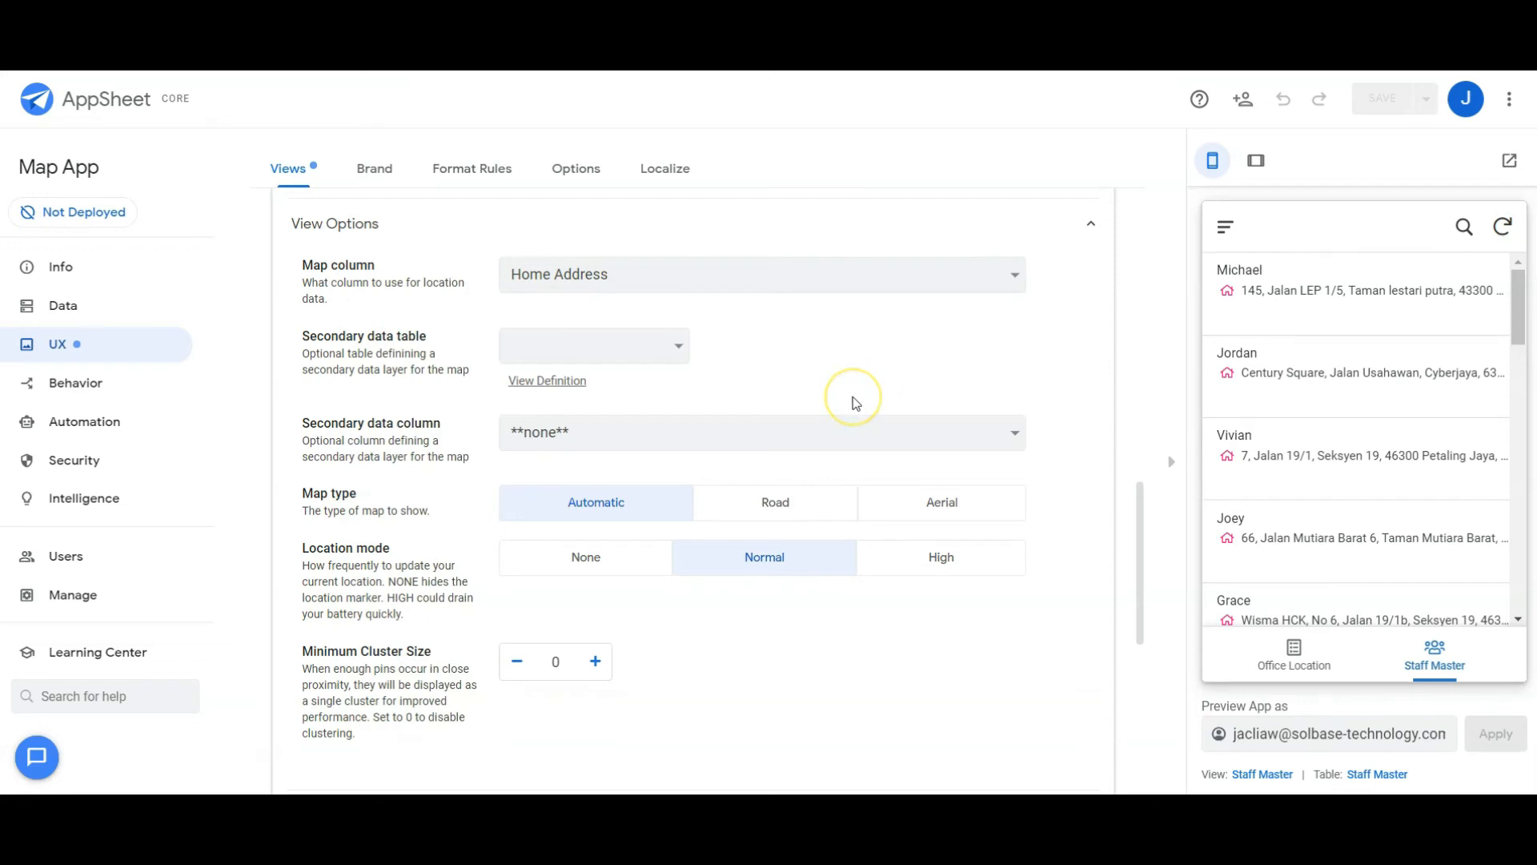
scroll("up", 3)
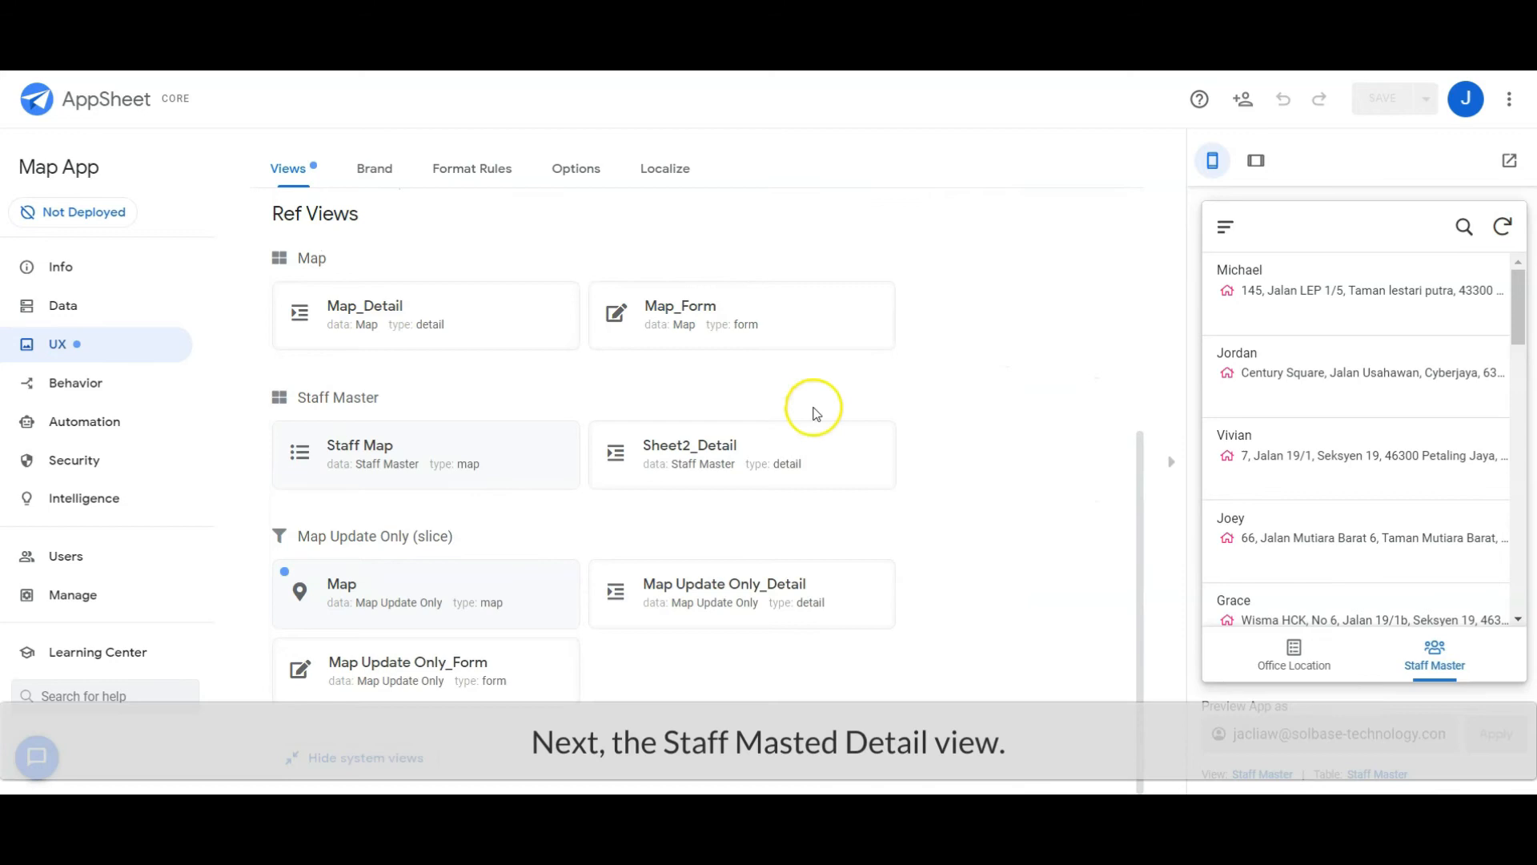
mouse_move(813, 455)
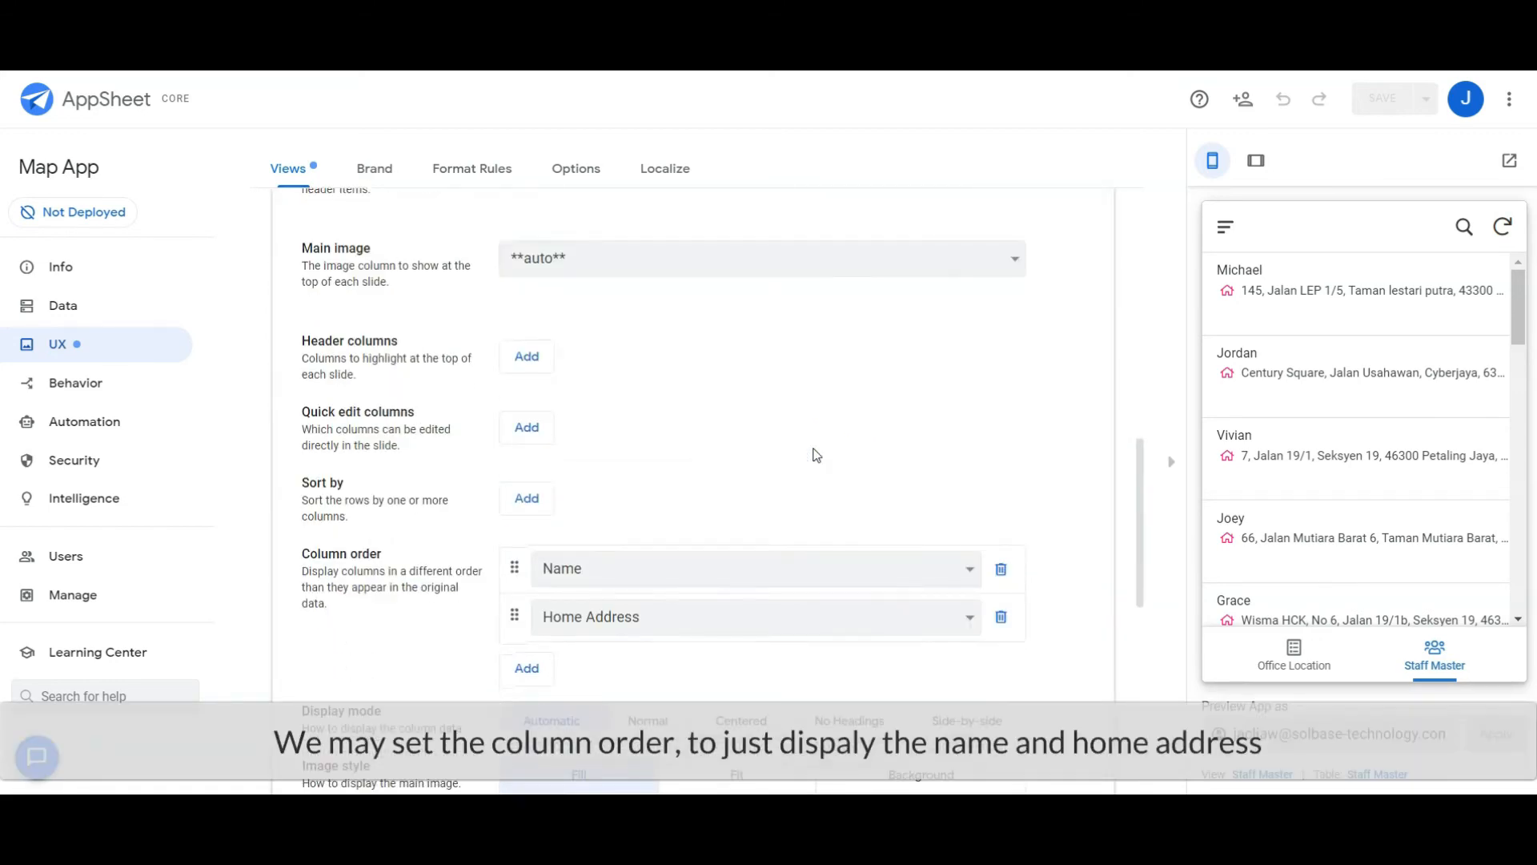
mouse_move(403, 591)
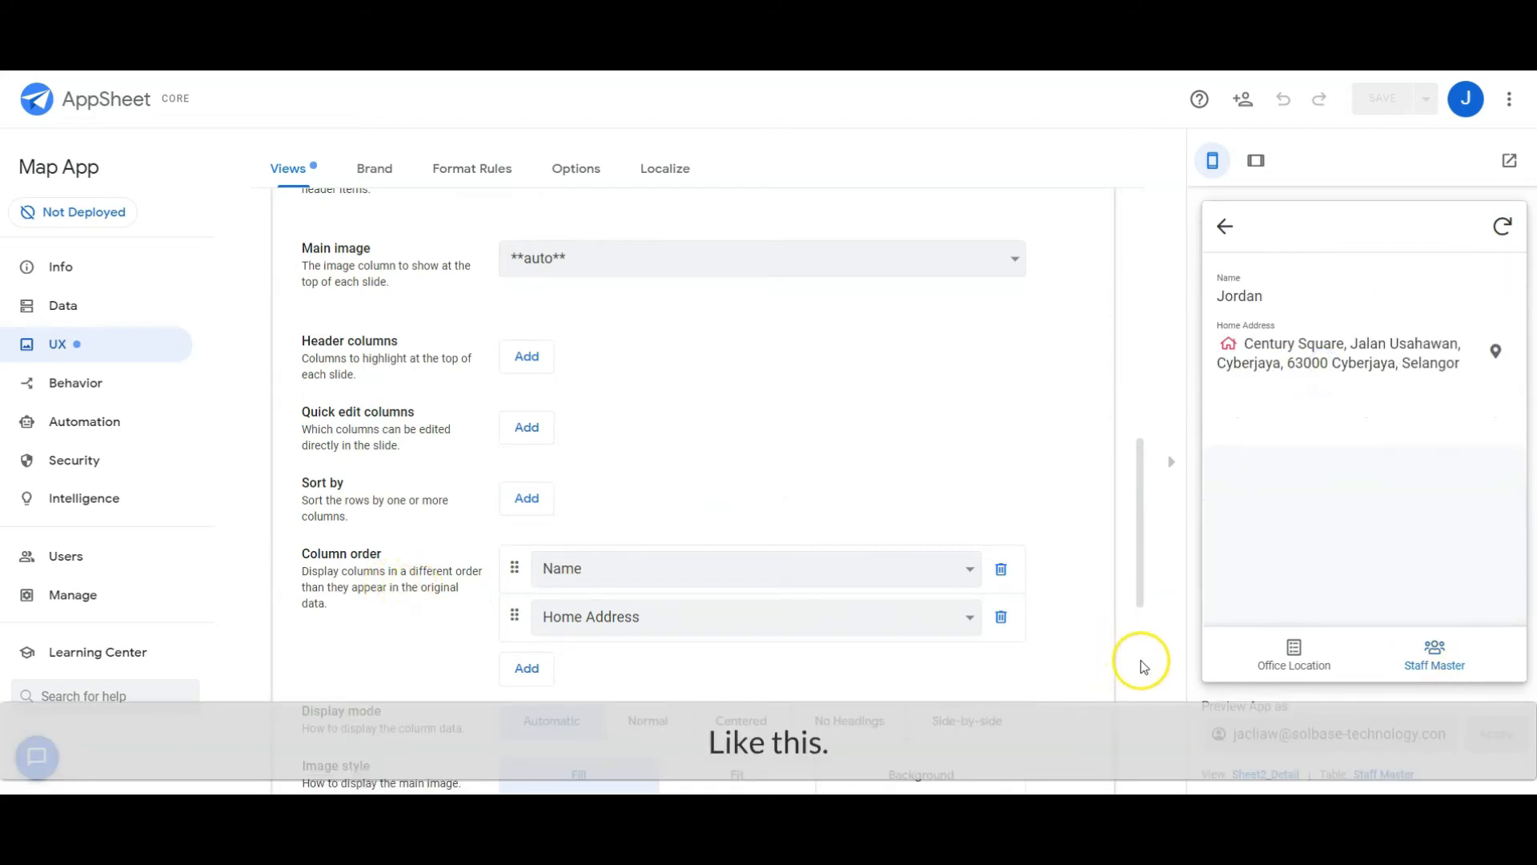
mouse_move(1303, 669)
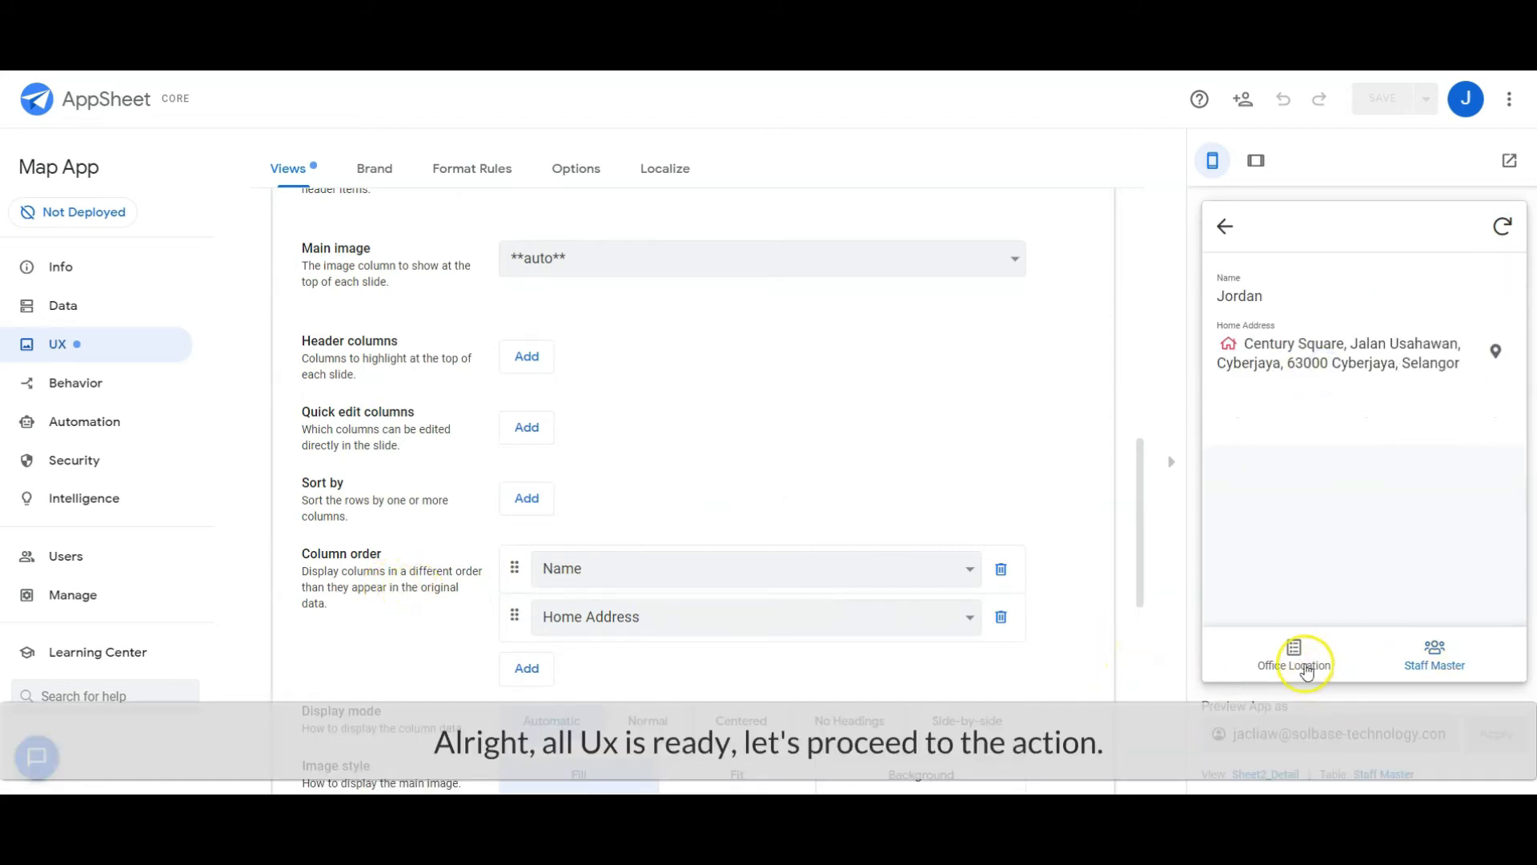
Return the preview to the office location list after limiting Sheet2_Detail to Name and Home Address
left_click(1294, 653)
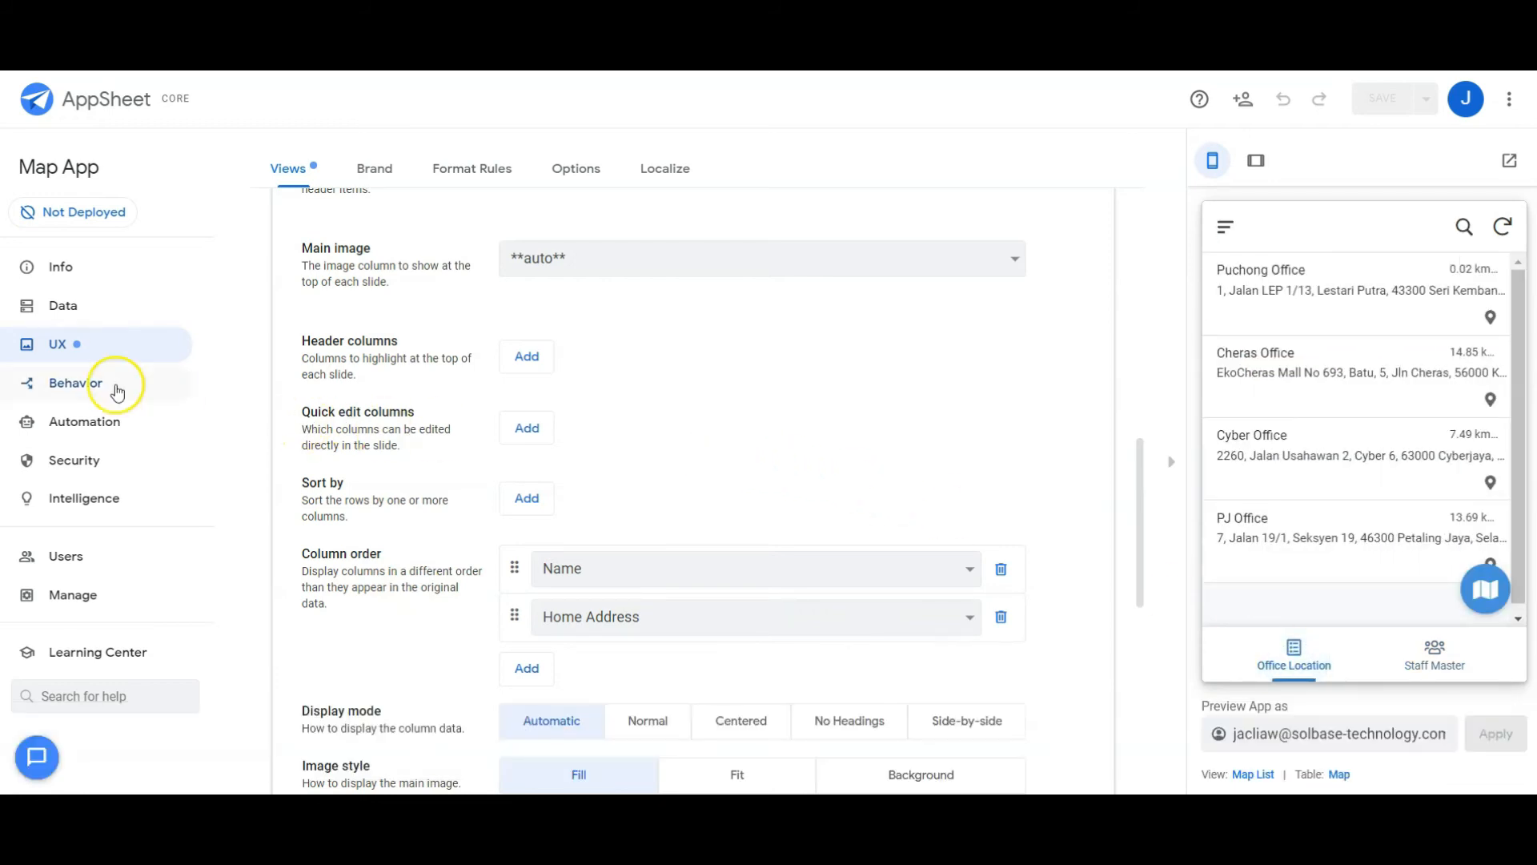
Show the Behavior actions list with the Map and Staff Near By actions
left_click(74, 383)
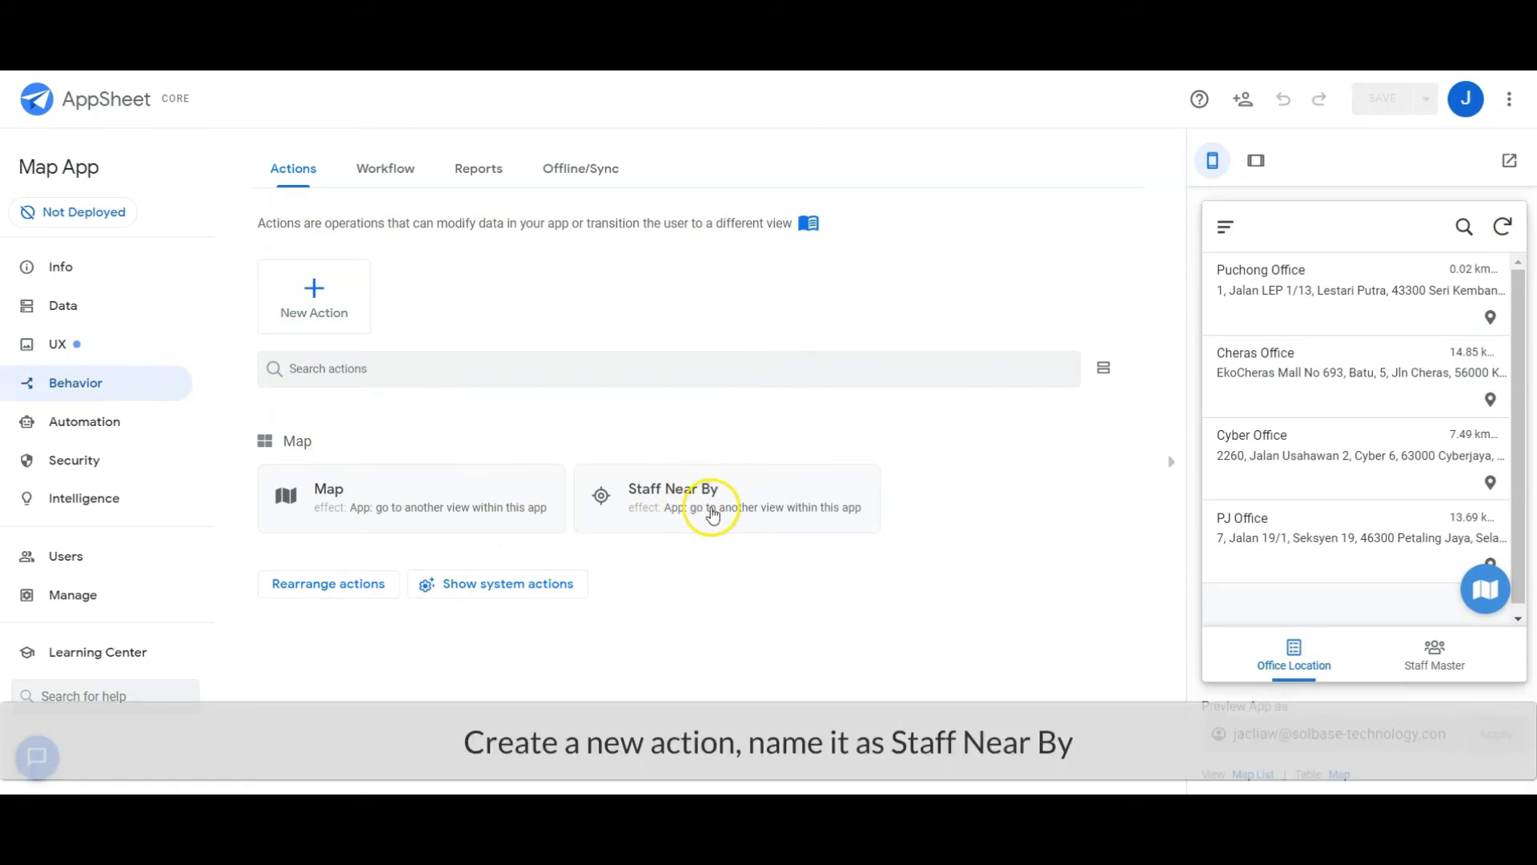
mouse_move(796, 496)
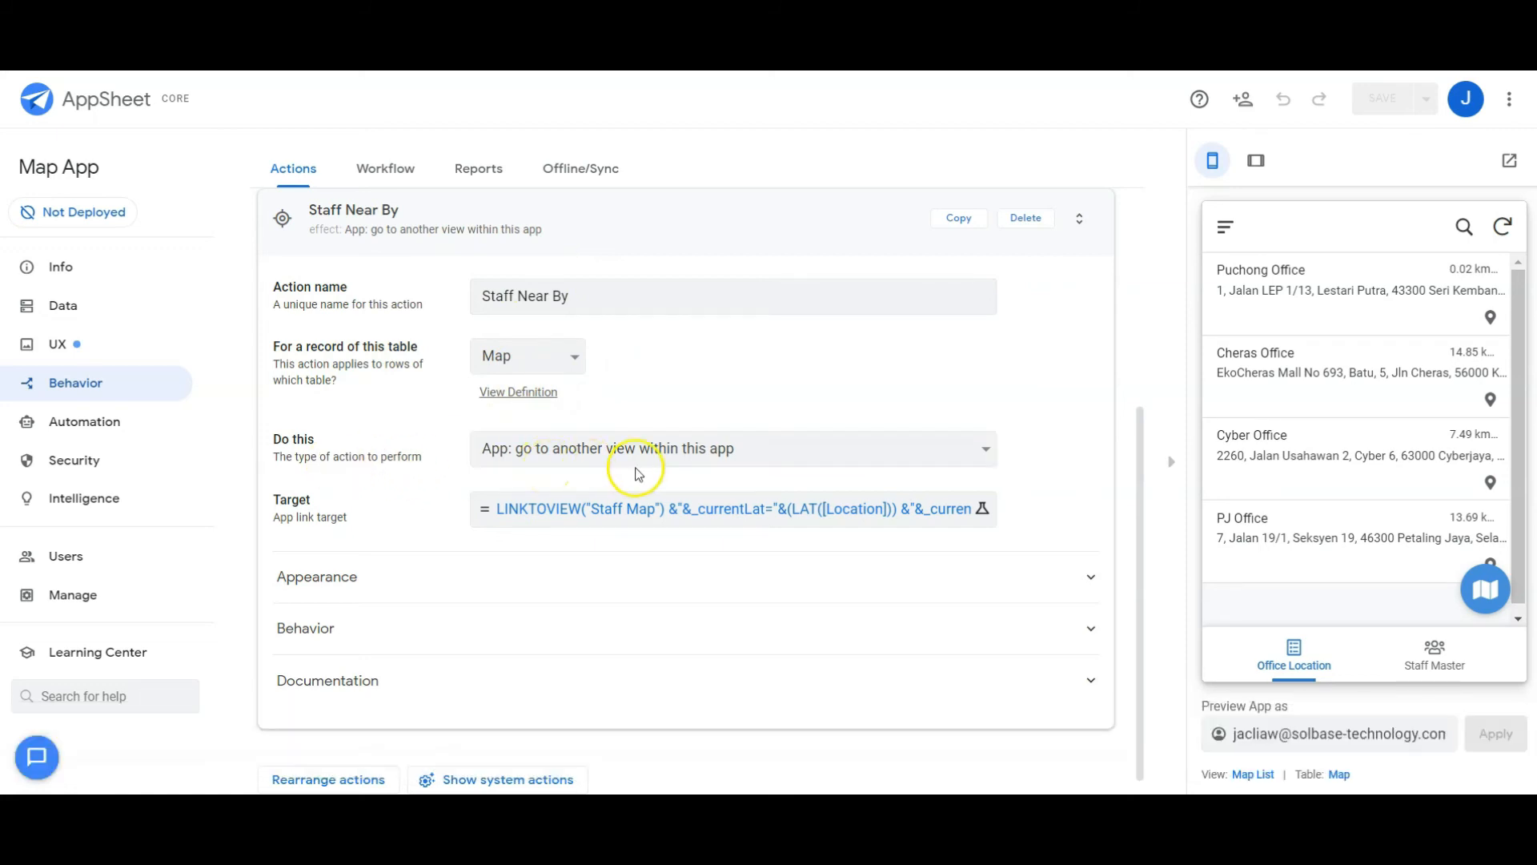
mouse_move(378, 538)
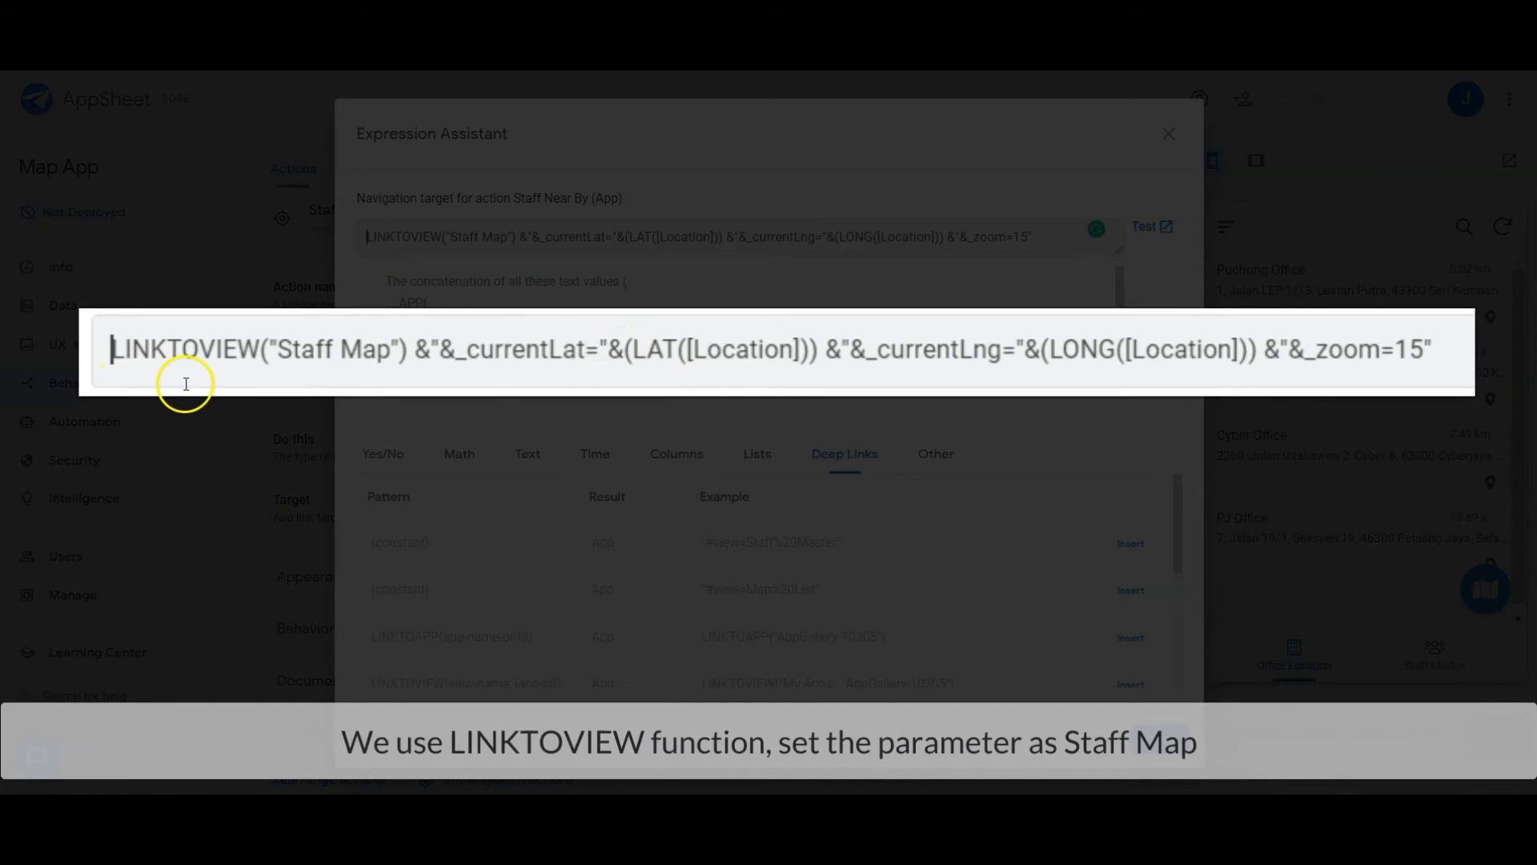
mouse_move(287, 371)
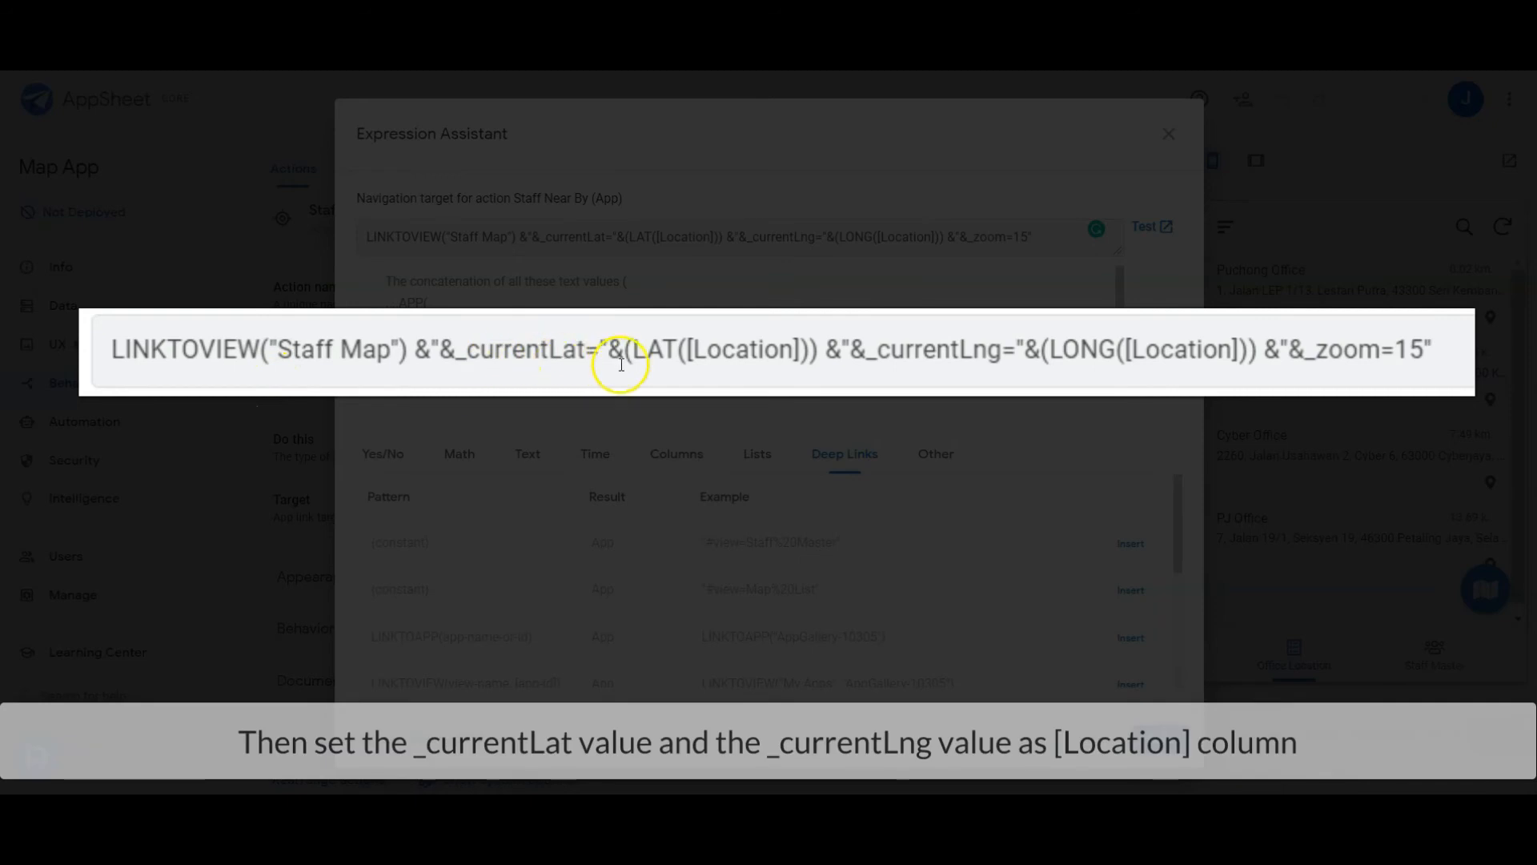
mouse_move(689, 361)
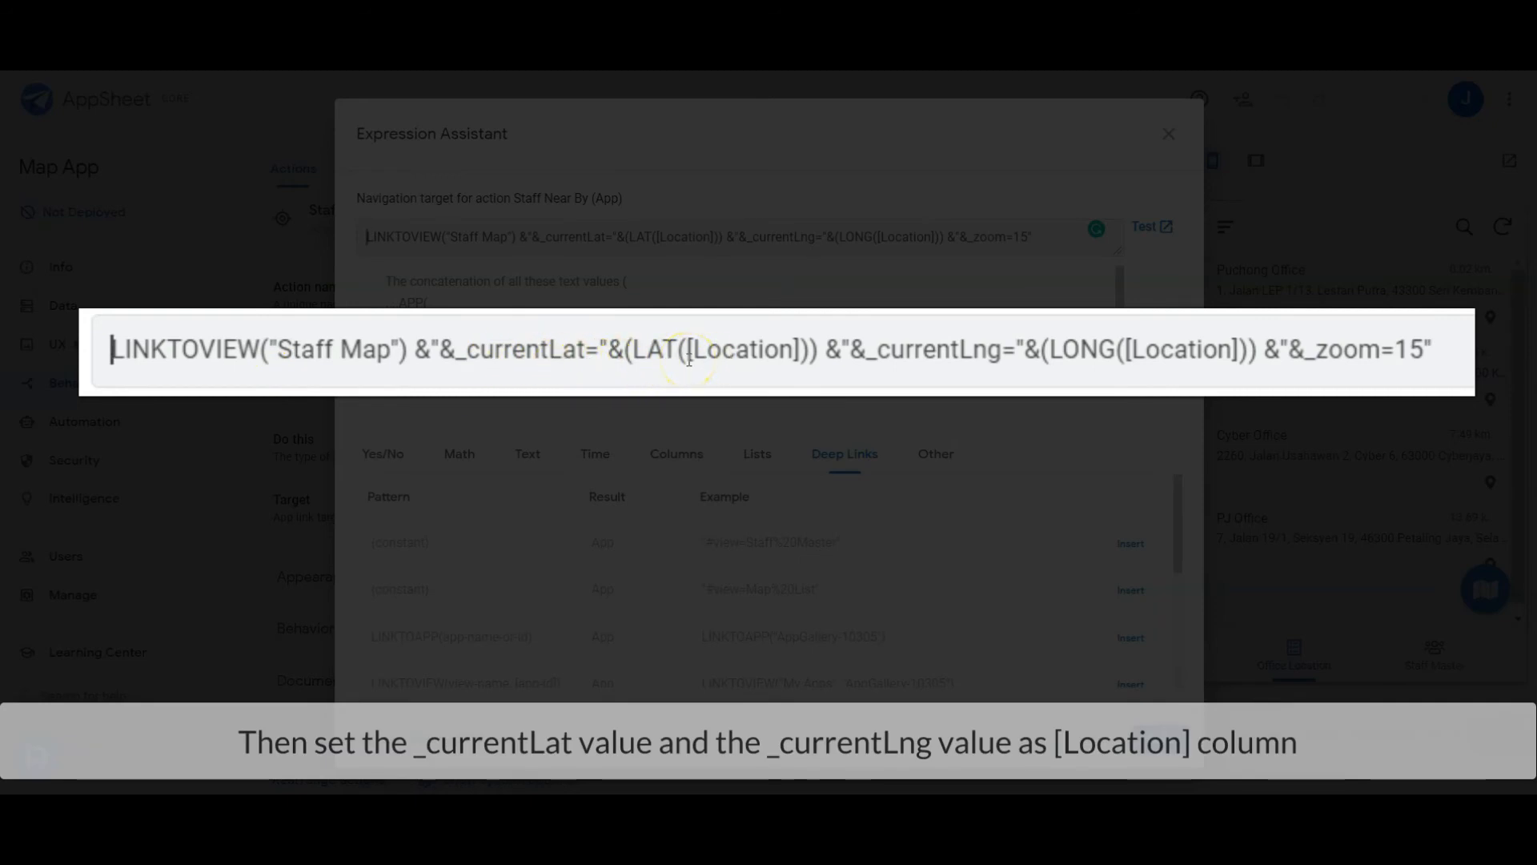
mouse_move(1058, 349)
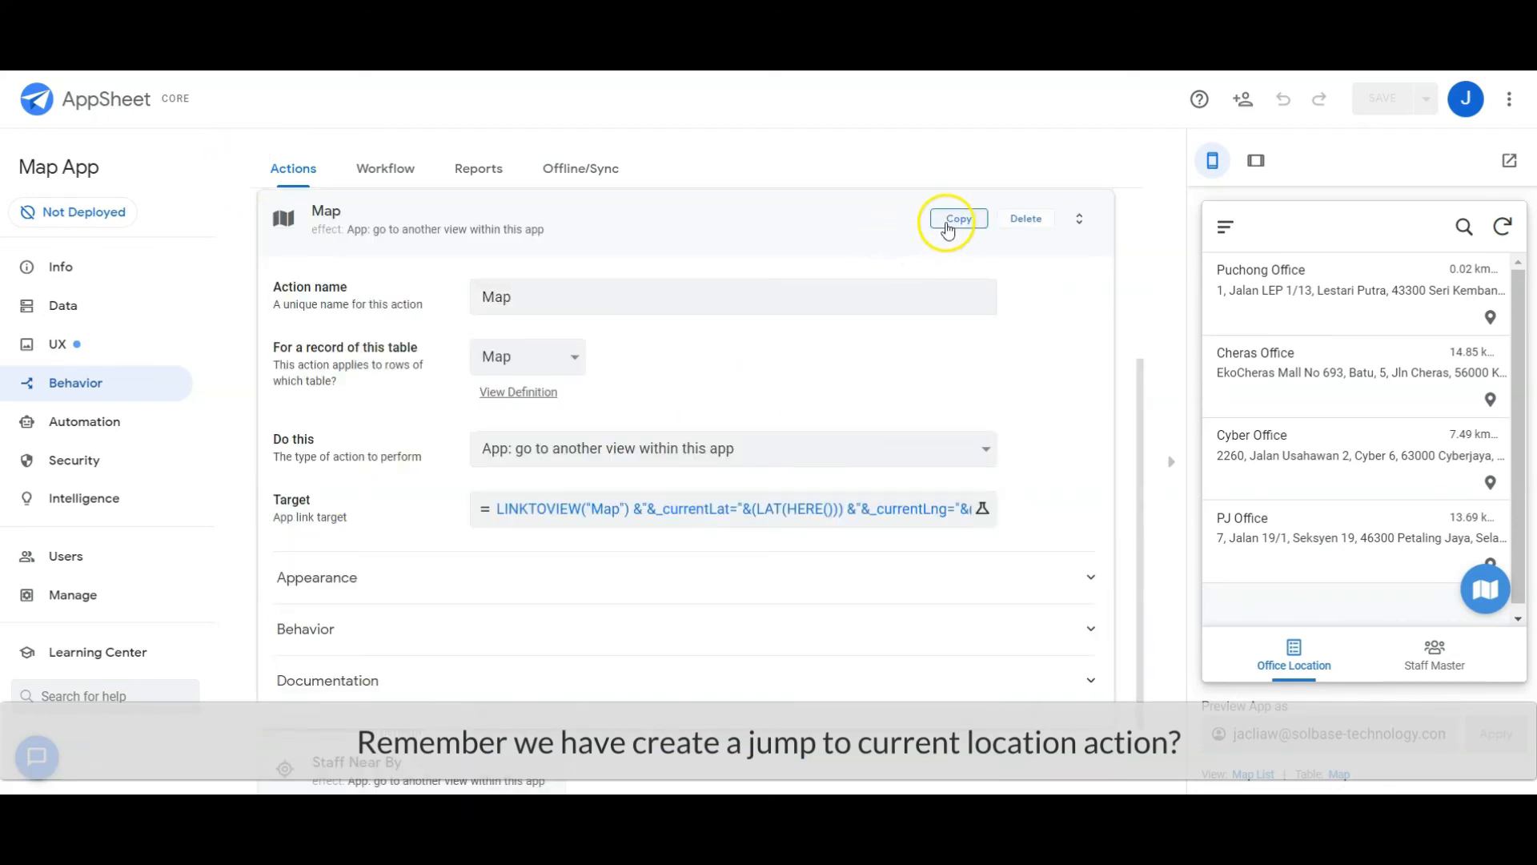
left_click(959, 218)
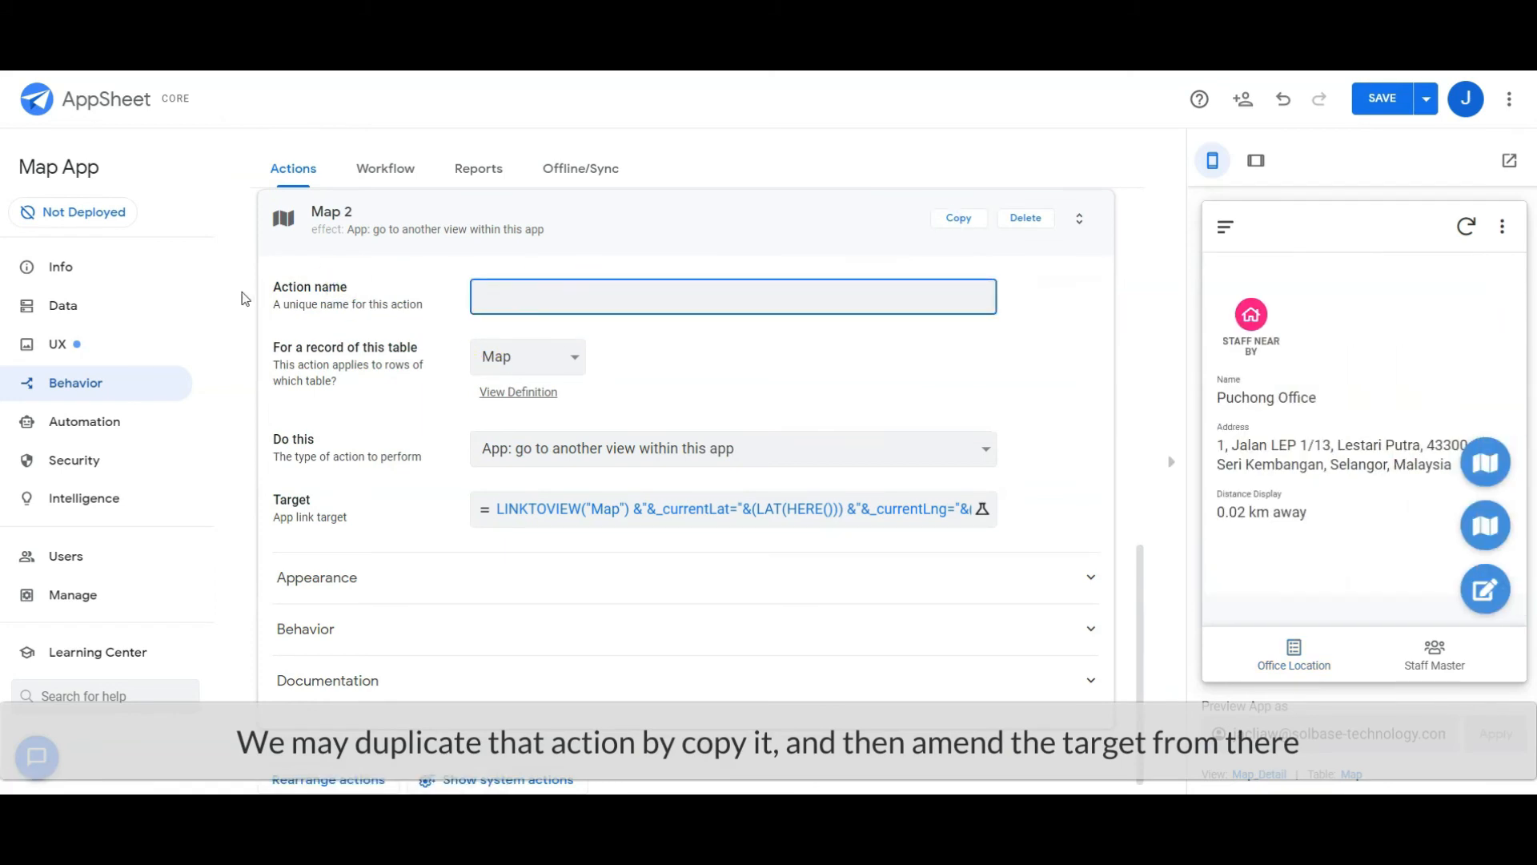
type("Seach Staff Nearby")
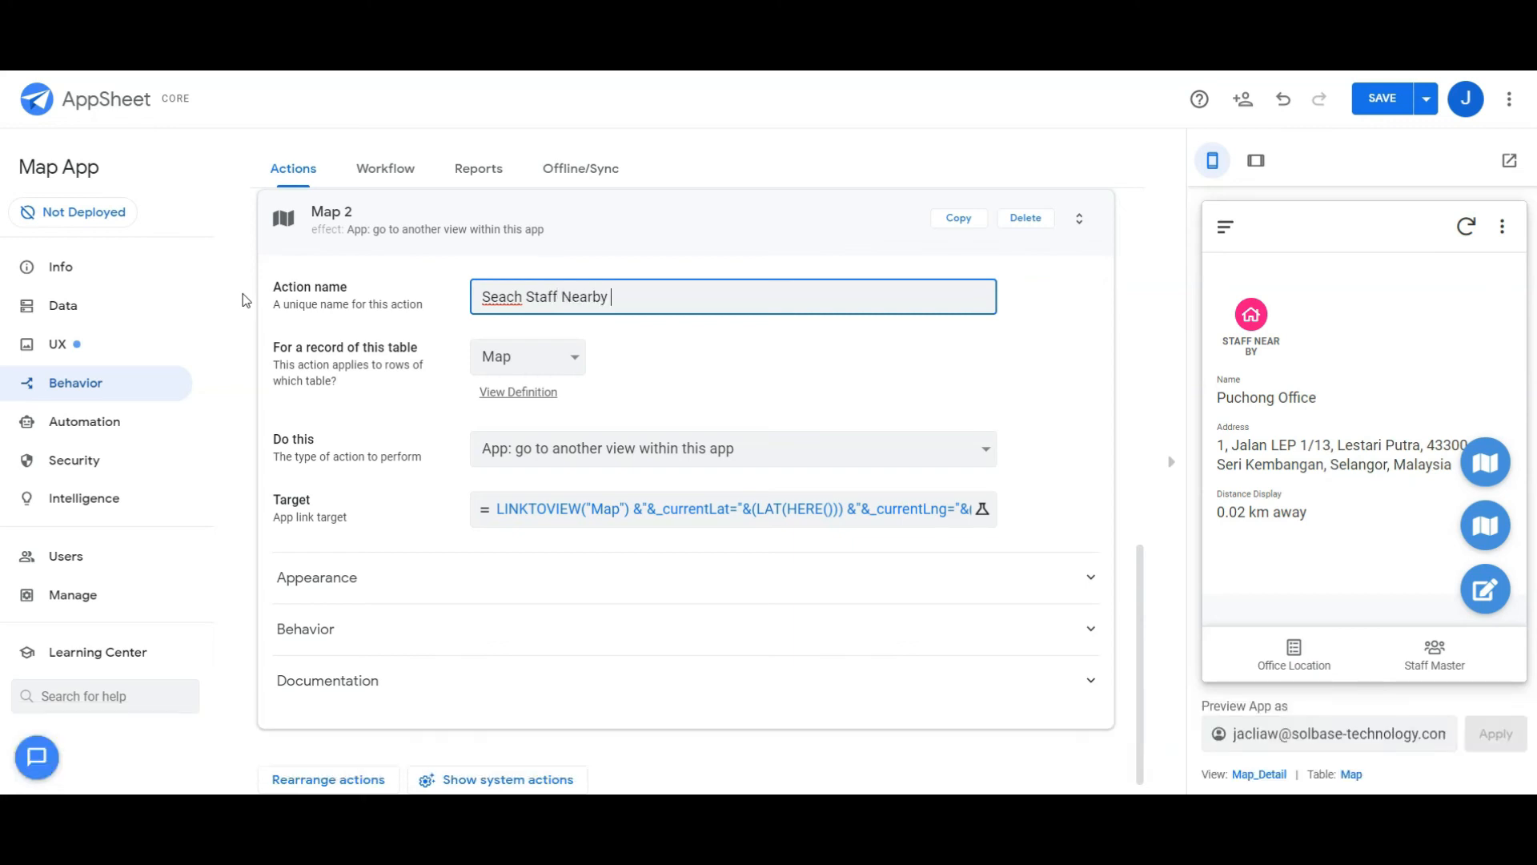
type("Search Staff Nearby Test")
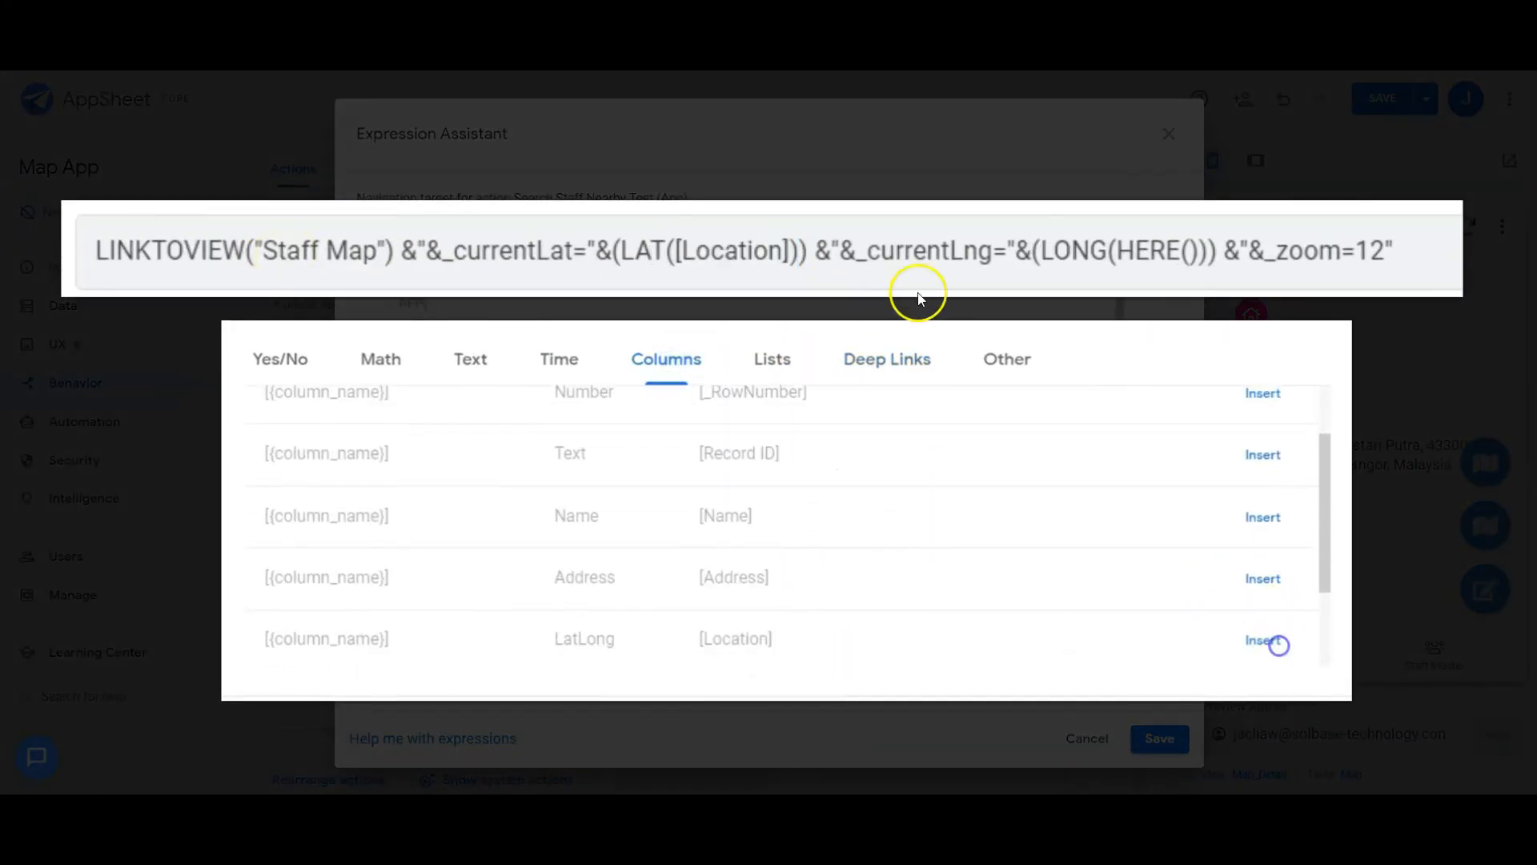
left_click(1262, 640)
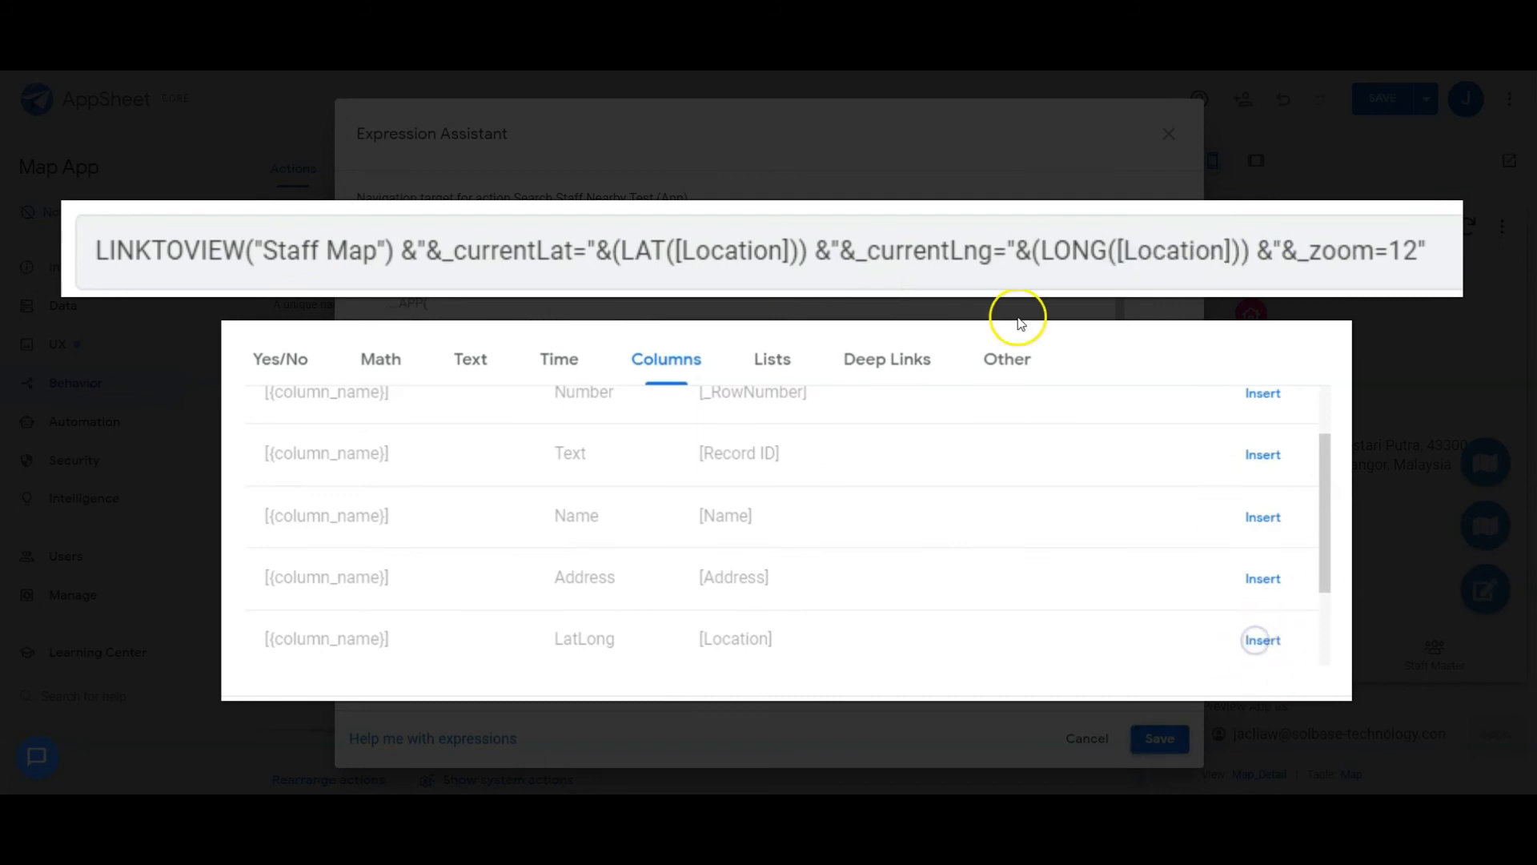
type("15")
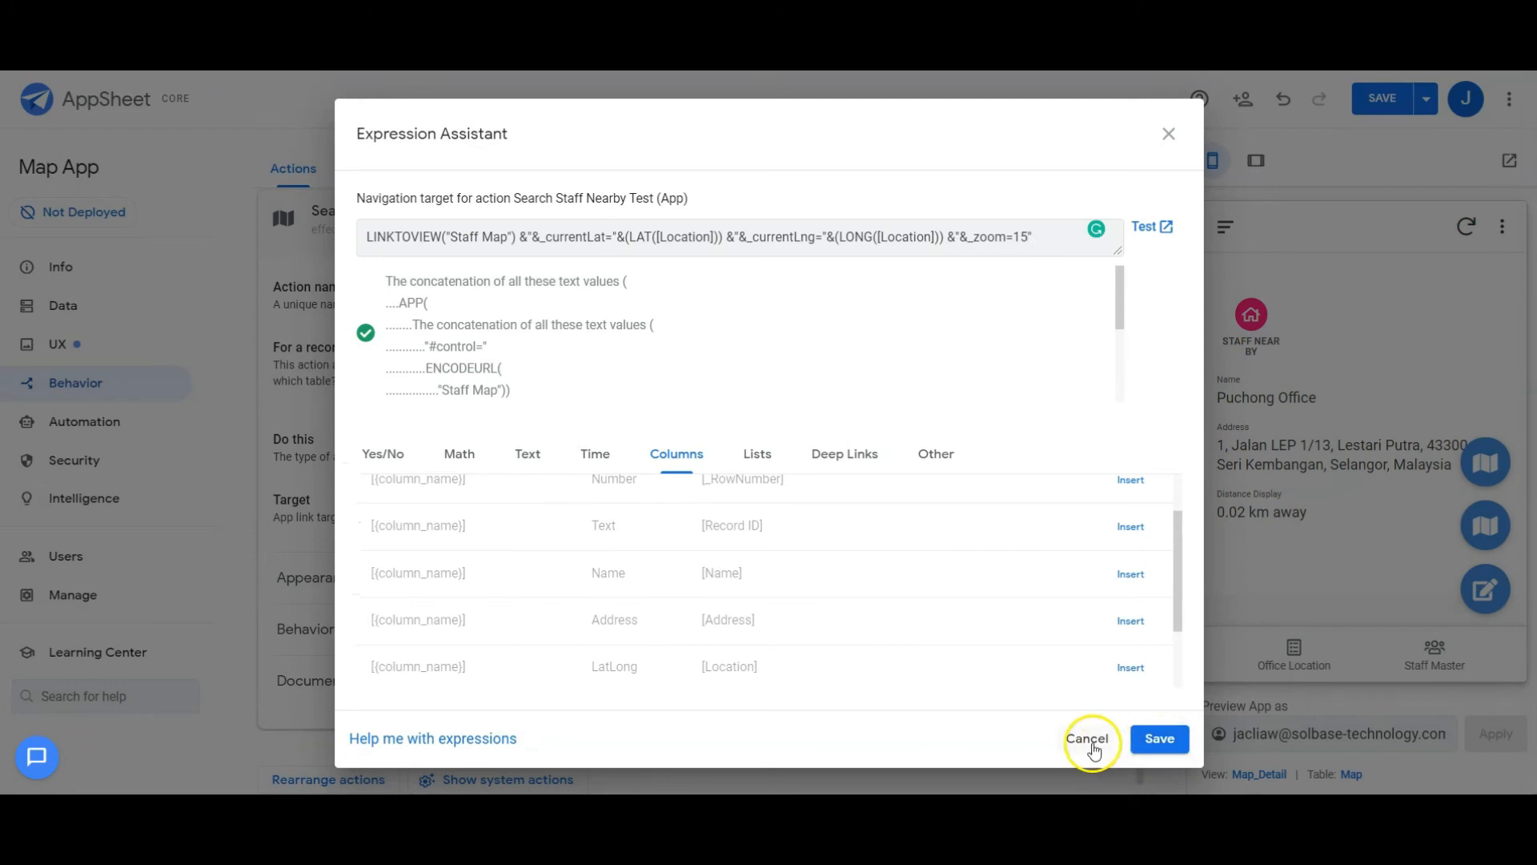
left_click(1089, 738)
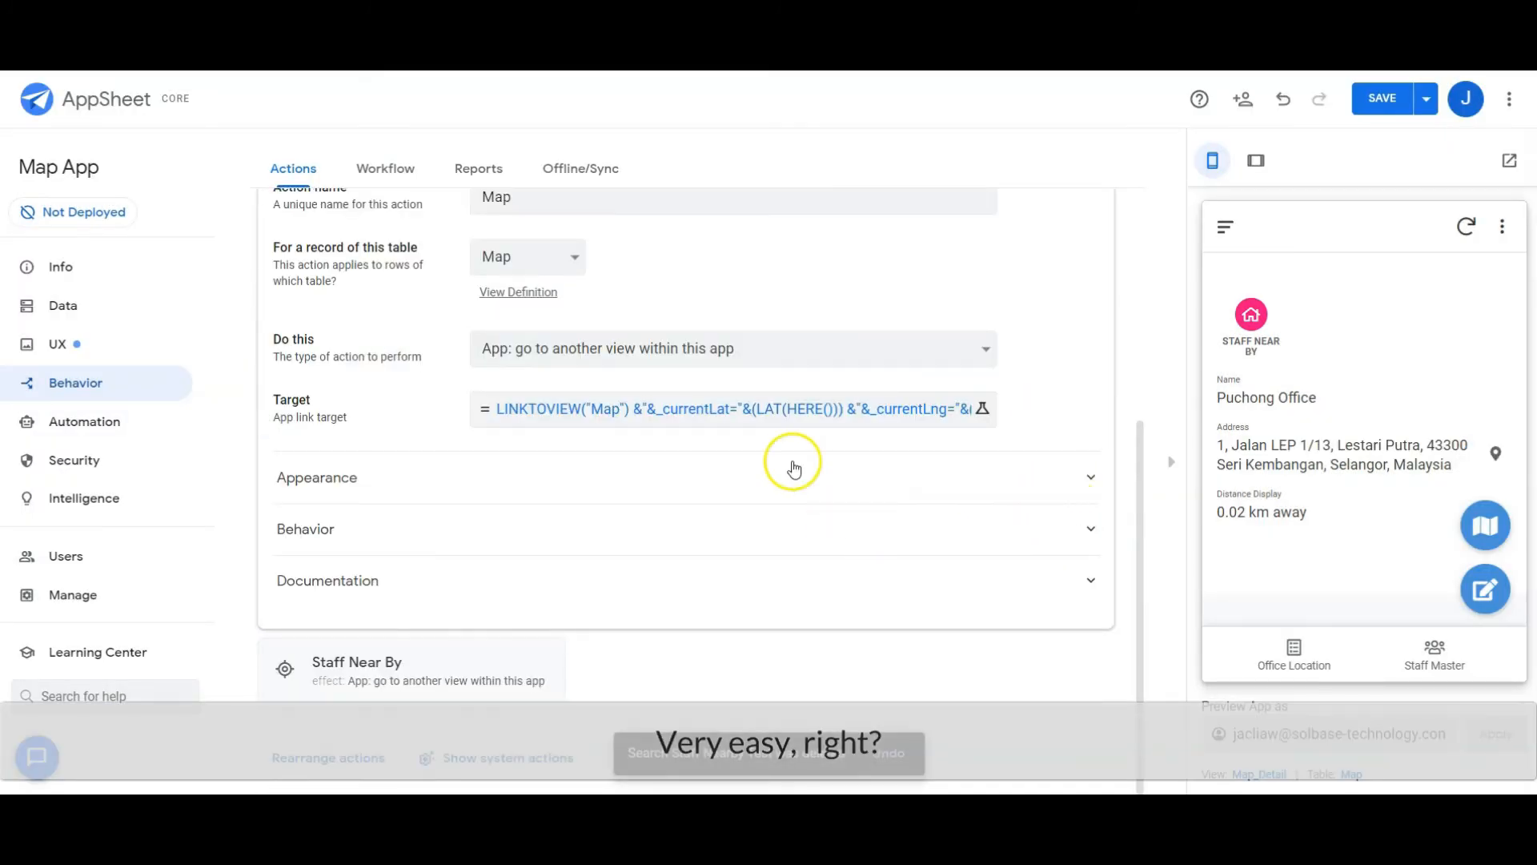
Save the Map App with Save & verify data and return the preview to the office location list
left_click(56, 344)
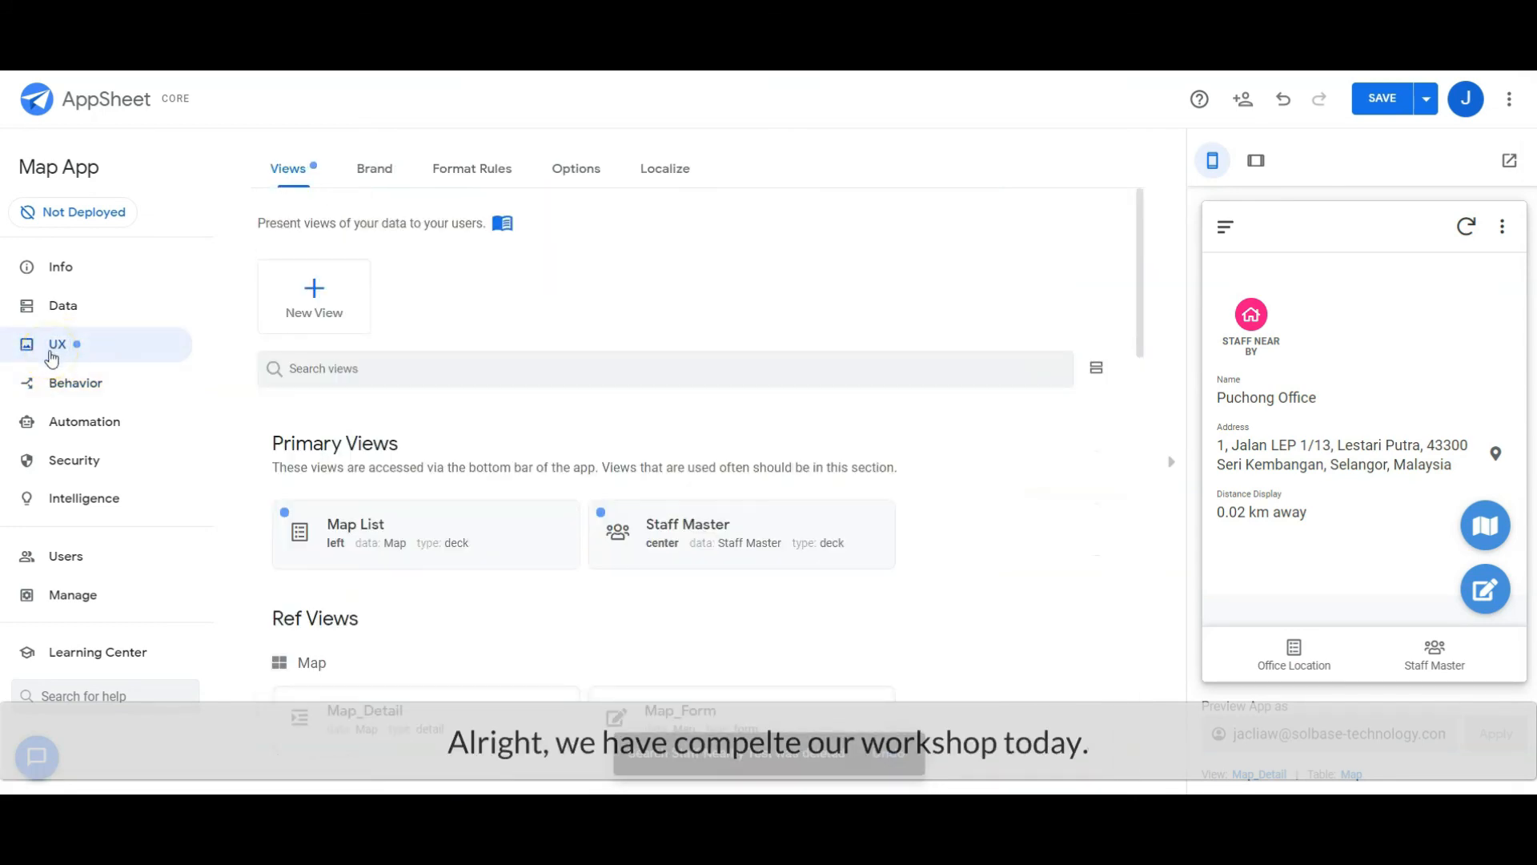
left_click(1427, 100)
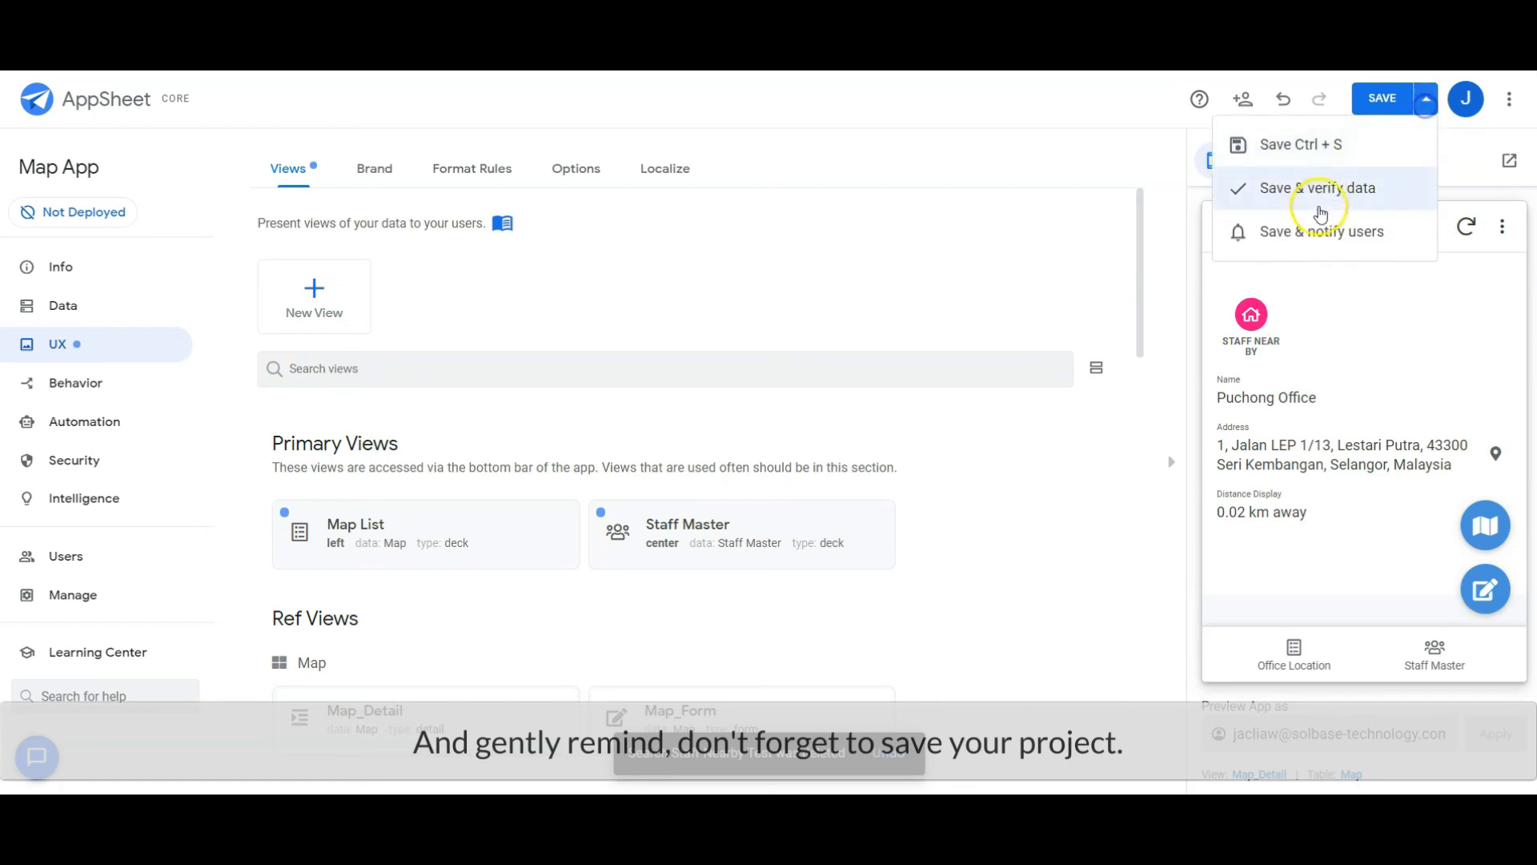
left_click(1317, 189)
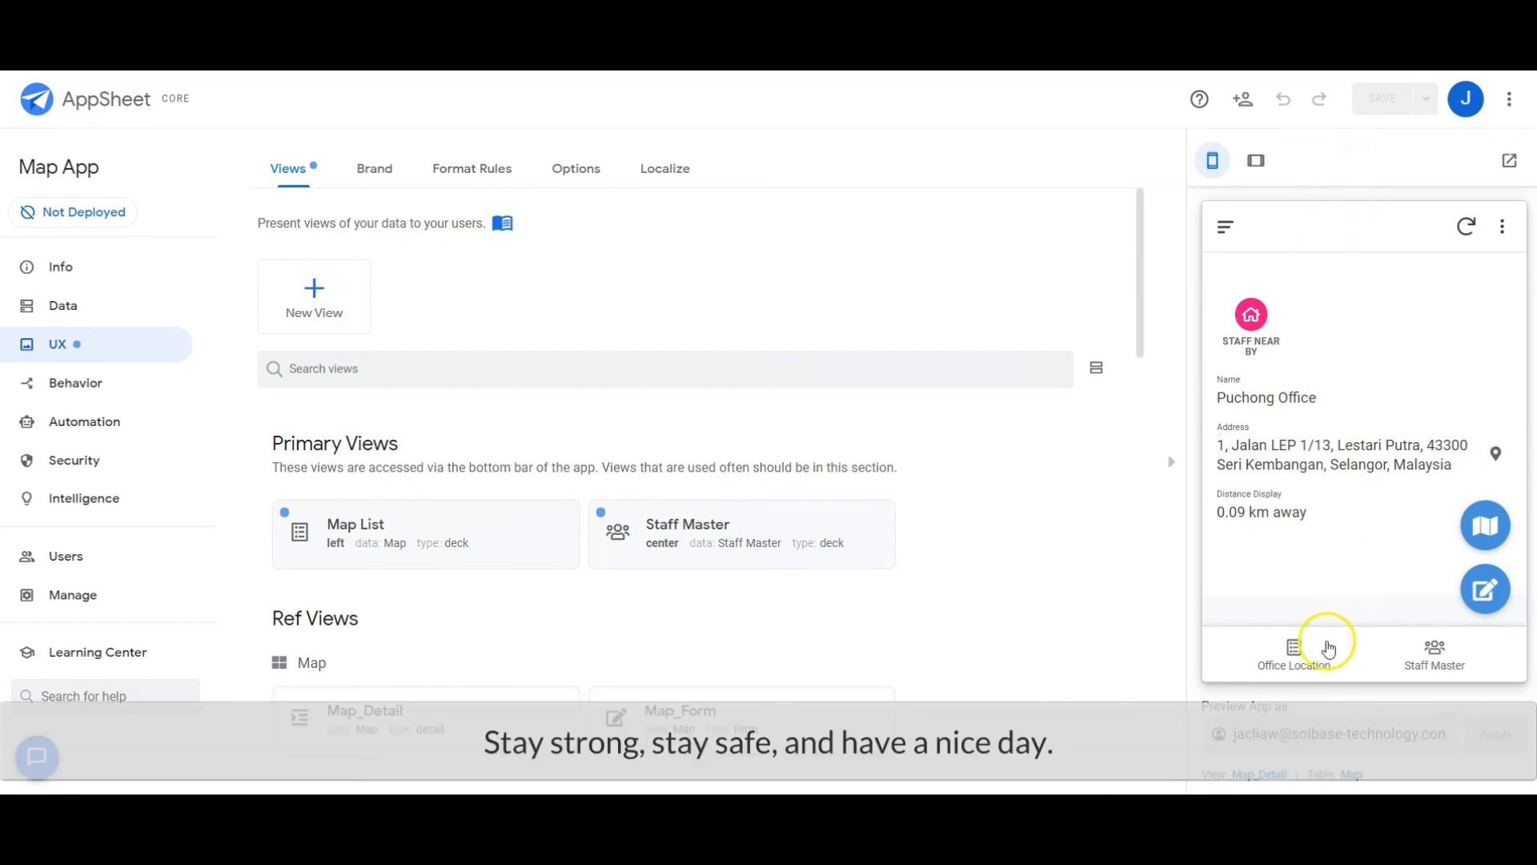
left_click(1290, 650)
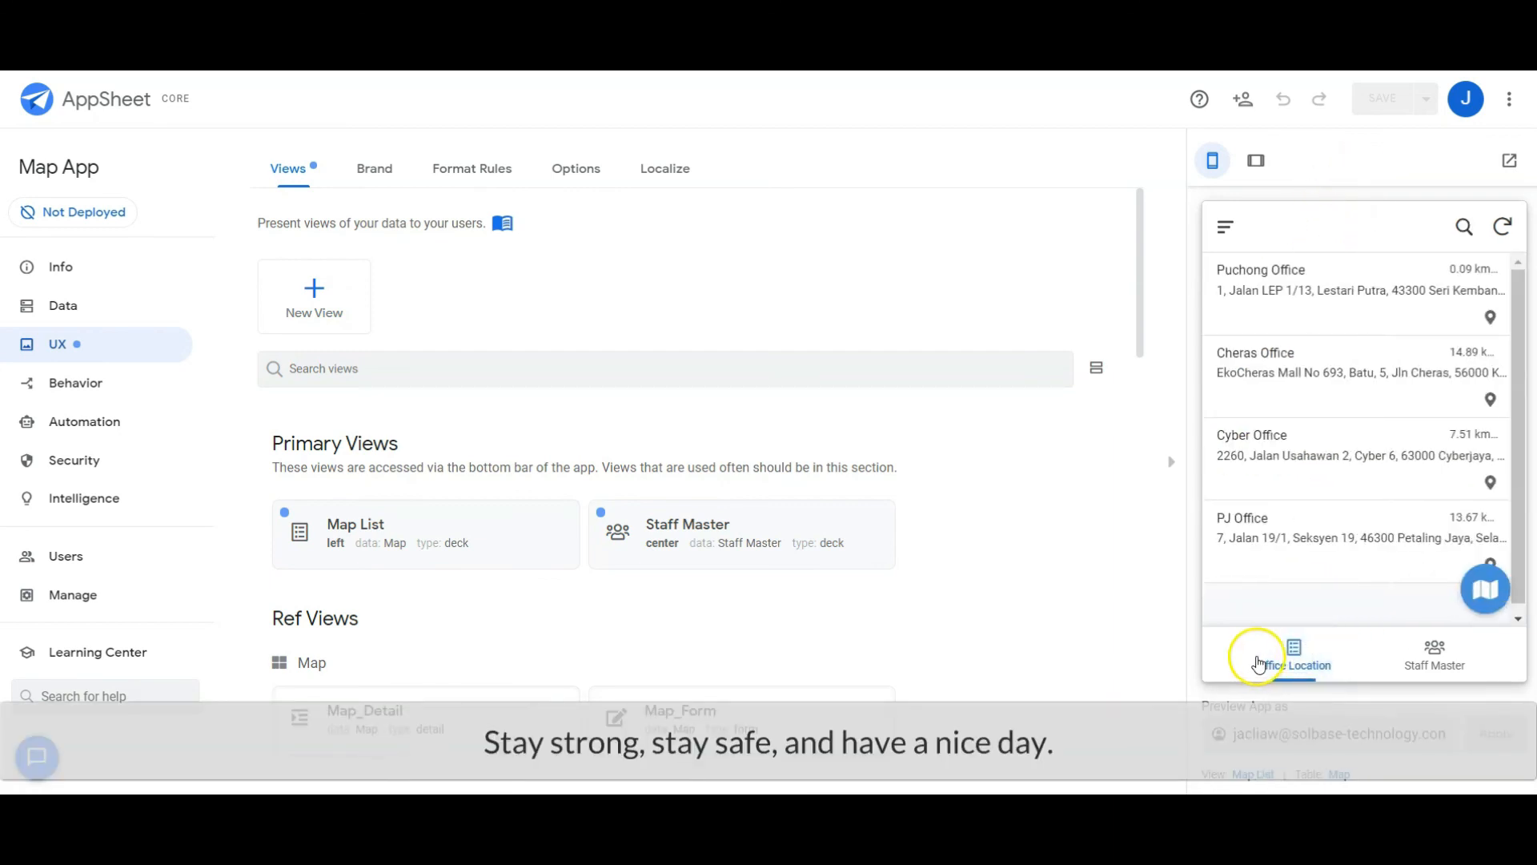